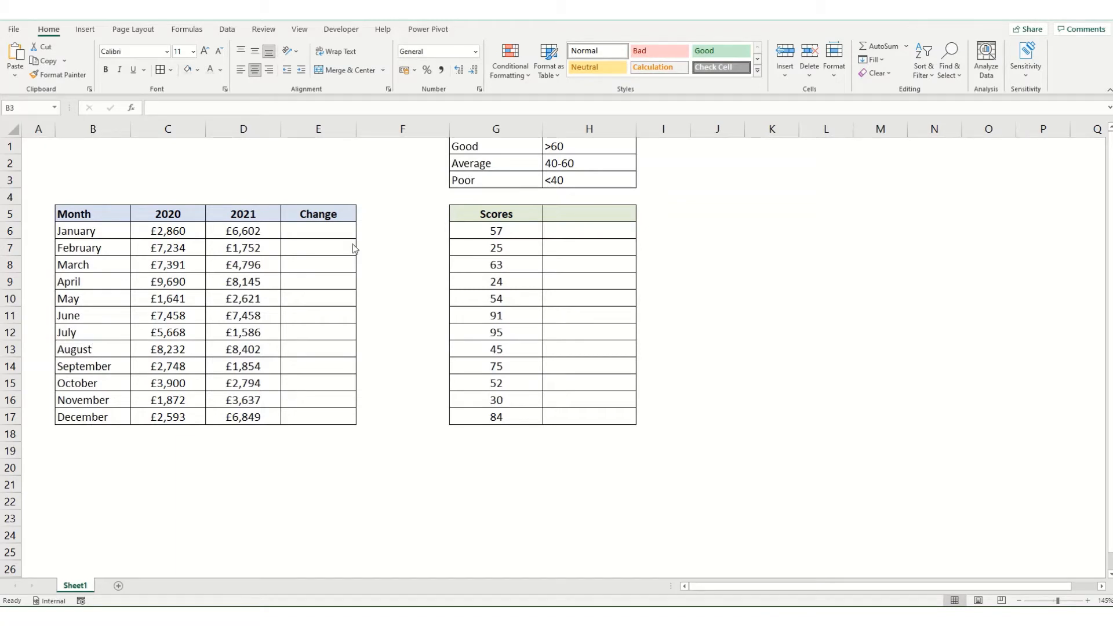
Step: Enter =D6-C6 for January's change and fill the difference down to December
{"action": "left_click", "coordinate": [509, 58]}
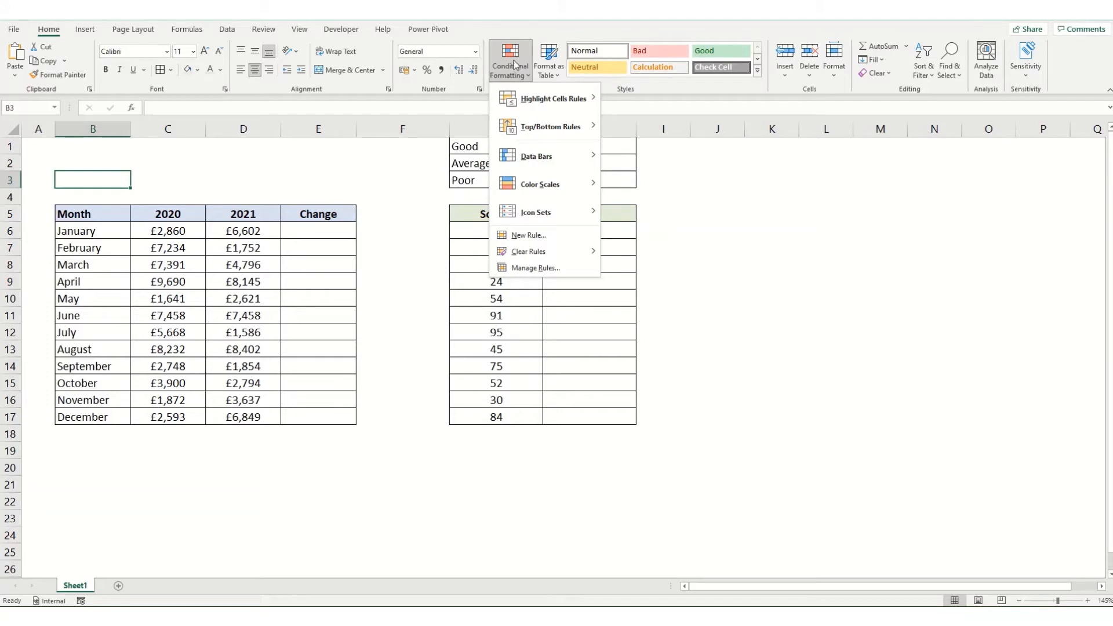
{"action": "mouse_move", "coordinate": [536, 211]}
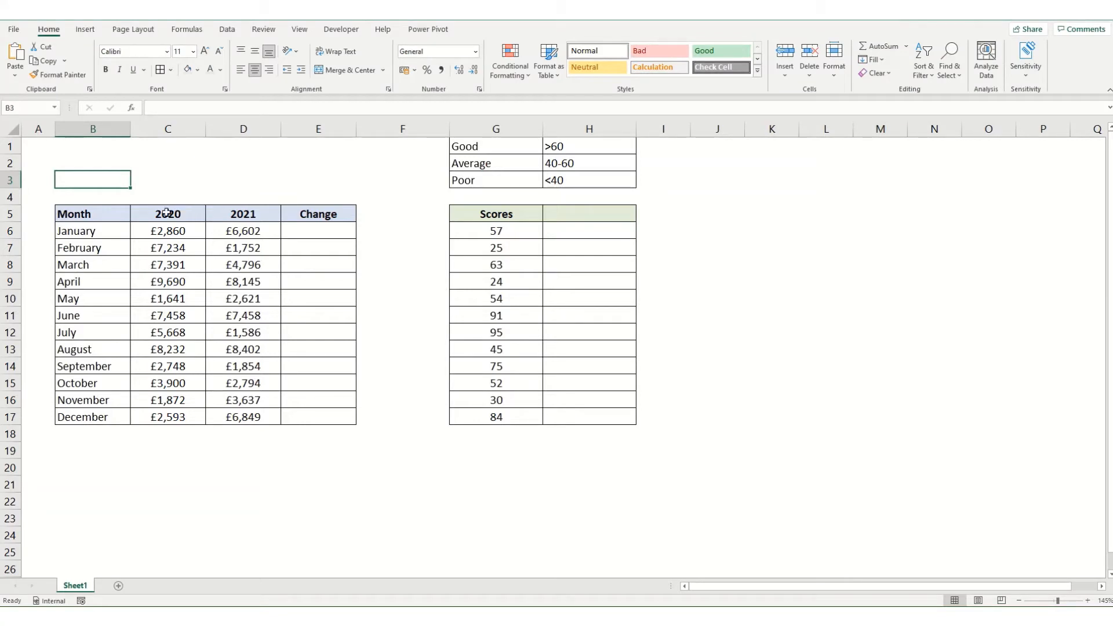
{"action": "mouse_move", "coordinate": [158, 226]}
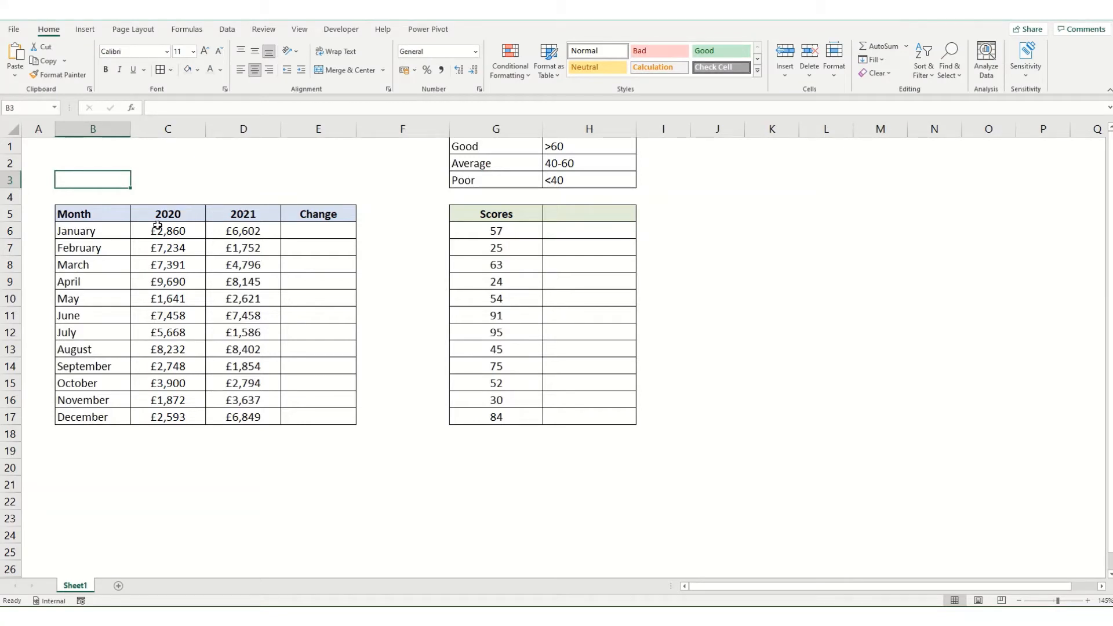
{"action": "mouse_move", "coordinate": [315, 232]}
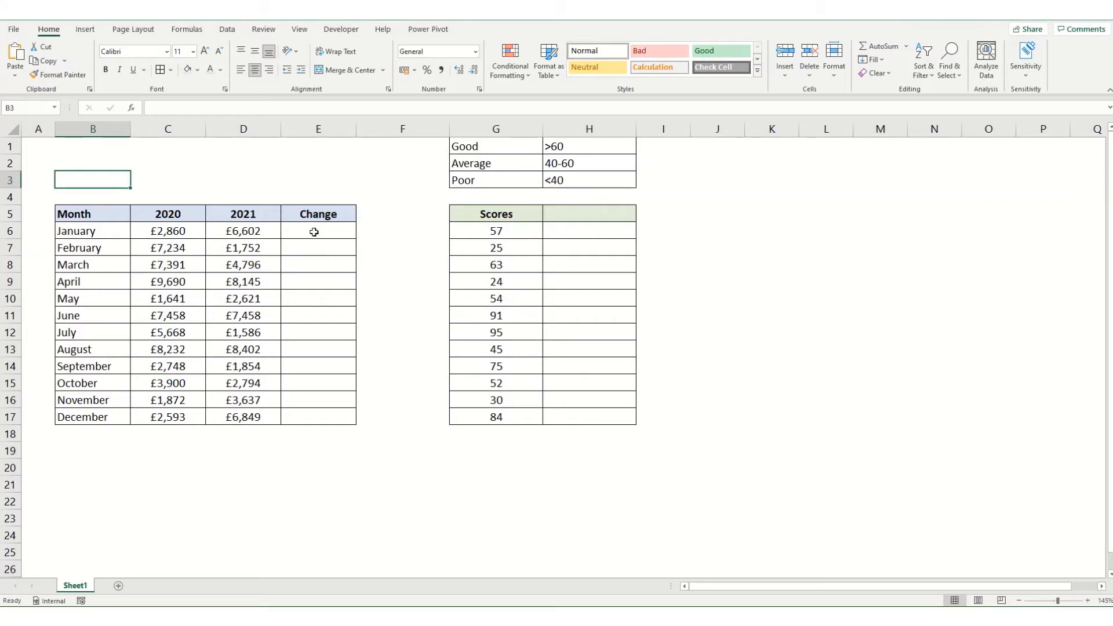
{"action": "left_click", "coordinate": [317, 229]}
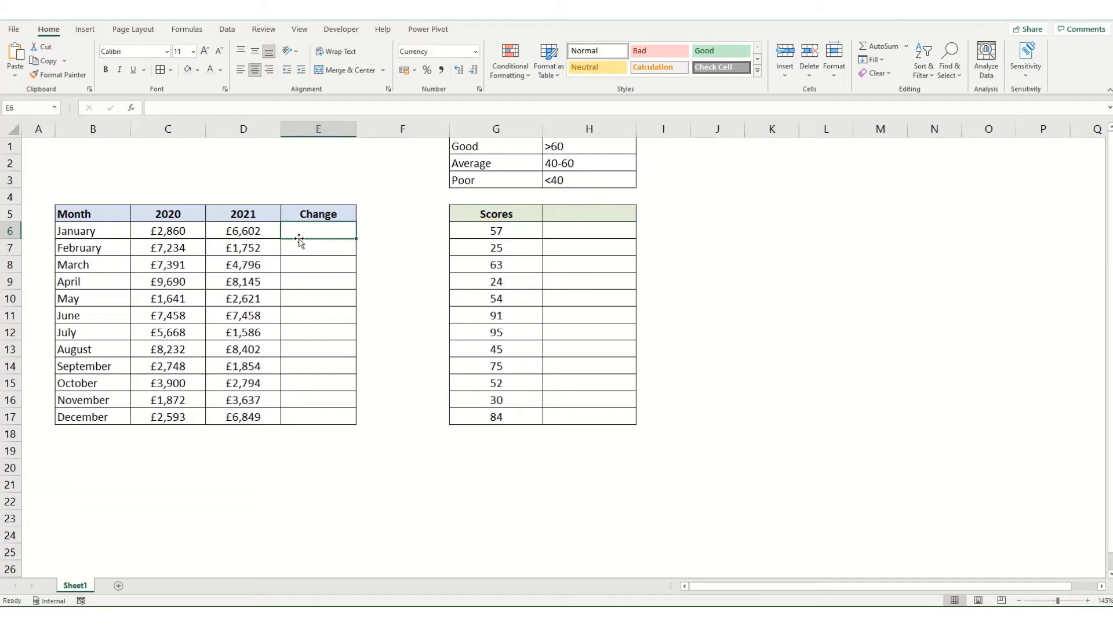
{"action": "type", "text": "="}
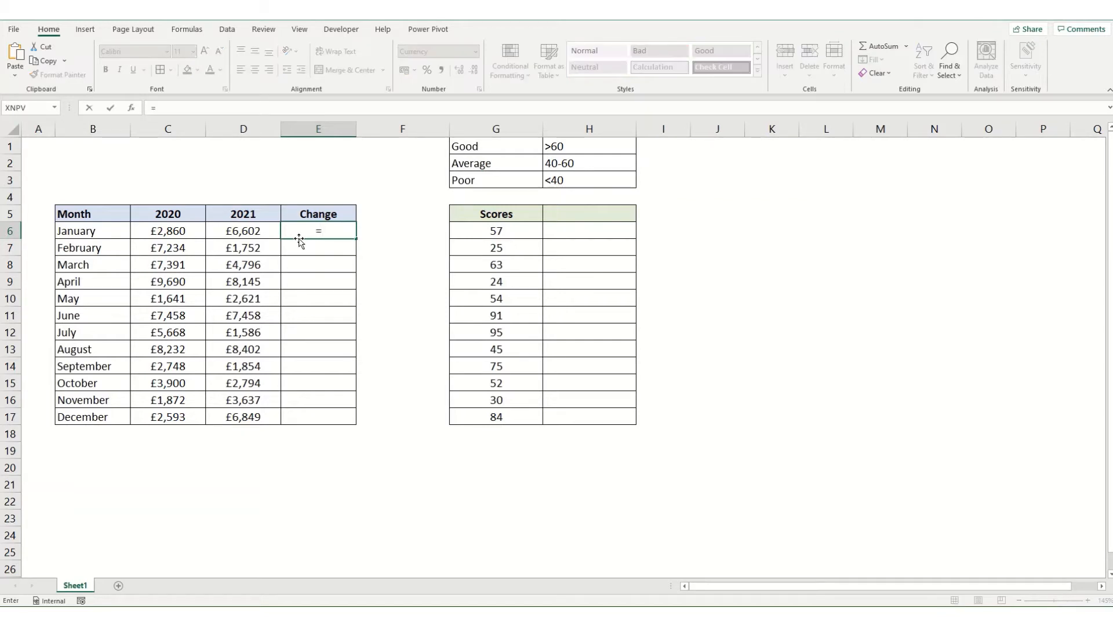
{"action": "left_click", "coordinate": [167, 231]}
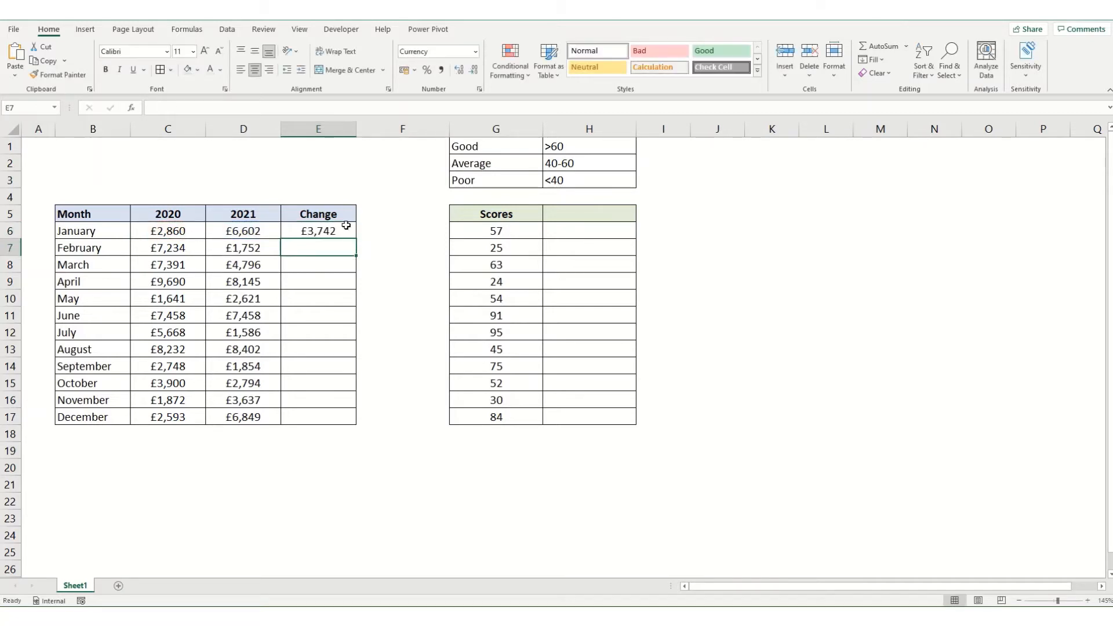
{"action": "left_click", "coordinate": [317, 230]}
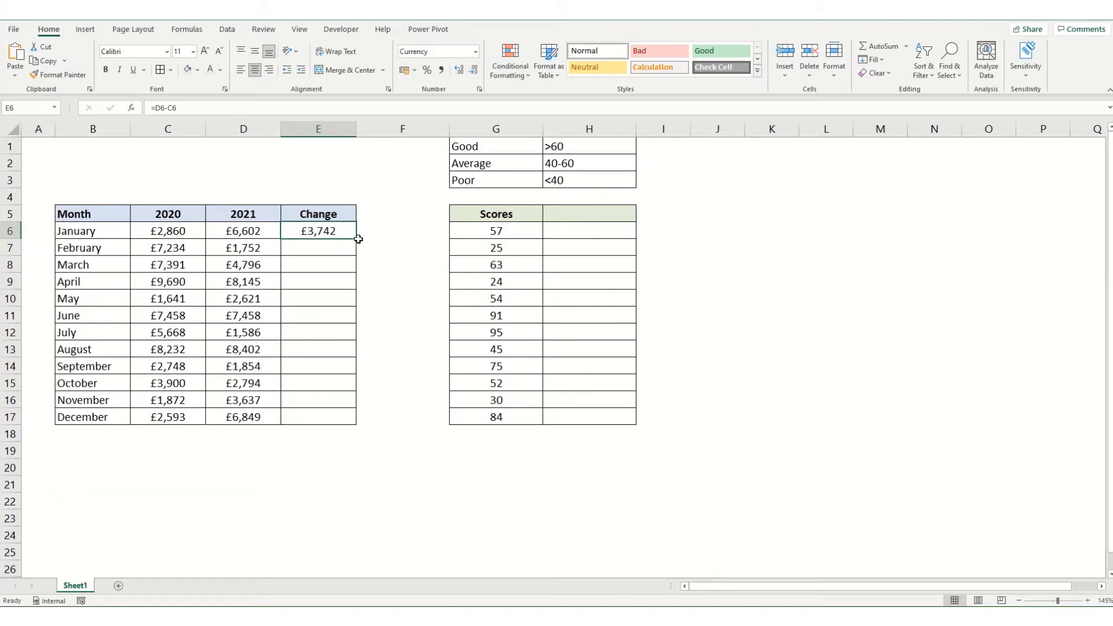
{"action": "left_click_drag", "start_coordinate": [357, 230], "coordinate": [357, 416]}
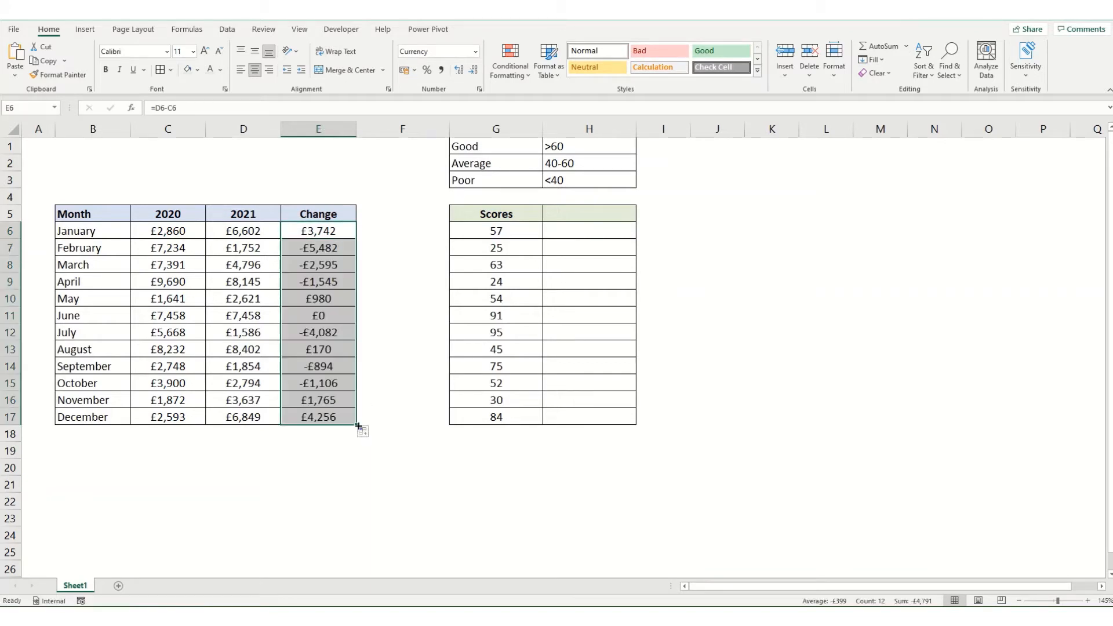
Step: Check the filled formulas and select the Change values E6:E17
{"action": "left_click", "coordinate": [317, 229]}
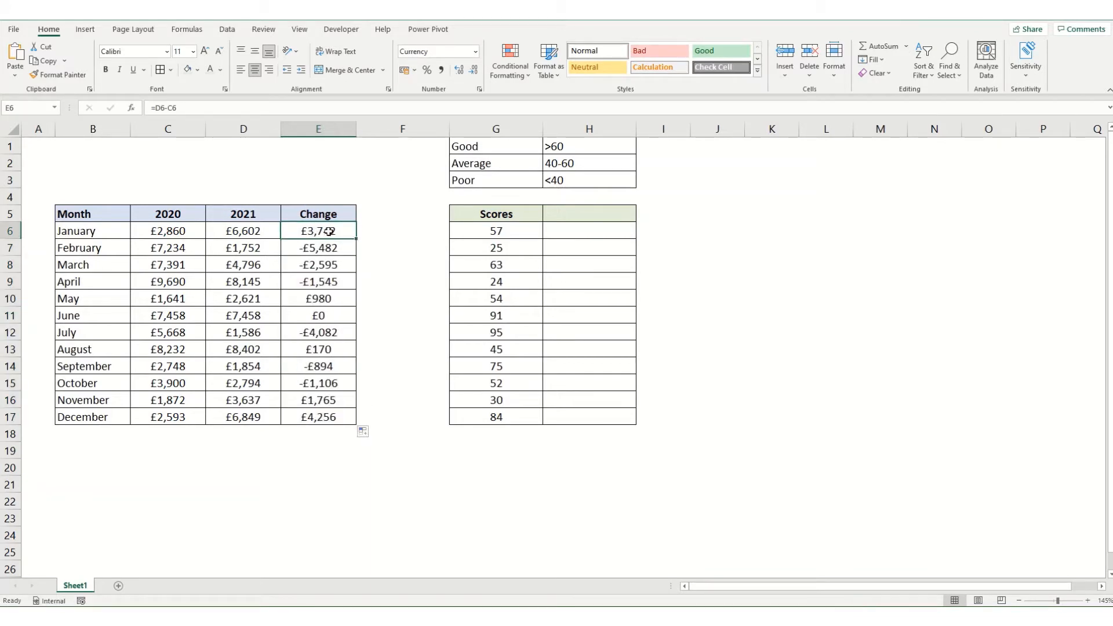
{"action": "left_click", "coordinate": [317, 248]}
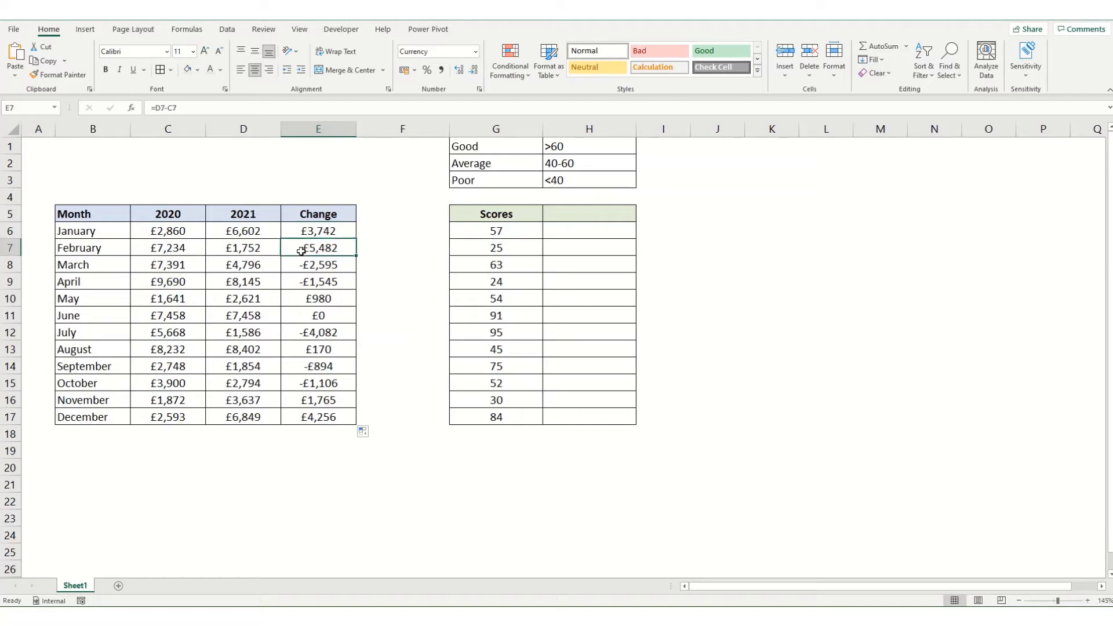
{"action": "left_click_drag", "start_coordinate": [318, 247], "coordinate": [318, 400]}
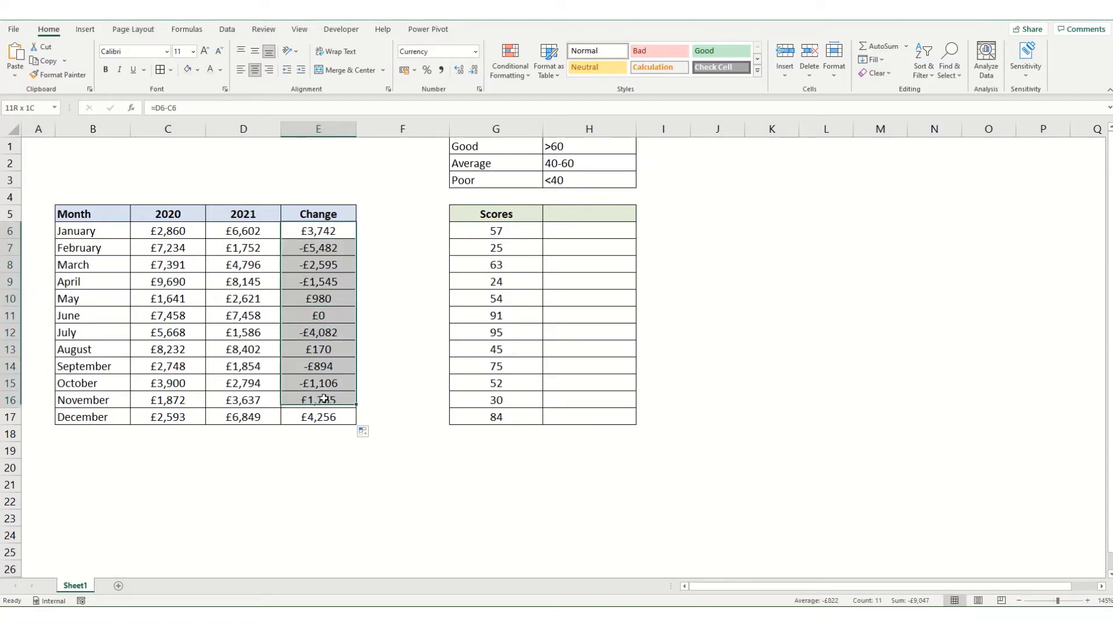
Step: Apply the 3 Arrows (Colored) icon set to the selected Change values
{"action": "left_click", "coordinate": [509, 59]}
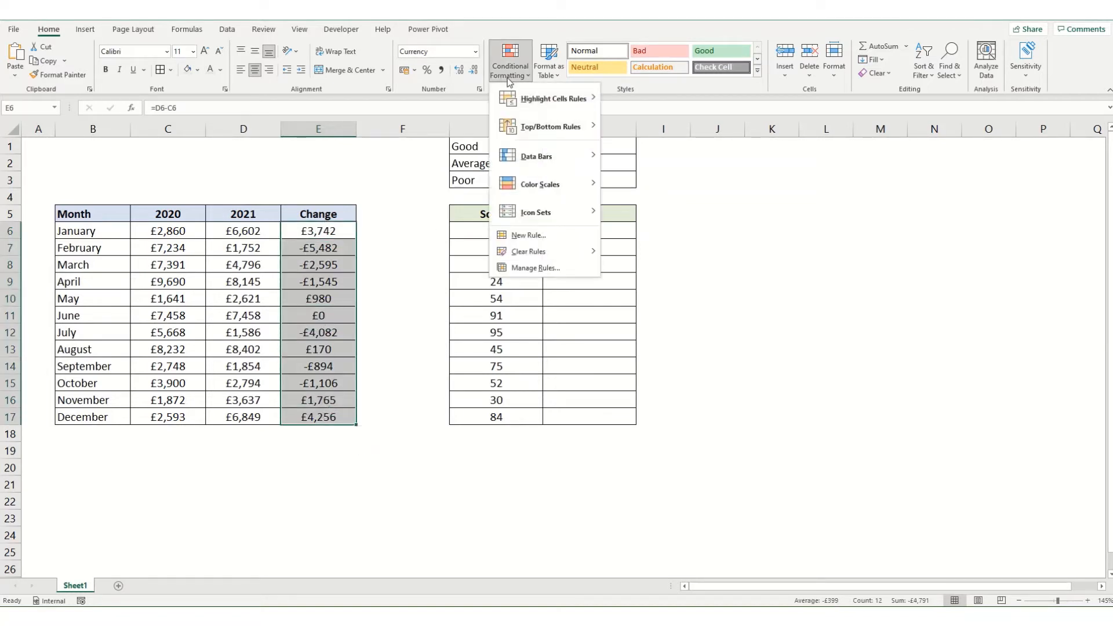
{"action": "left_click", "coordinate": [535, 211]}
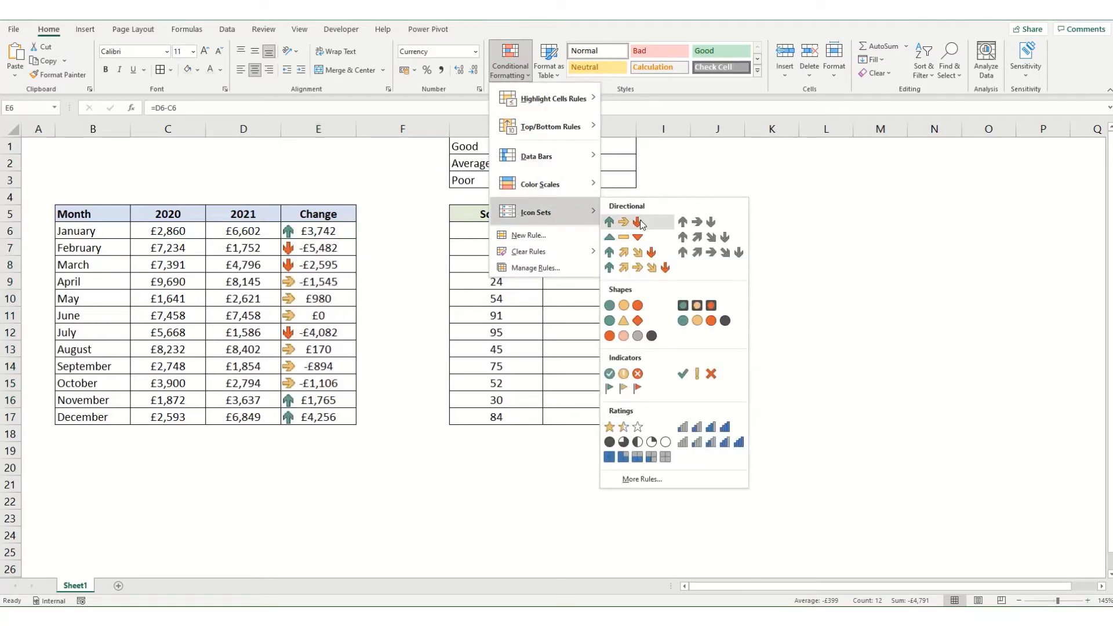
{"action": "left_click", "coordinate": [636, 220]}
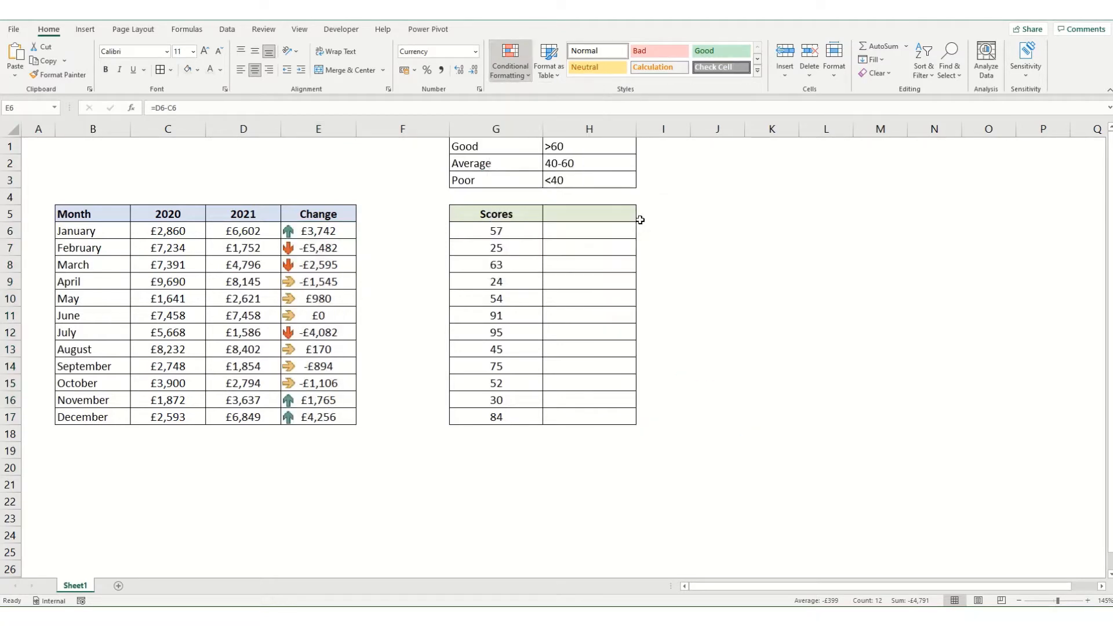
{"action": "left_click", "coordinate": [317, 128]}
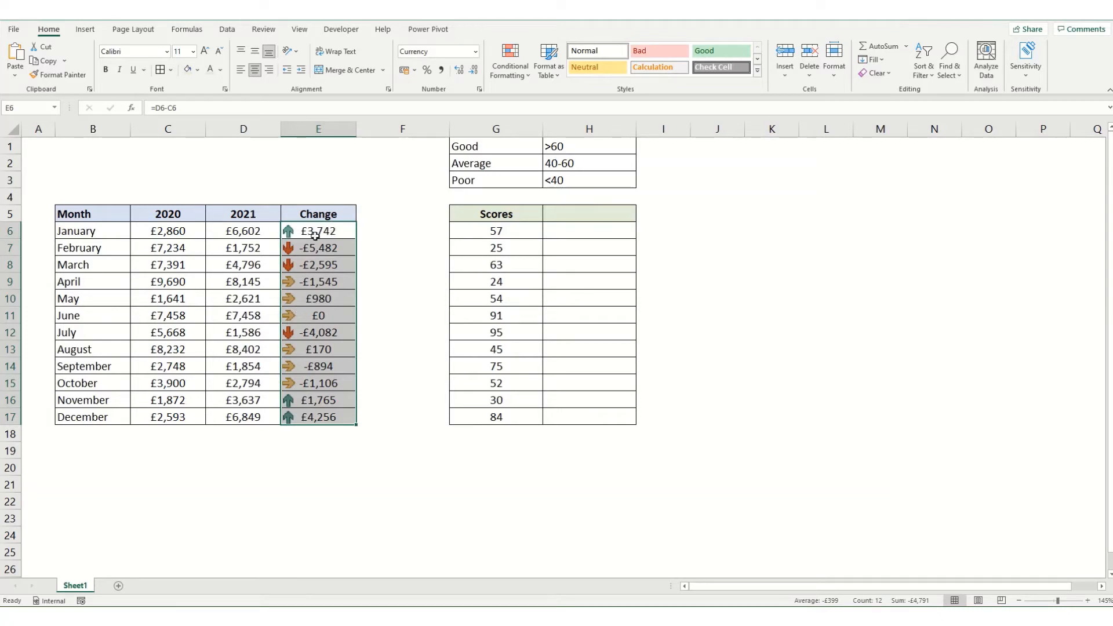
{"action": "mouse_move", "coordinate": [305, 270]}
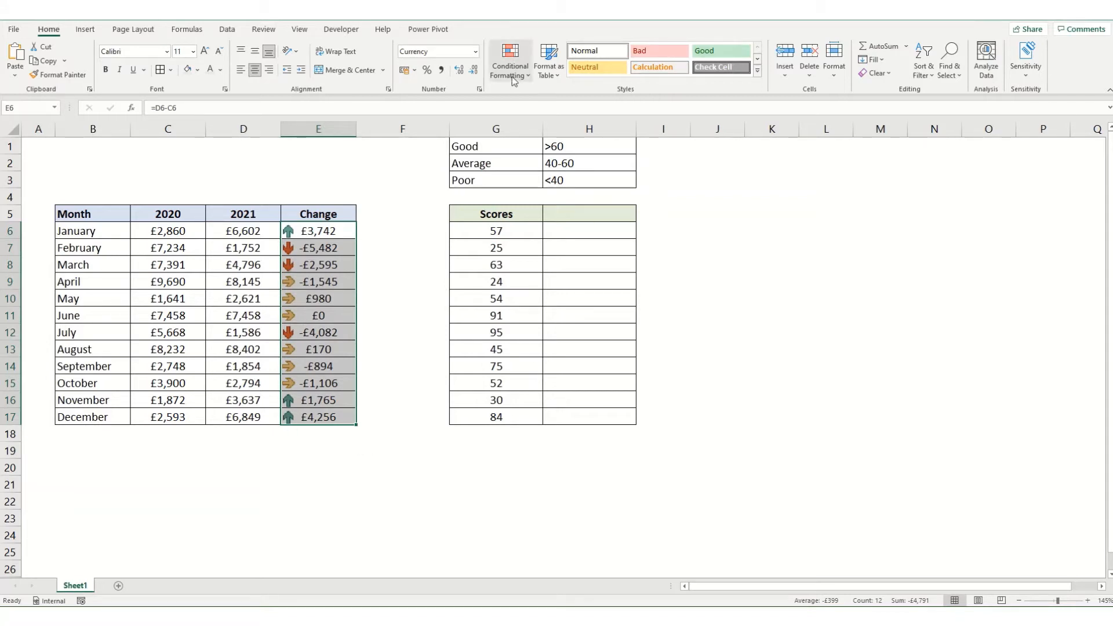
{"action": "mouse_move", "coordinate": [509, 60]}
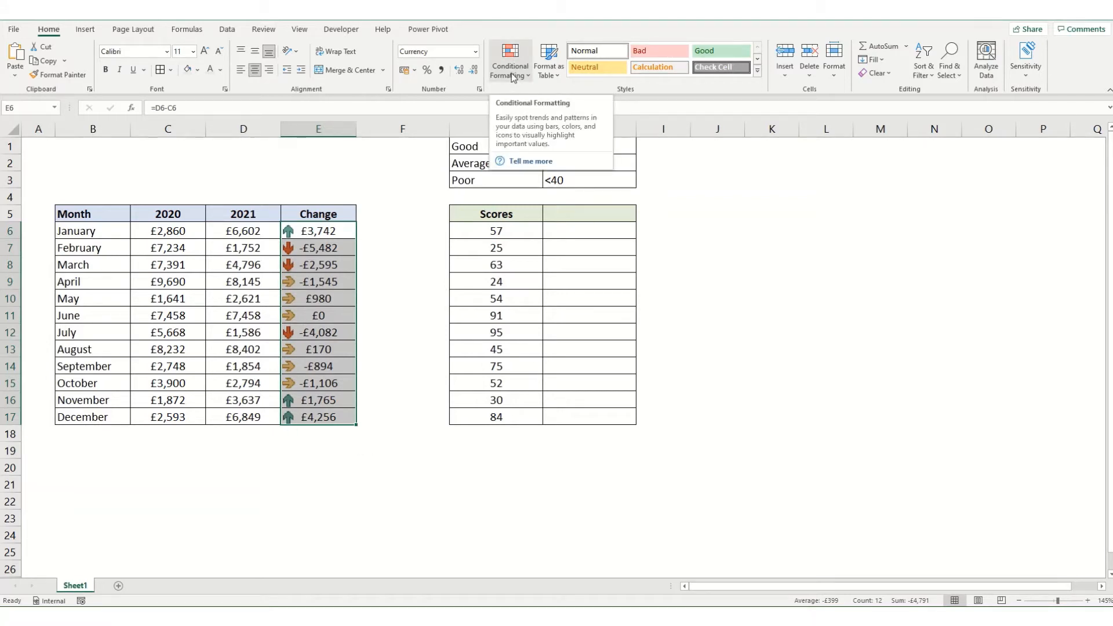
Step: Bring up the Conditional Formatting Rules Manager listing the icon-set rule
{"action": "left_click", "coordinate": [509, 58]}
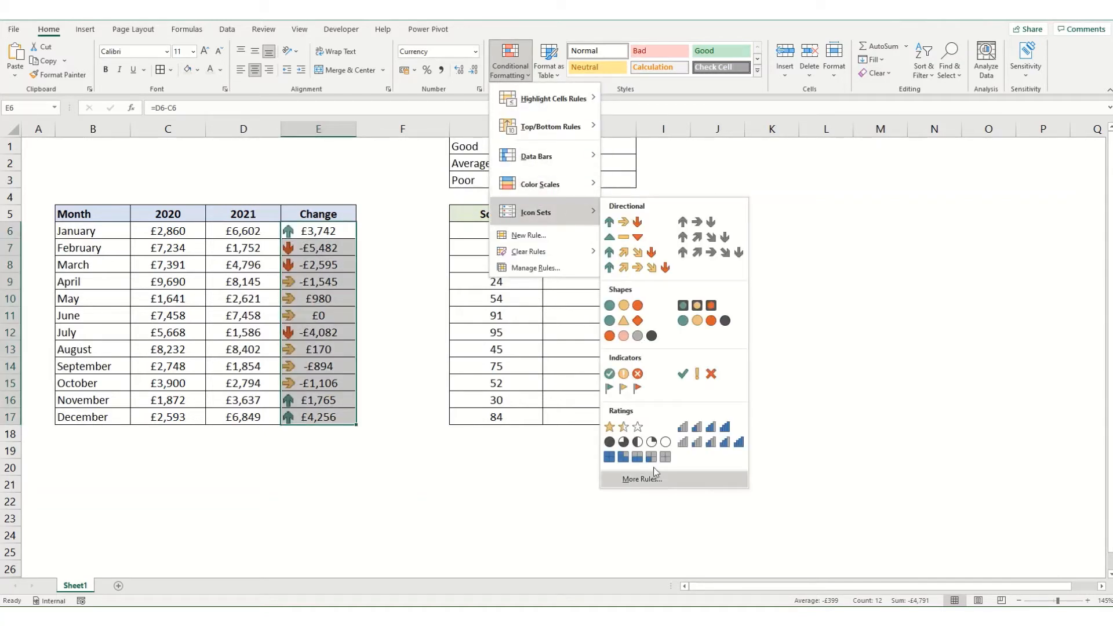
{"action": "mouse_move", "coordinate": [537, 255]}
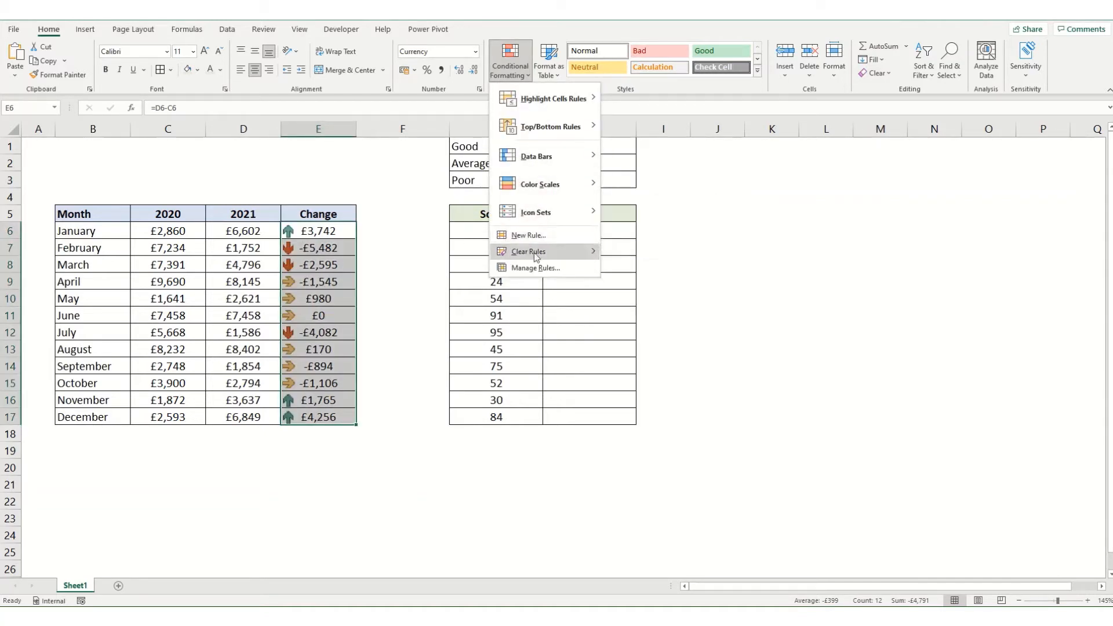
{"action": "mouse_move", "coordinate": [534, 268]}
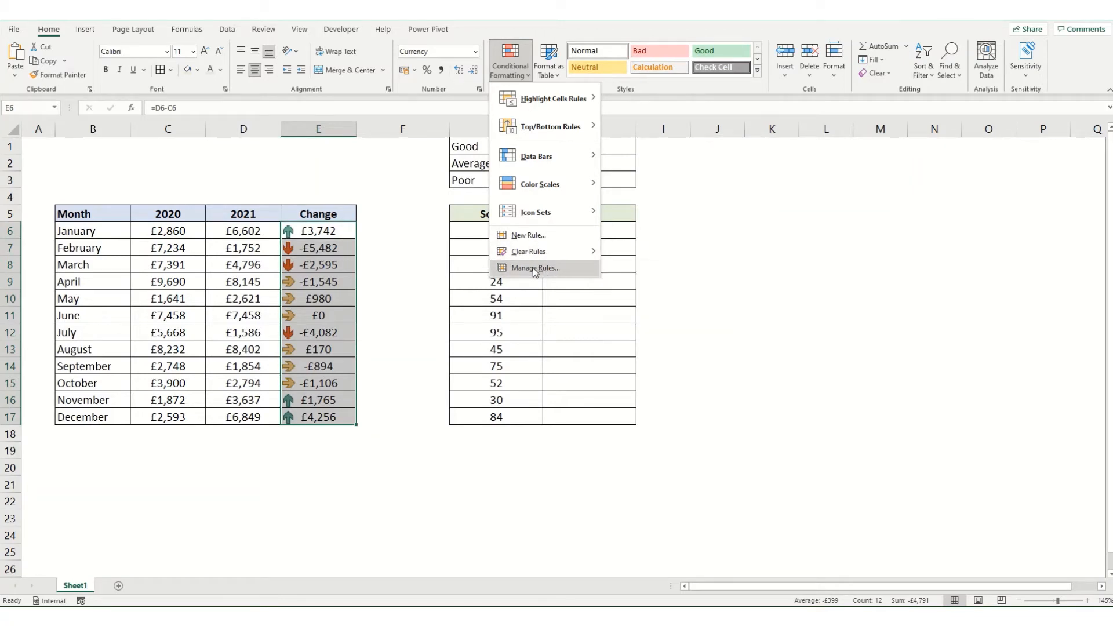
{"action": "left_click", "coordinate": [536, 268]}
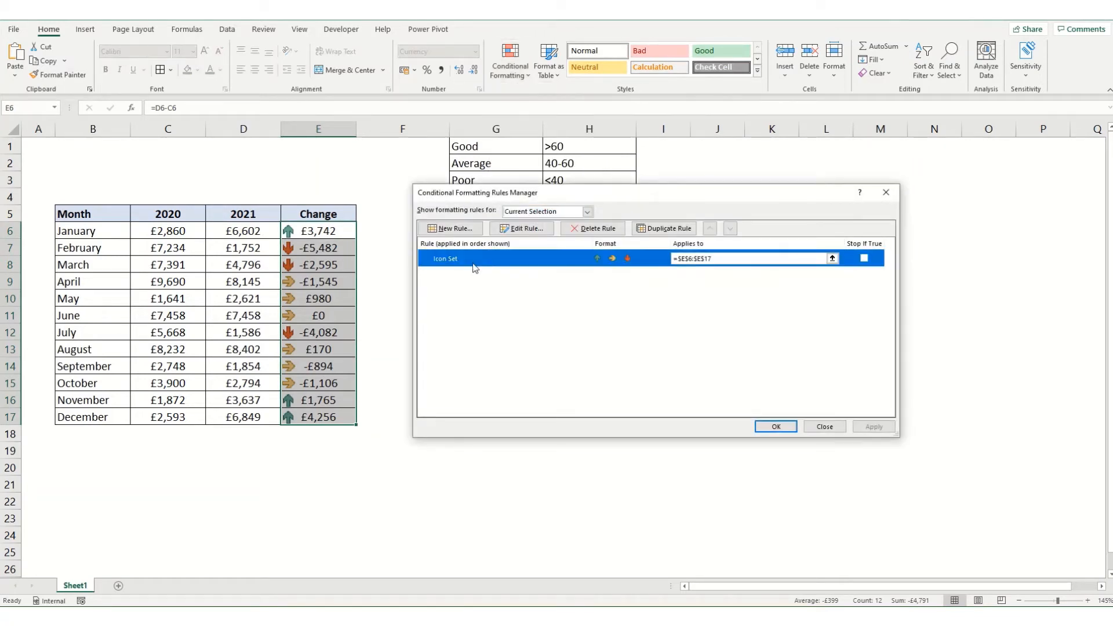
Step: Set the arrow thresholds to Number 0: up above 0, sideways at 0, down below
{"action": "left_click", "coordinate": [521, 228]}
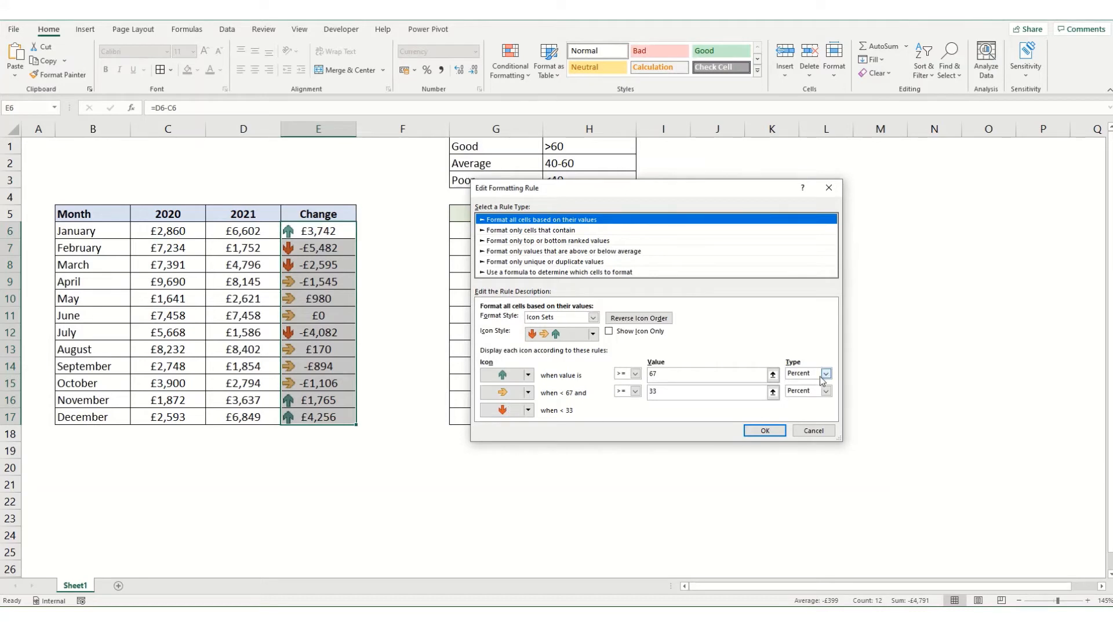
{"action": "left_click", "coordinate": [825, 375]}
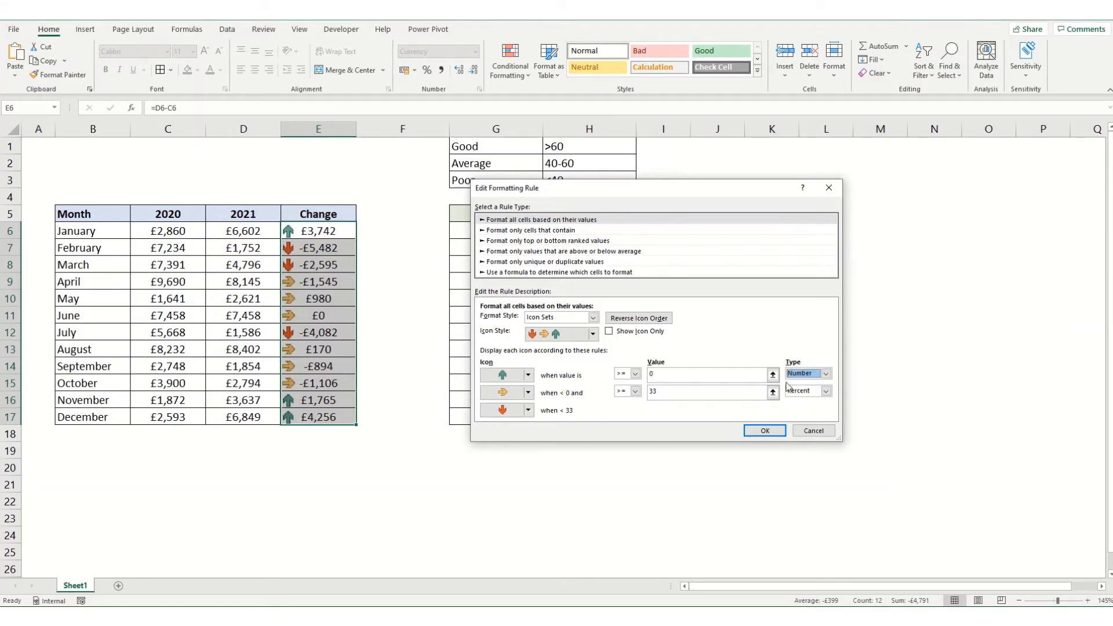
{"action": "left_click", "coordinate": [634, 391]}
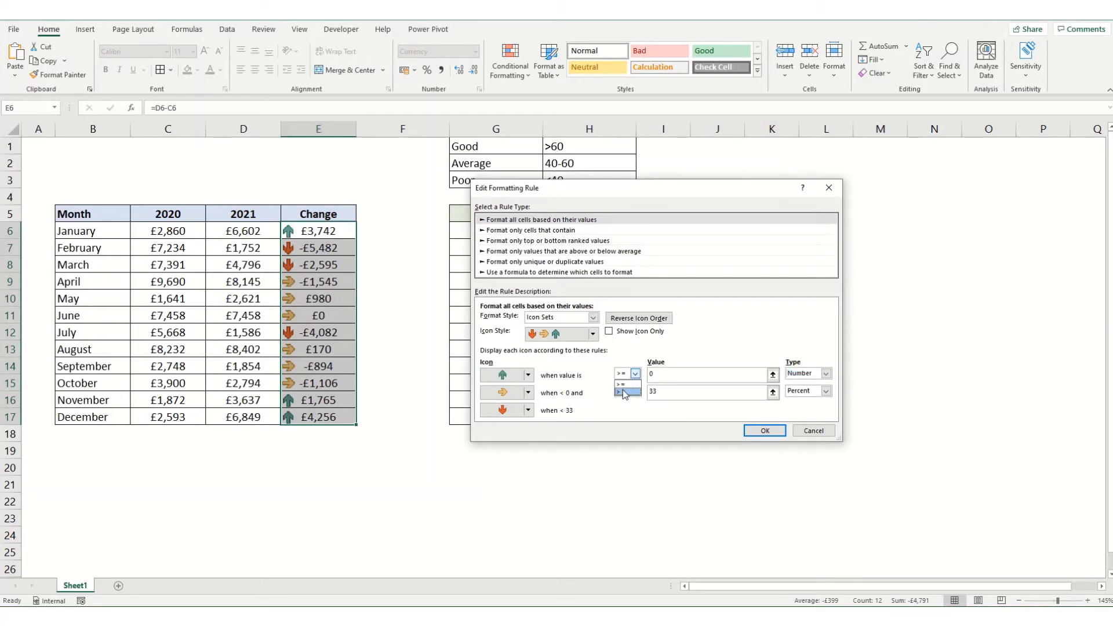
{"action": "left_click", "coordinate": [625, 391]}
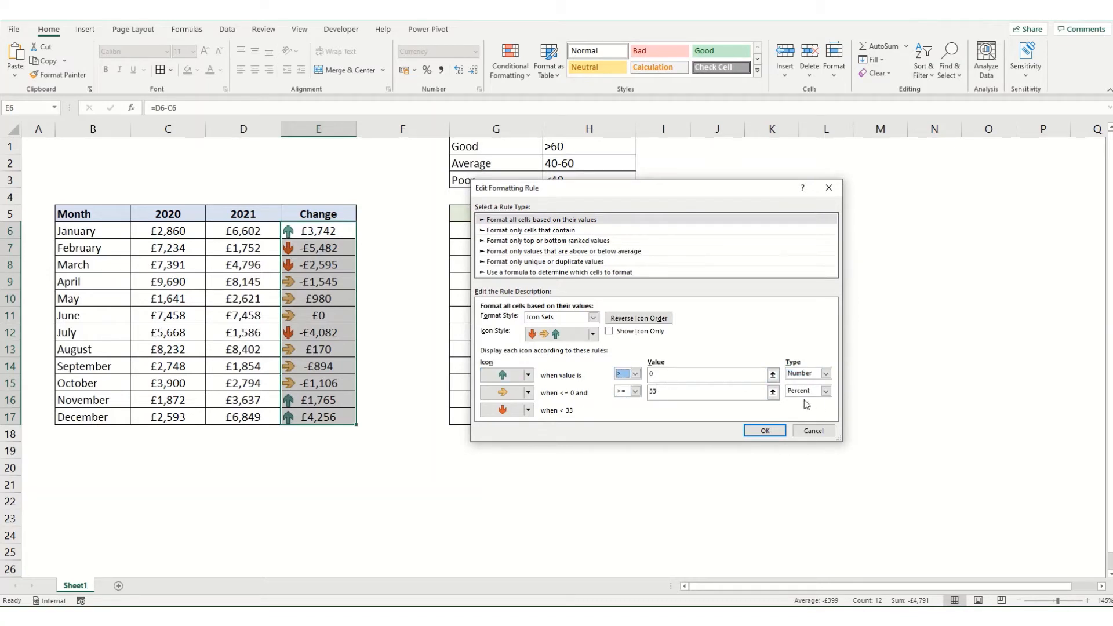
{"action": "left_click", "coordinate": [824, 390]}
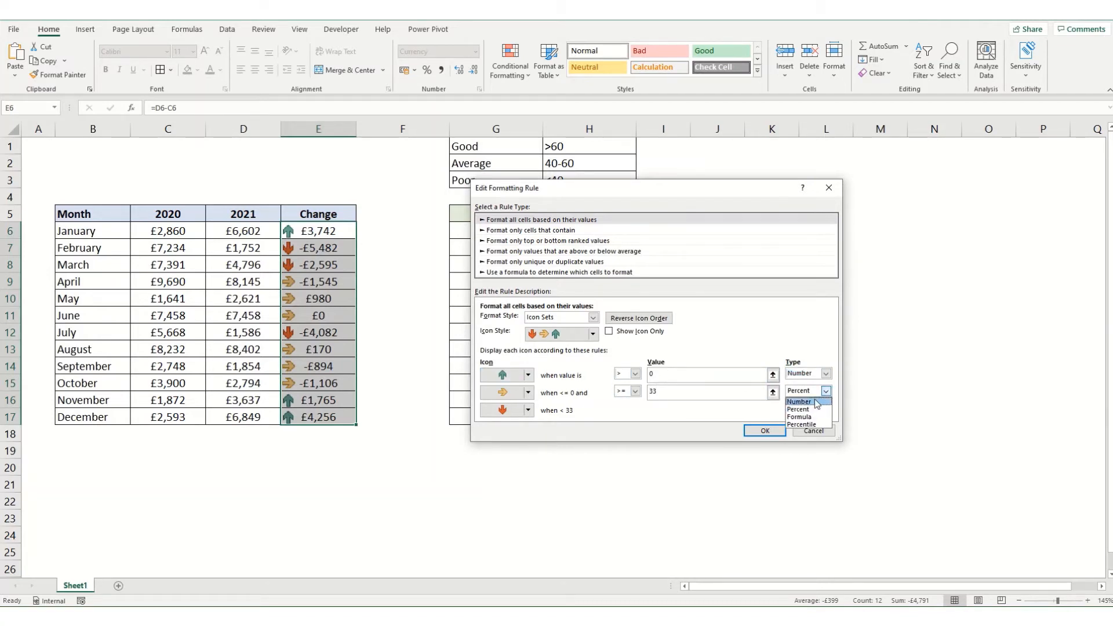
{"action": "left_click", "coordinate": [799, 402]}
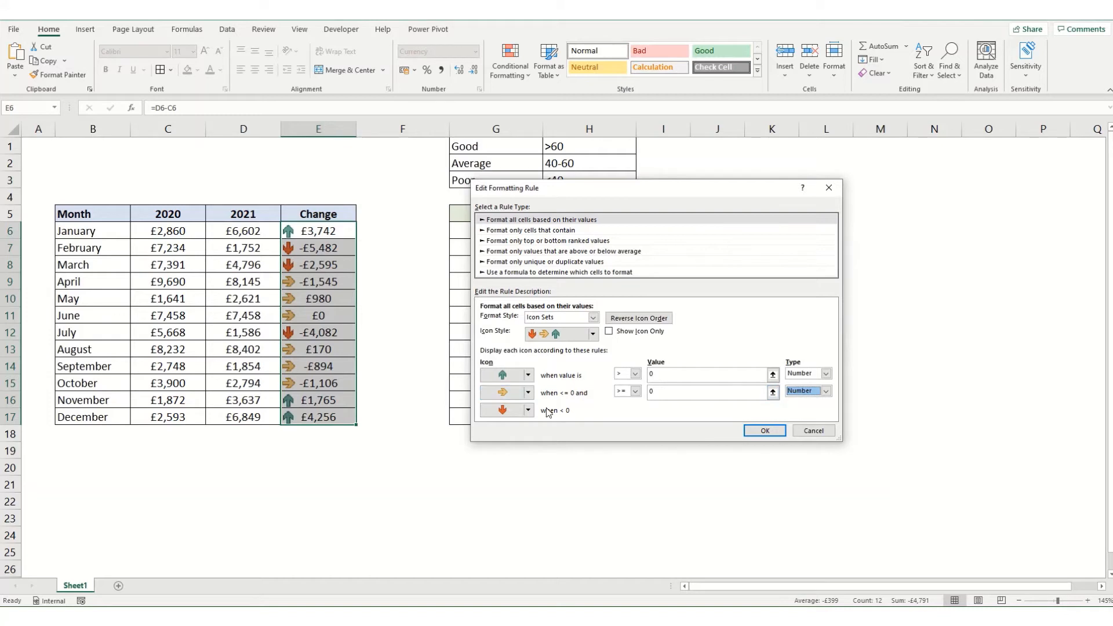
{"action": "left_click", "coordinate": [765, 430]}
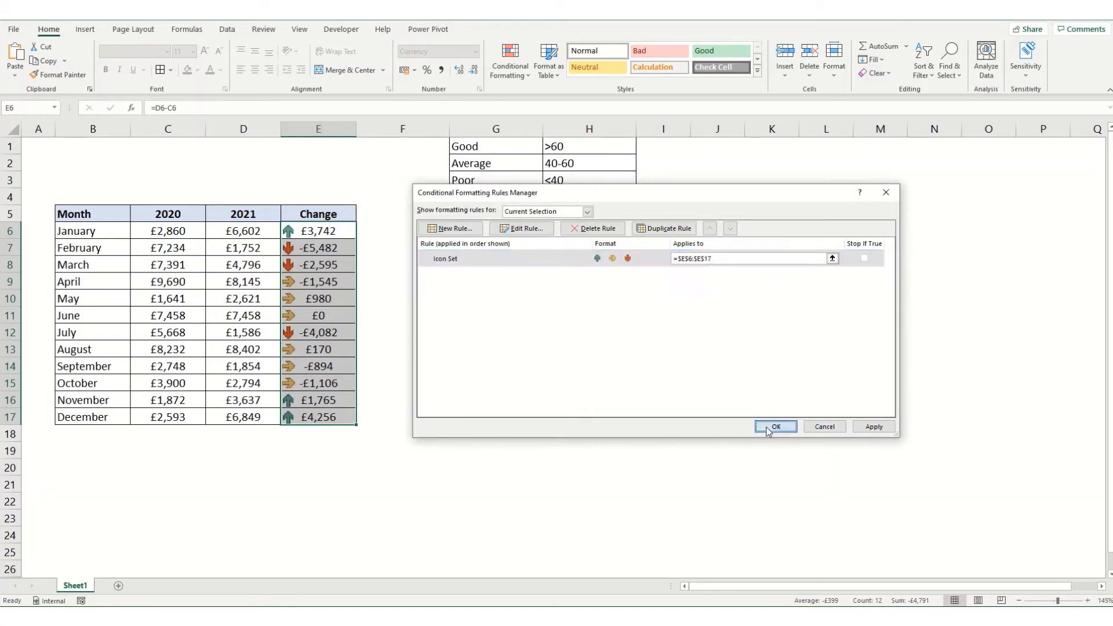
Step: Enable Show Icon Only so the Change column hides the amounts behind the arrows
{"action": "left_click", "coordinate": [775, 427]}
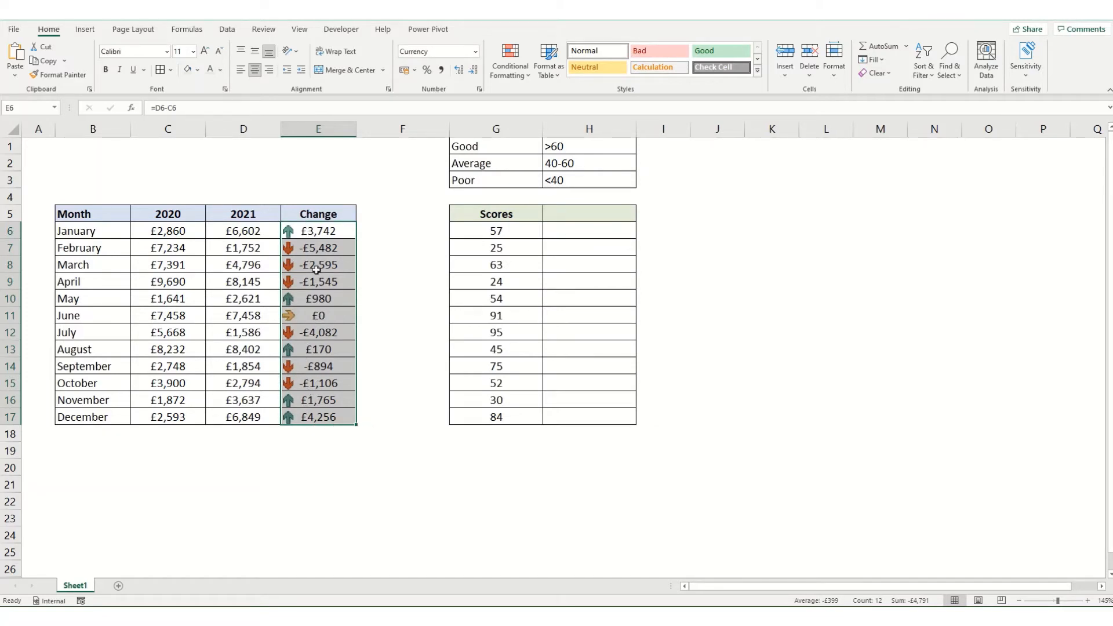
{"action": "left_click", "coordinate": [509, 59]}
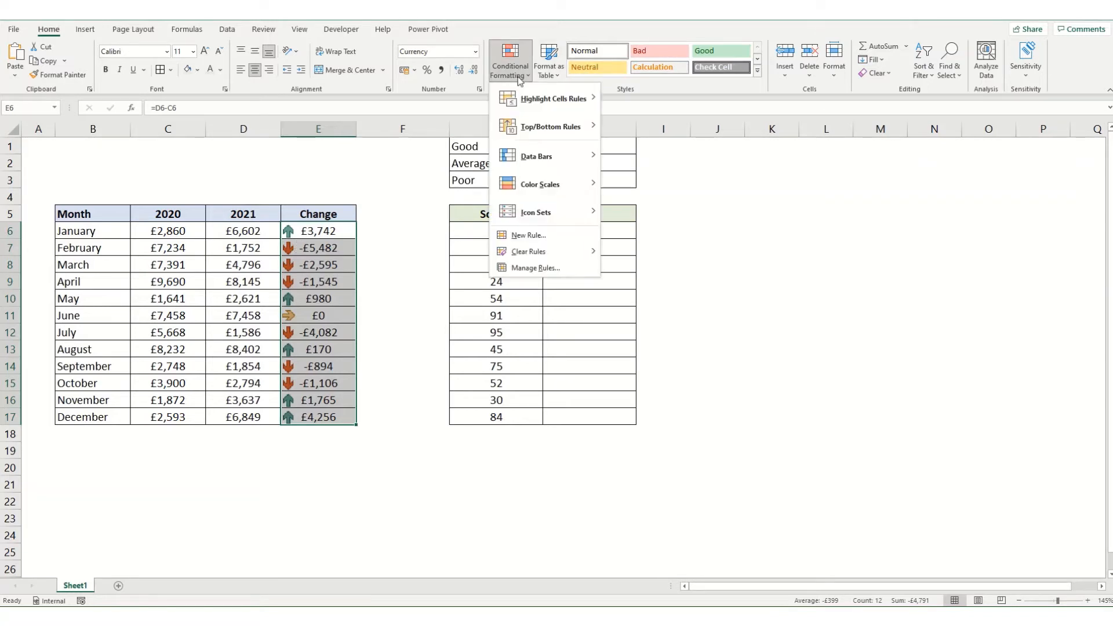
{"action": "left_click", "coordinate": [537, 268]}
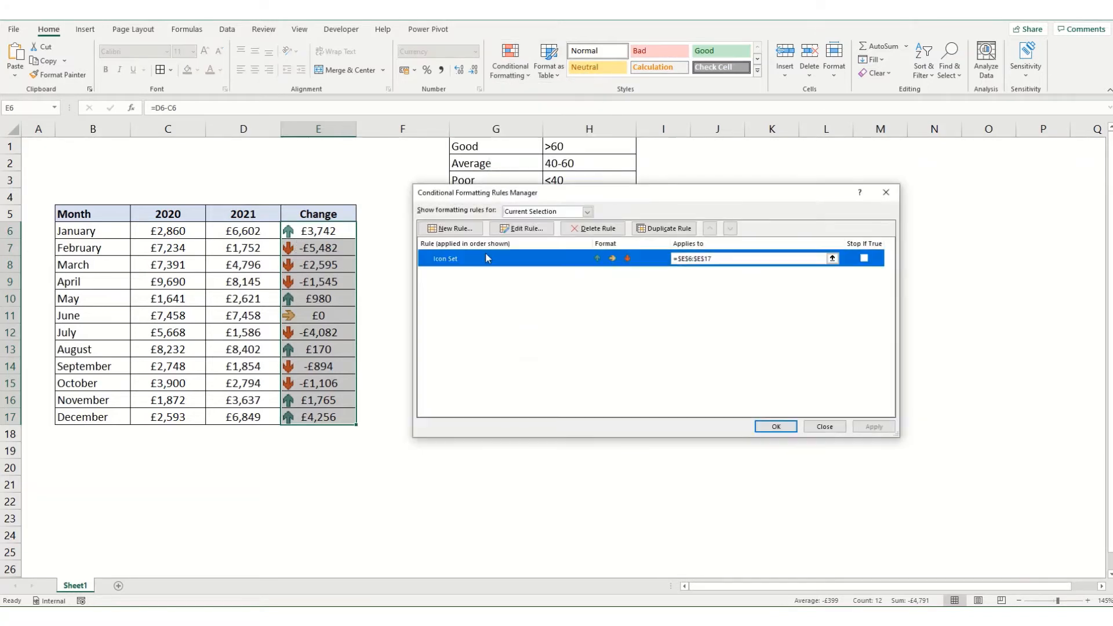
{"action": "left_click", "coordinate": [520, 229]}
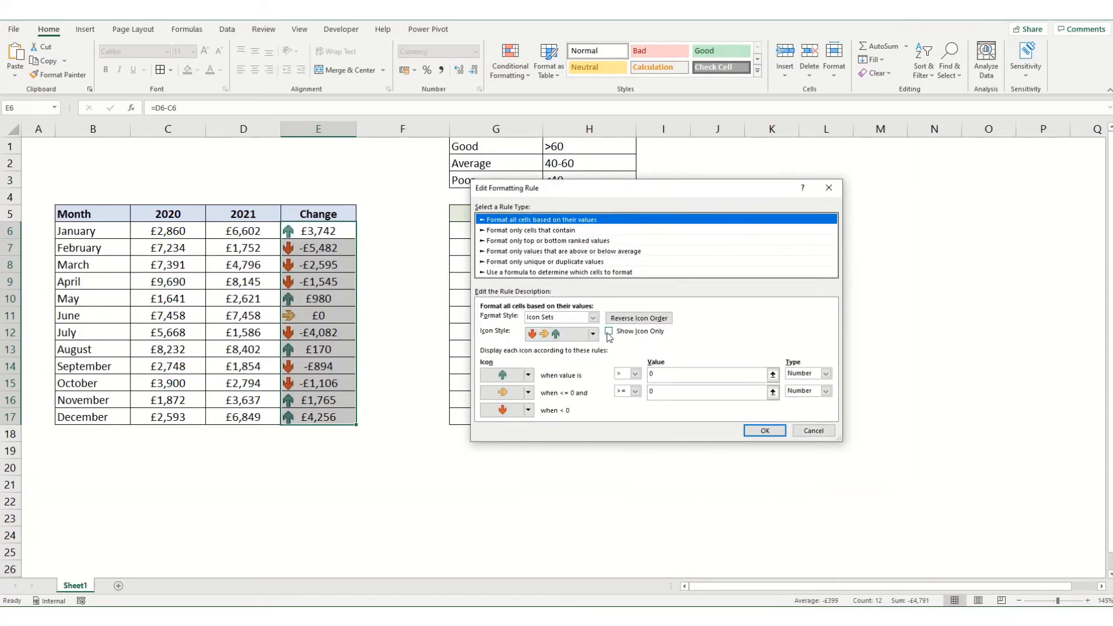
{"action": "left_click", "coordinate": [609, 332]}
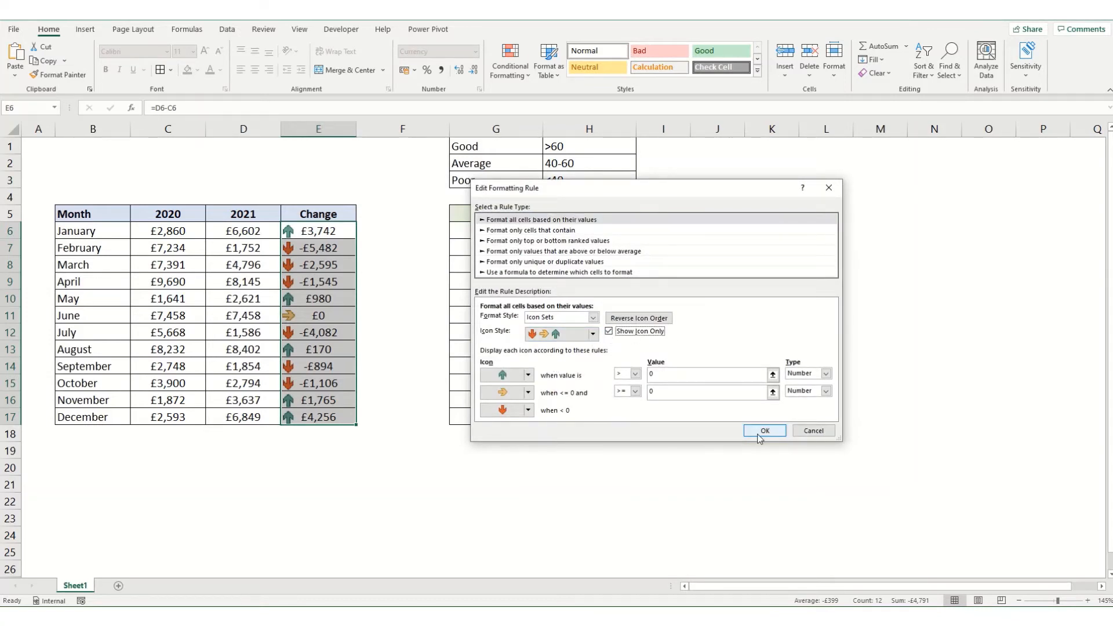
{"action": "left_click", "coordinate": [764, 431]}
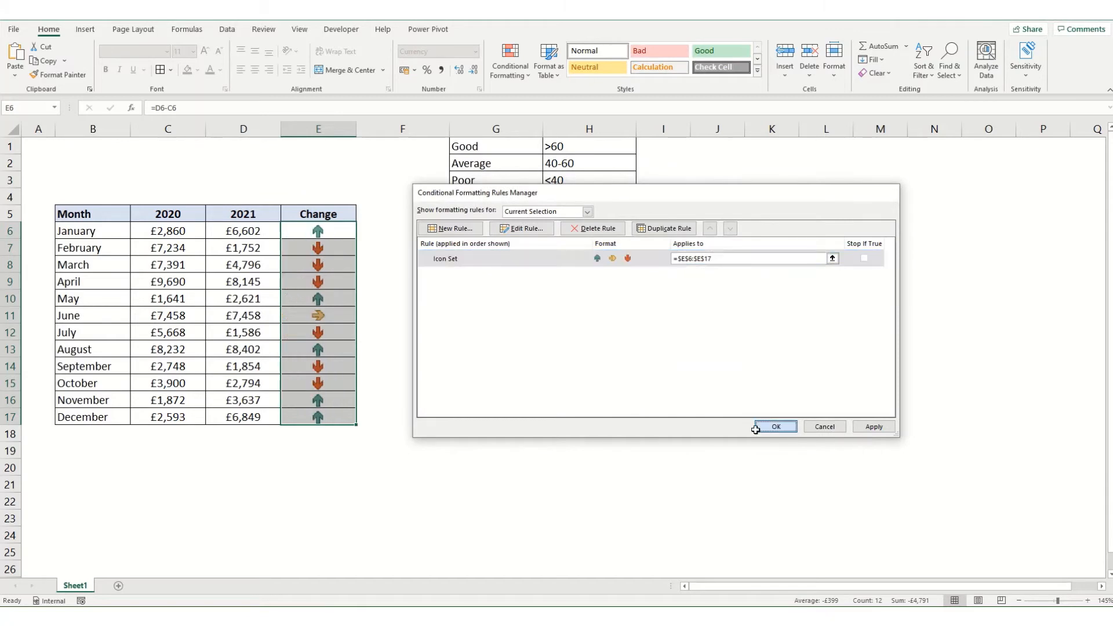
{"action": "left_click", "coordinate": [773, 427]}
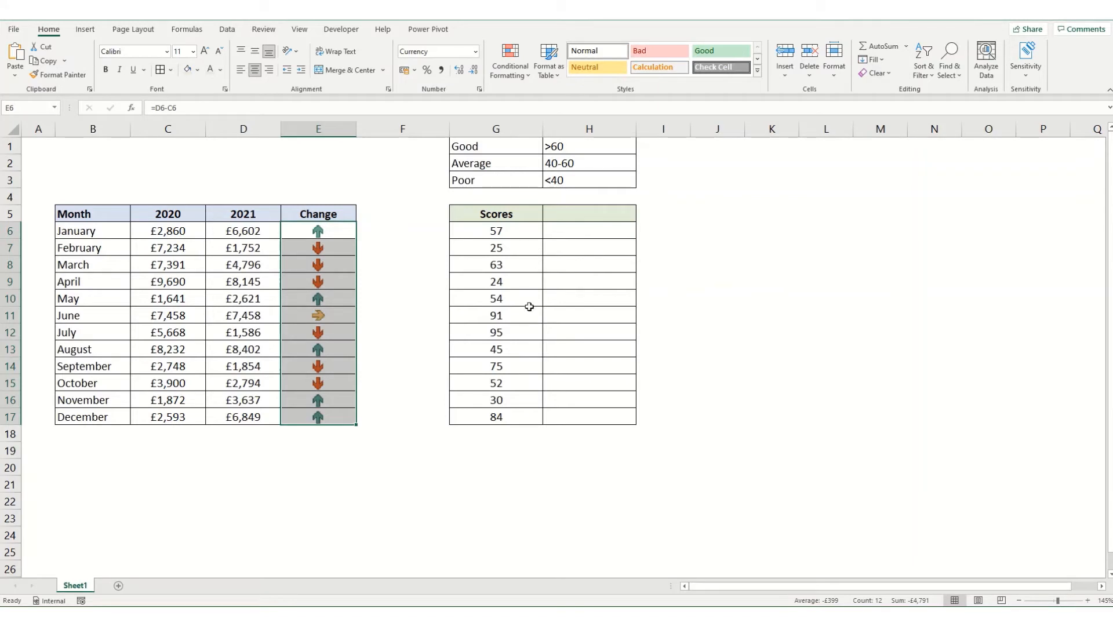
{"action": "mouse_move", "coordinate": [555, 242]}
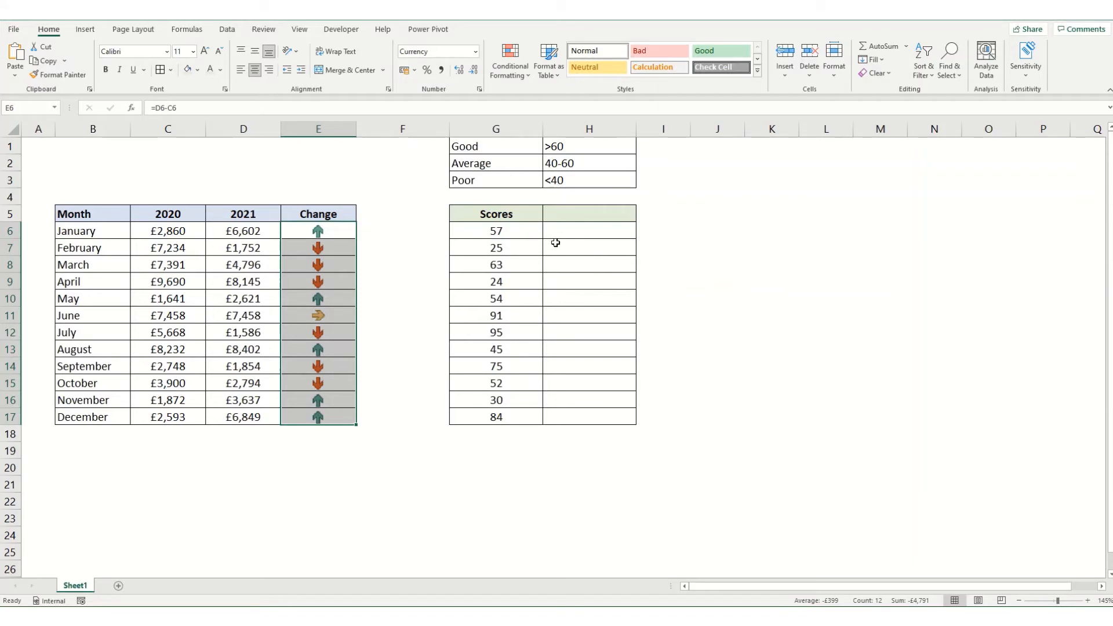
Step: Select the spare cell I1 beside the grade bands for the Wingdings faces
{"action": "left_click", "coordinate": [496, 146]}
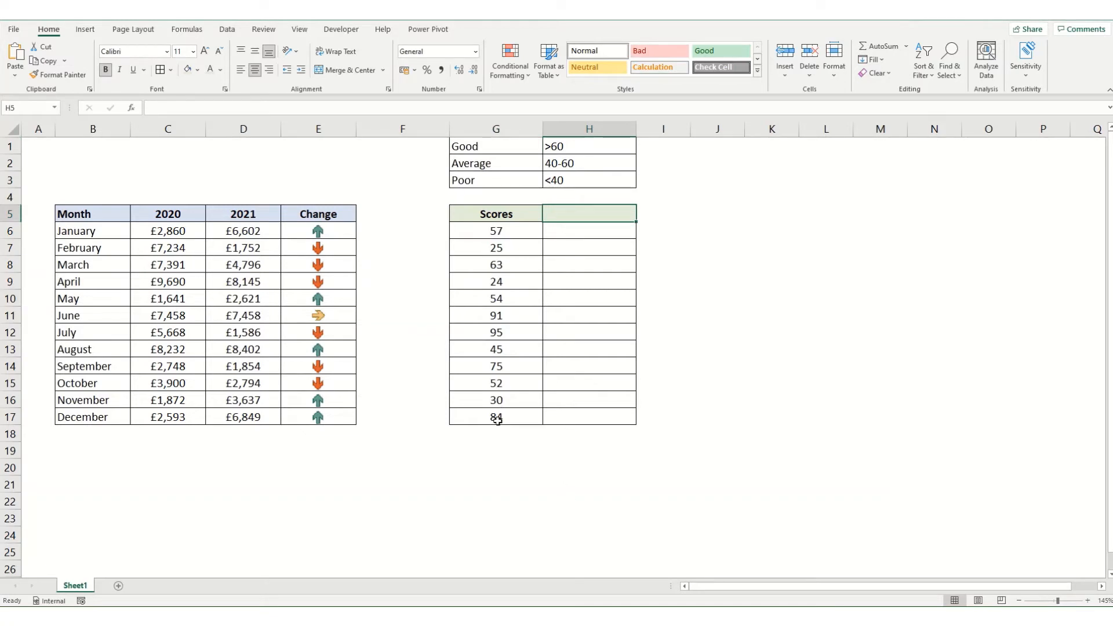
{"action": "mouse_move", "coordinate": [515, 389]}
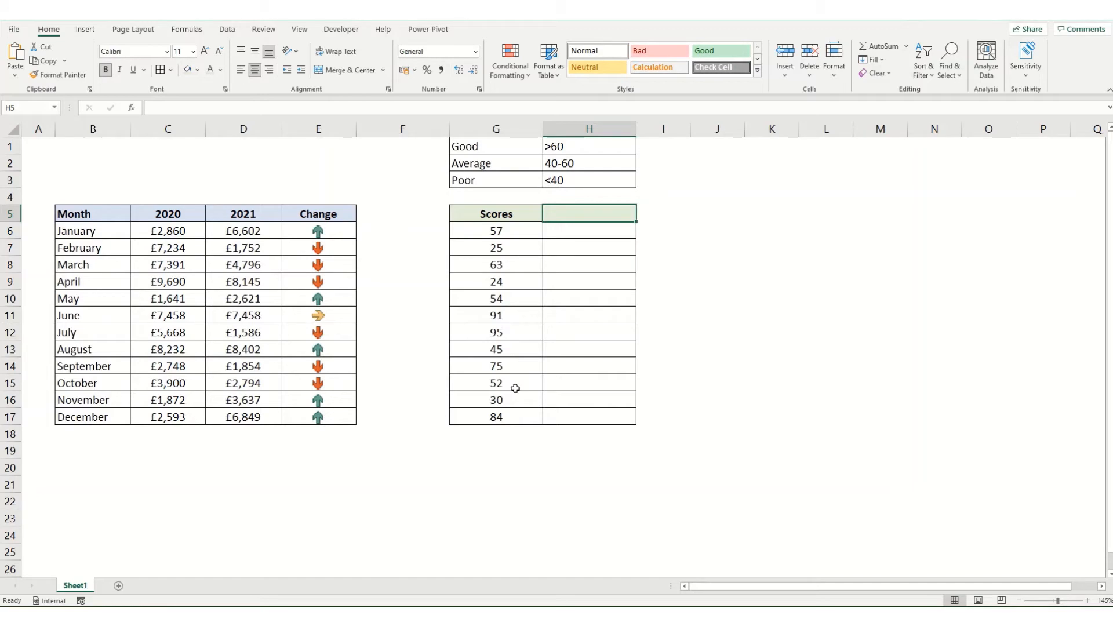
{"action": "left_click", "coordinate": [663, 147]}
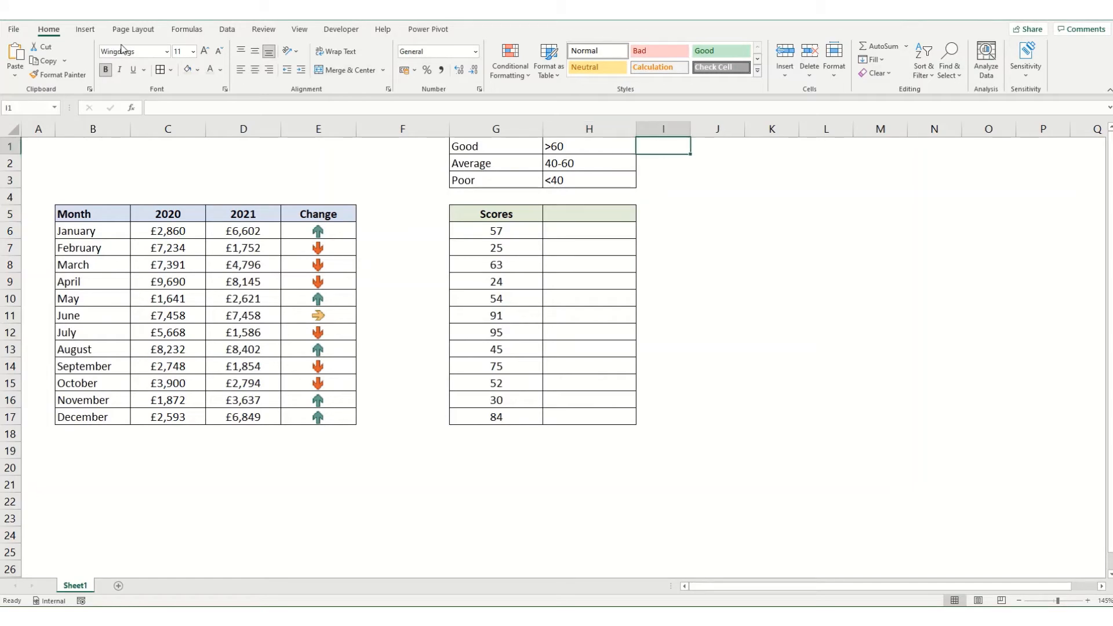
Step: Bring up the Symbol picker with the Wingdings character set
{"action": "left_click", "coordinate": [85, 29]}
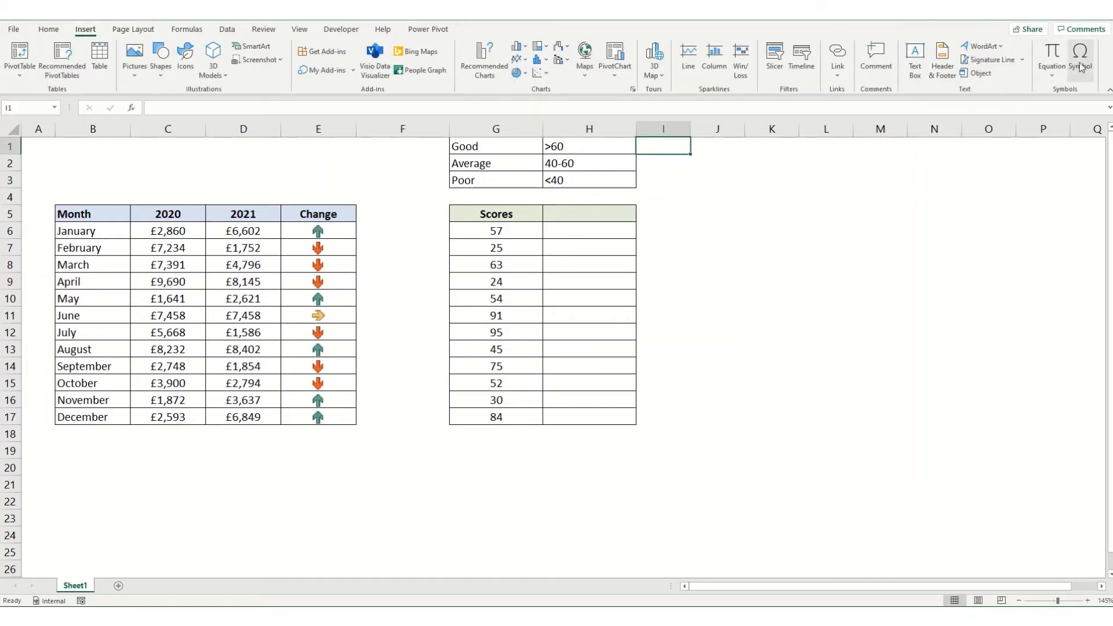
{"action": "left_click", "coordinate": [1080, 59]}
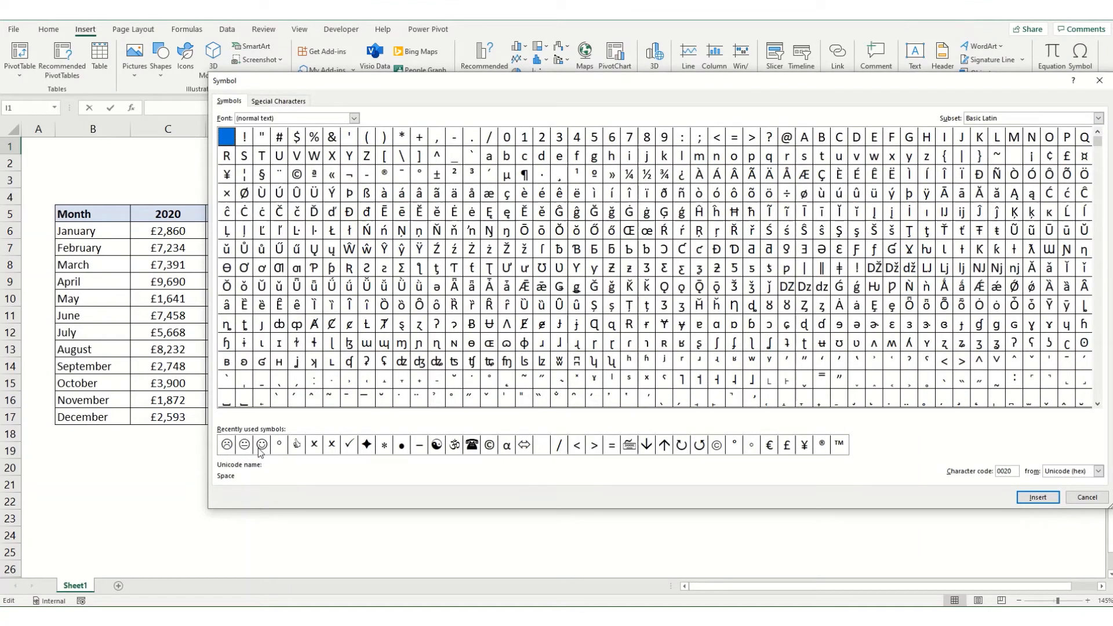
{"action": "mouse_move", "coordinate": [263, 460]}
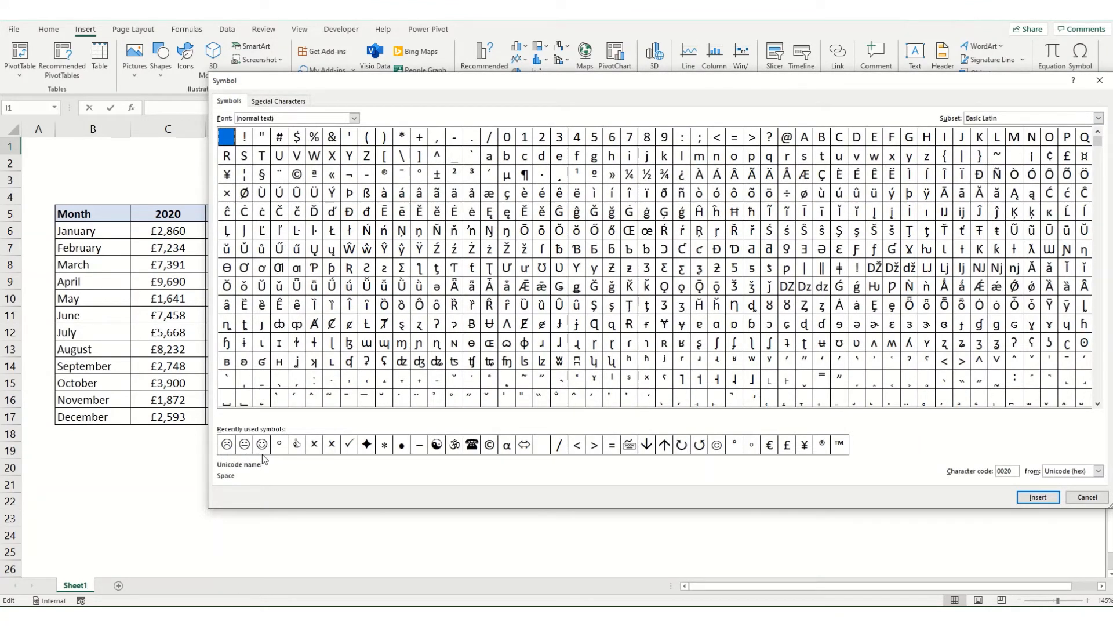
{"action": "left_click", "coordinate": [354, 118]}
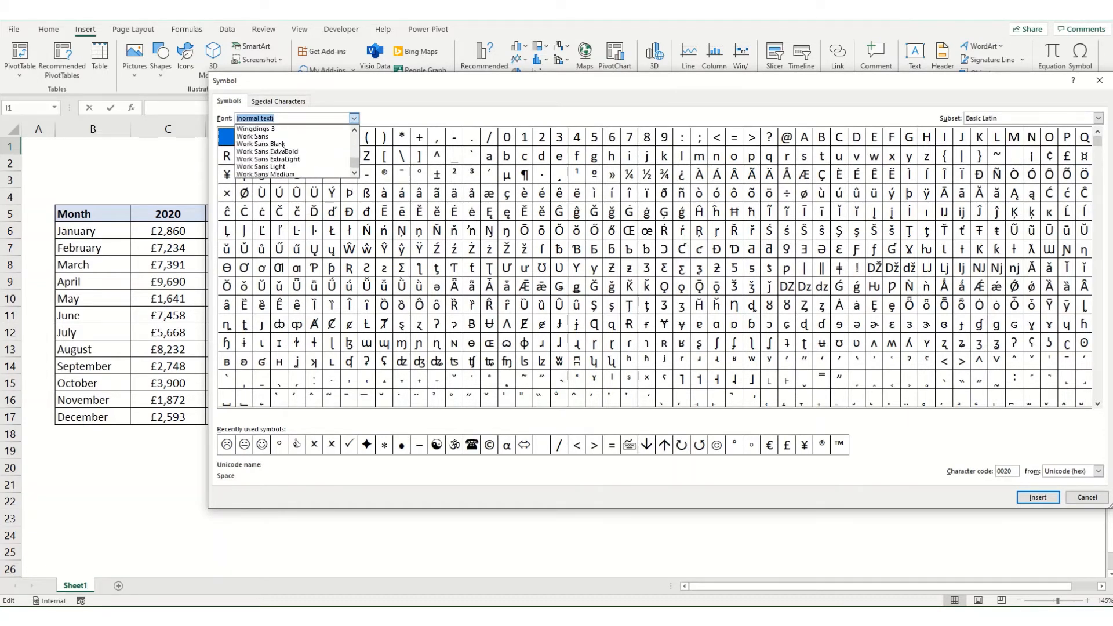
{"action": "left_click", "coordinate": [255, 127]}
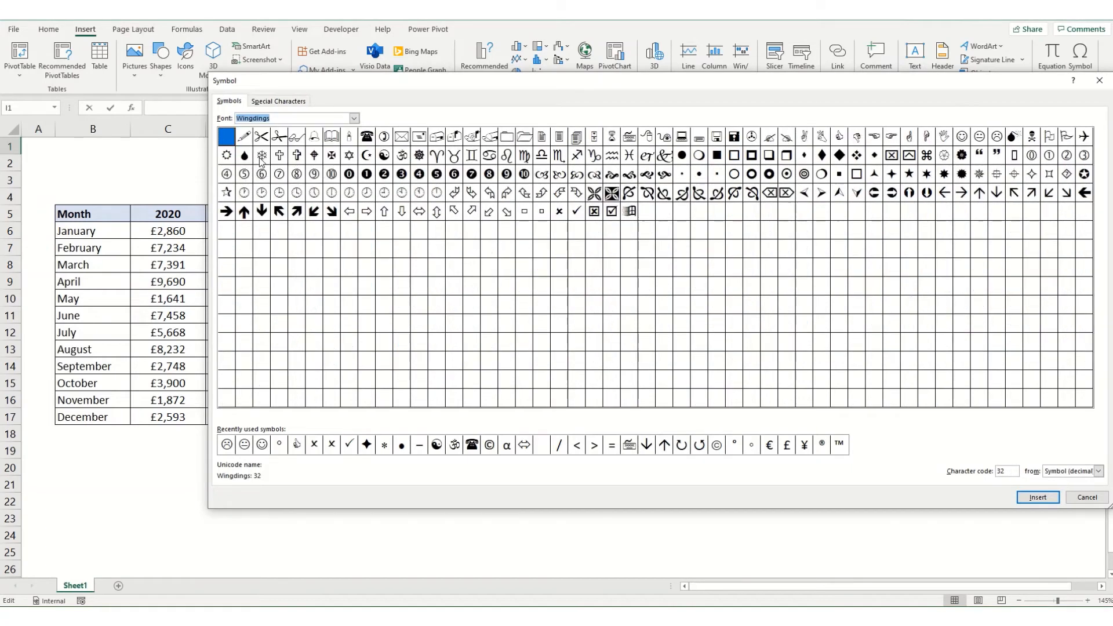
{"action": "mouse_move", "coordinate": [749, 146]}
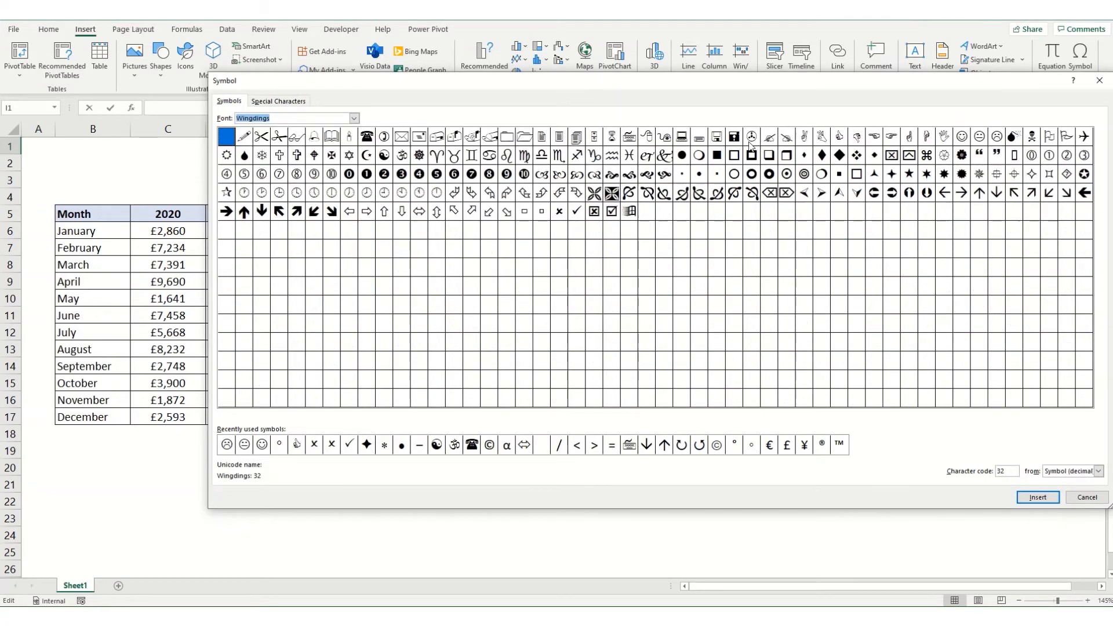
{"action": "mouse_move", "coordinate": [944, 135]}
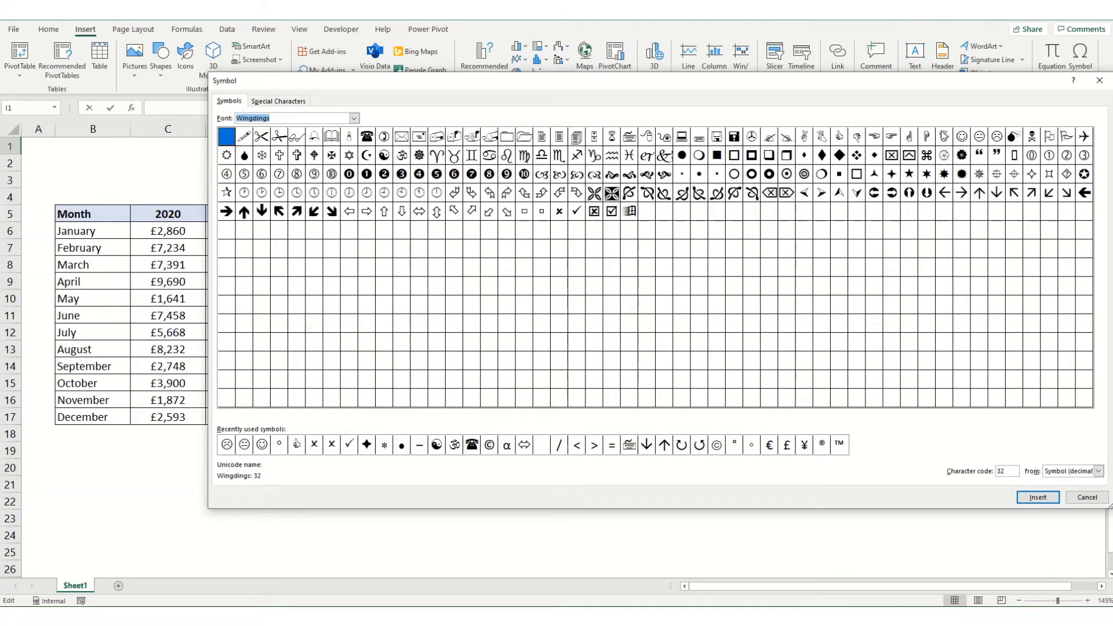
Step: Insert the smiling and sad face symbols into cell I1
{"action": "left_click", "coordinate": [261, 444]}
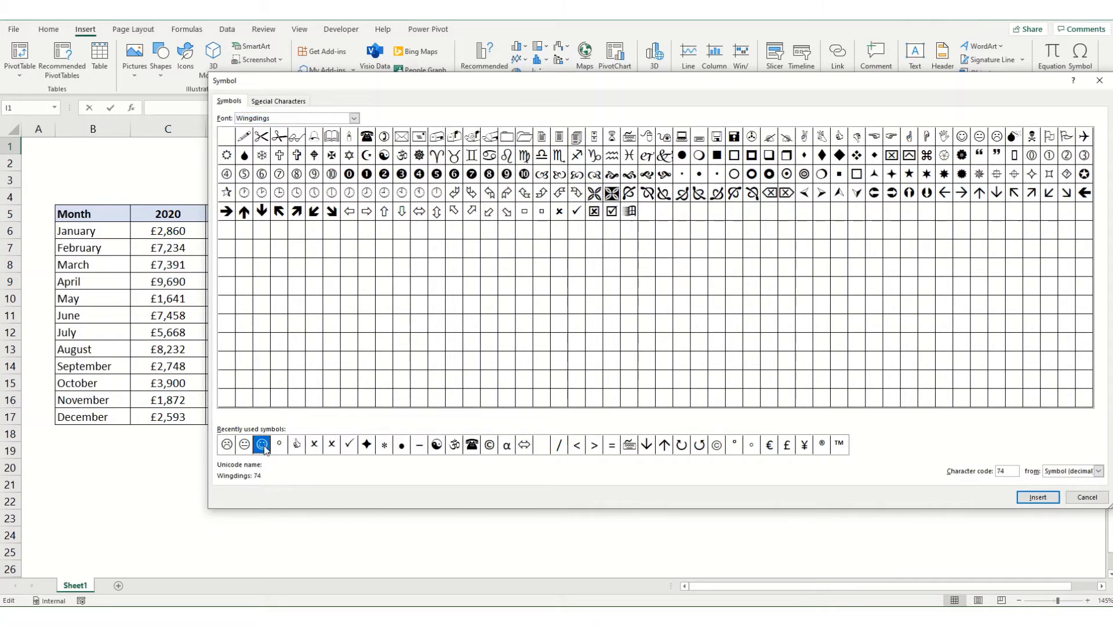
{"action": "left_click", "coordinate": [226, 444]}
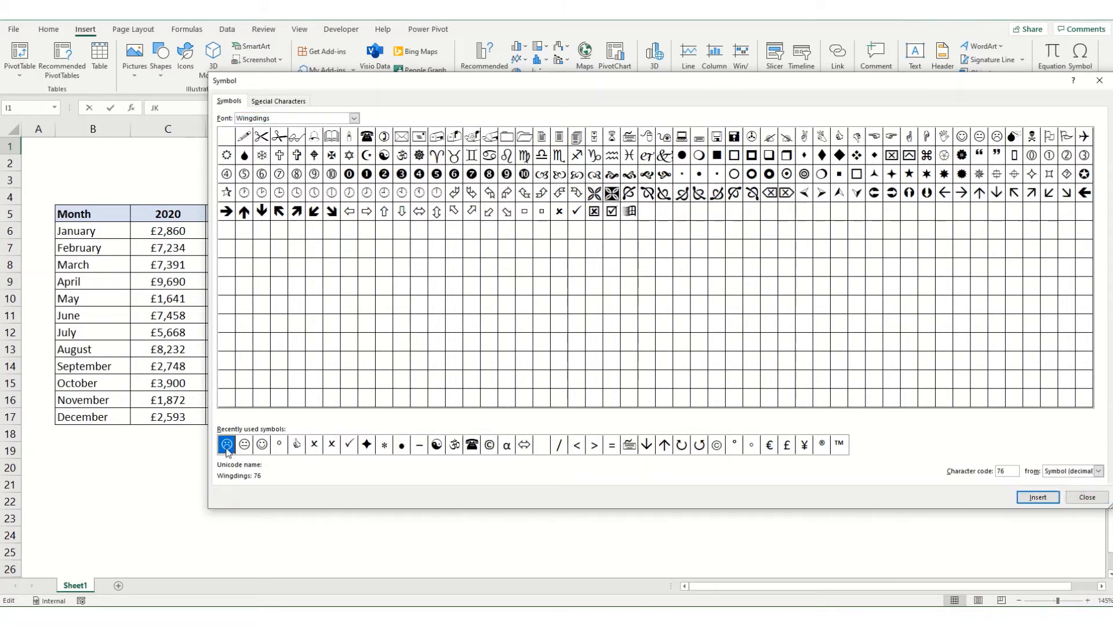
{"action": "left_click", "coordinate": [1086, 498]}
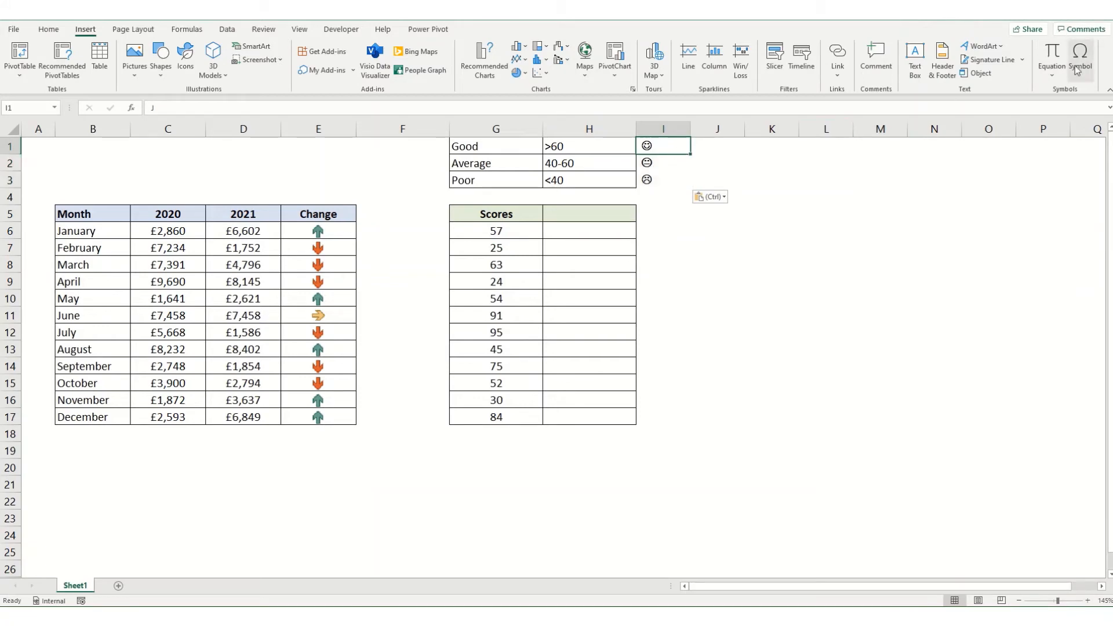
{"action": "left_click", "coordinate": [1080, 59]}
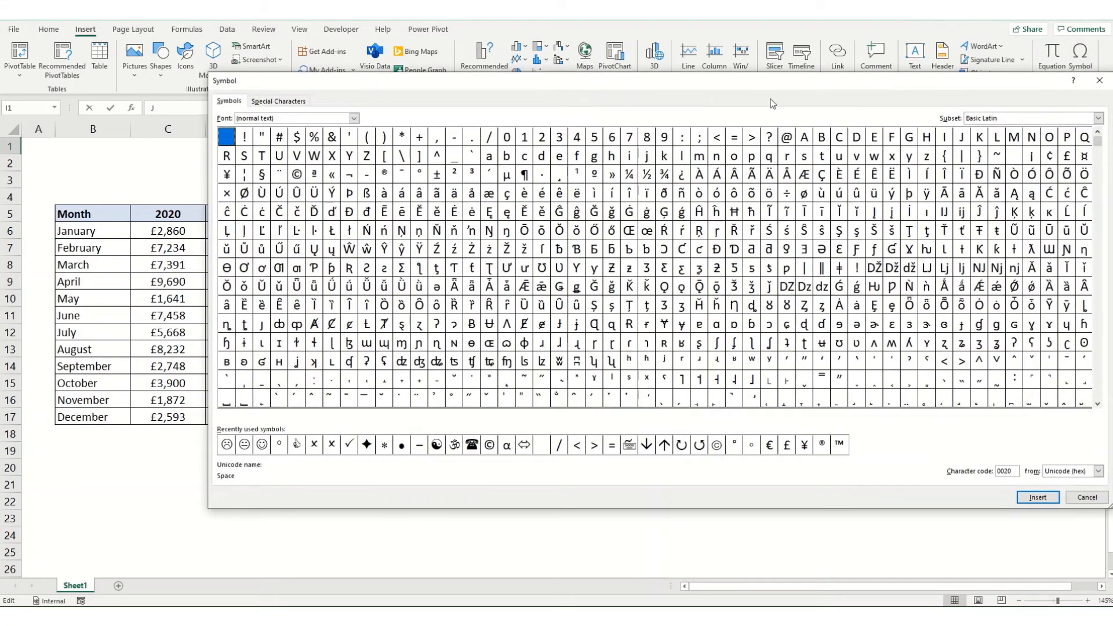
{"action": "left_click", "coordinate": [226, 444]}
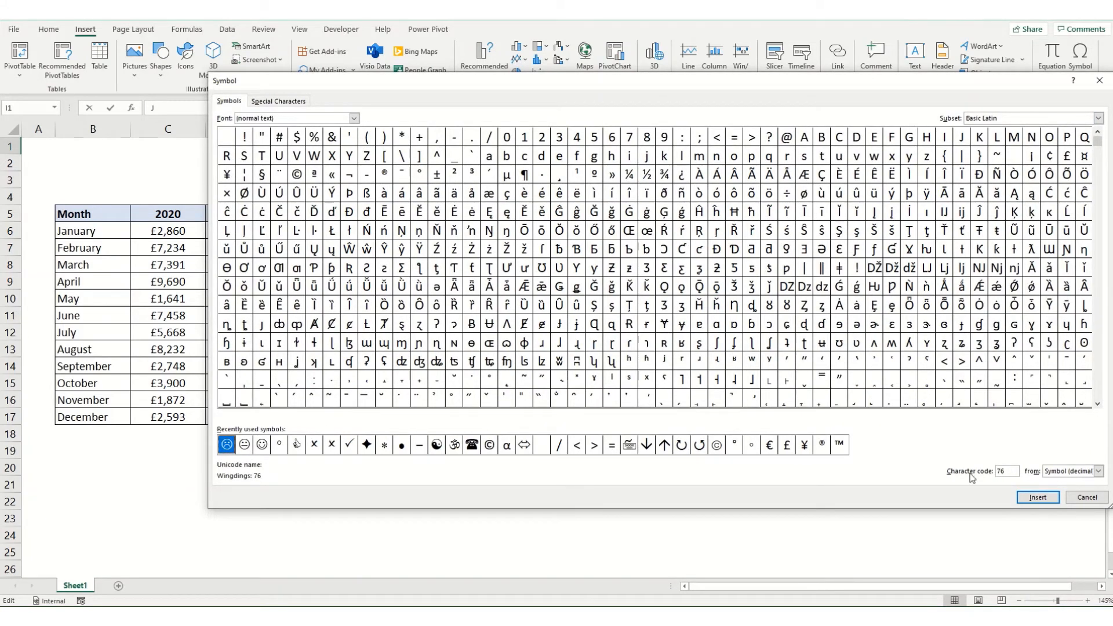
{"action": "left_click", "coordinate": [261, 444]}
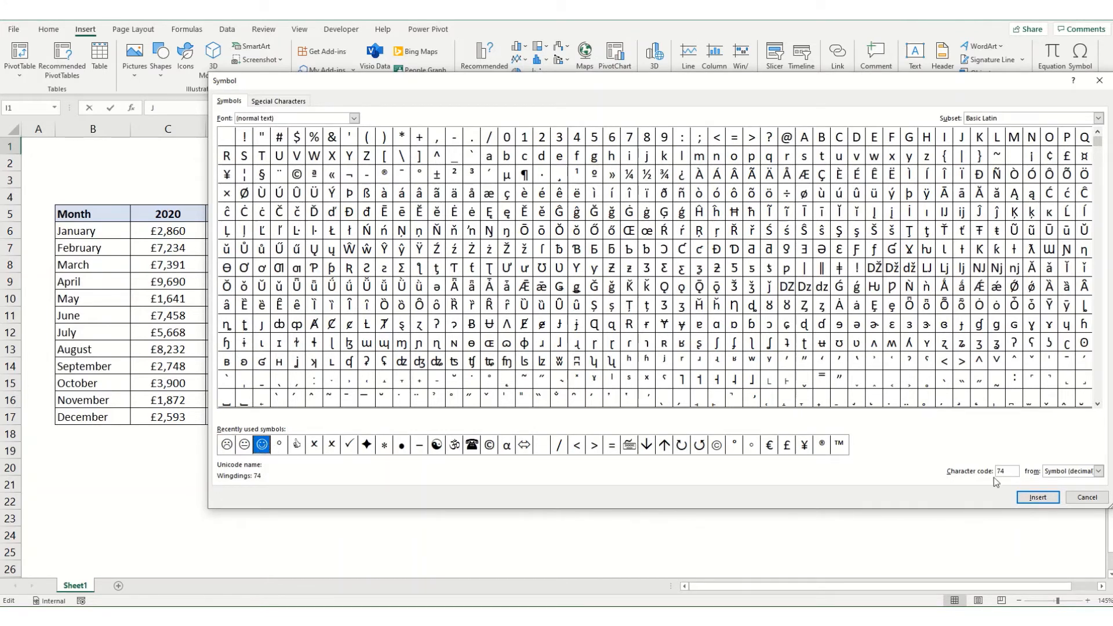
{"action": "left_click", "coordinate": [244, 444]}
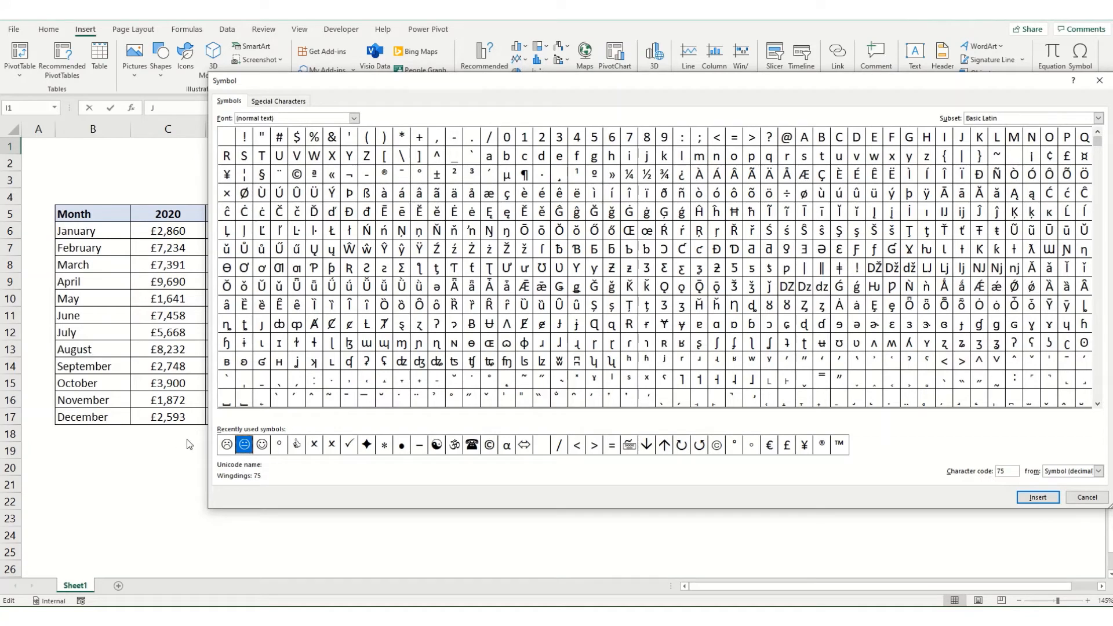
{"action": "left_click", "coordinate": [226, 445]}
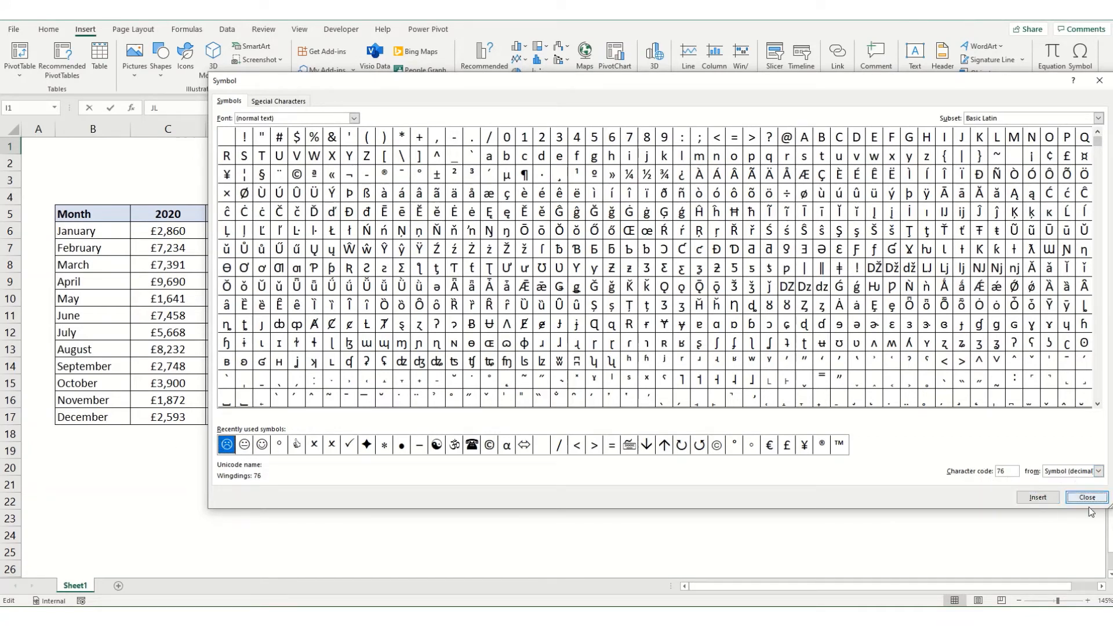
{"action": "left_click", "coordinate": [1085, 497]}
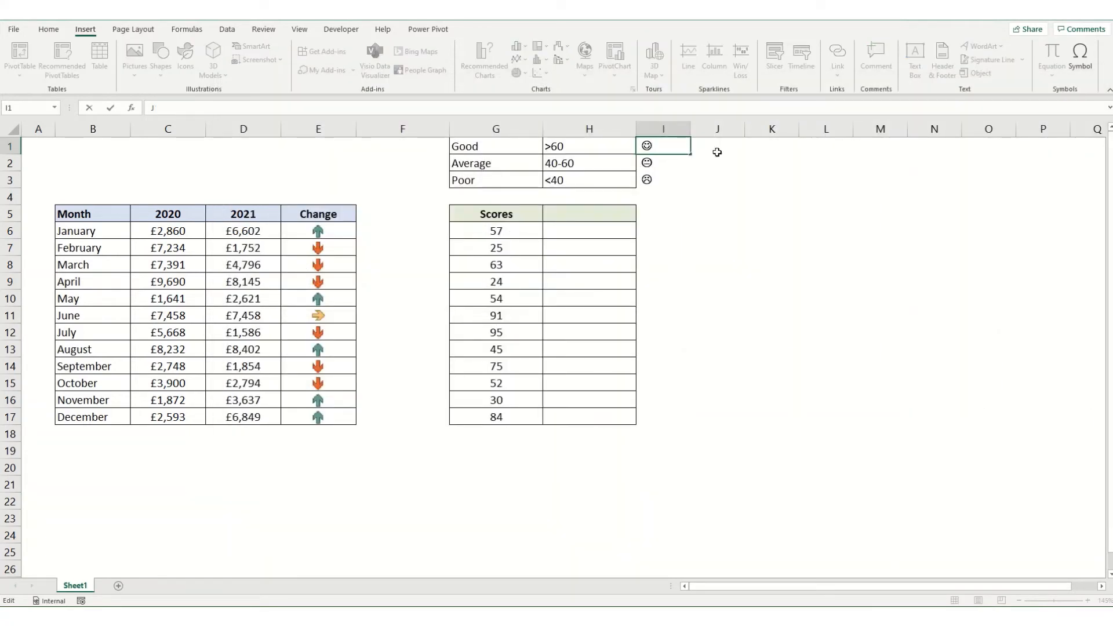
Step: Record the face codes 74, 75 and 76 in J1:J3, then move to H6
{"action": "type", "text": "75"}
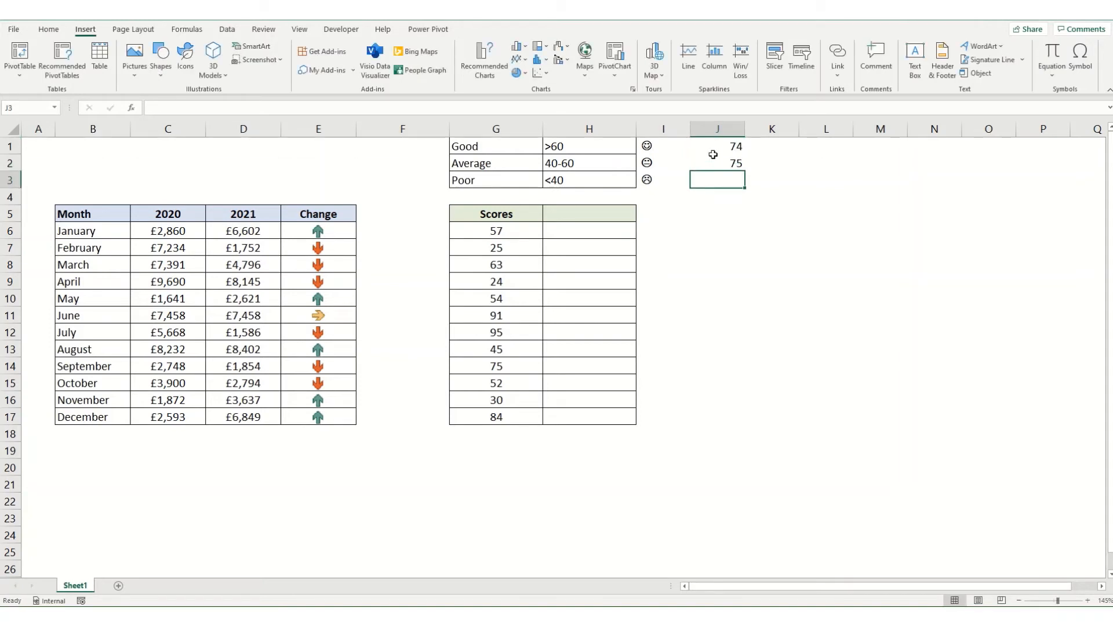
{"action": "type", "text": "76"}
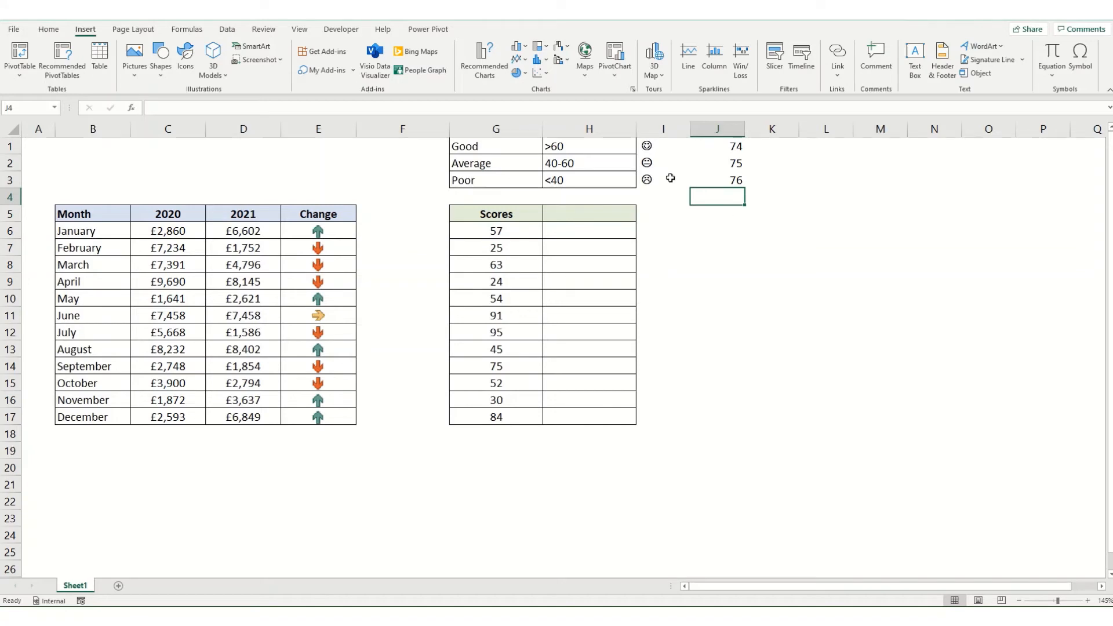
{"action": "left_click", "coordinate": [47, 29]}
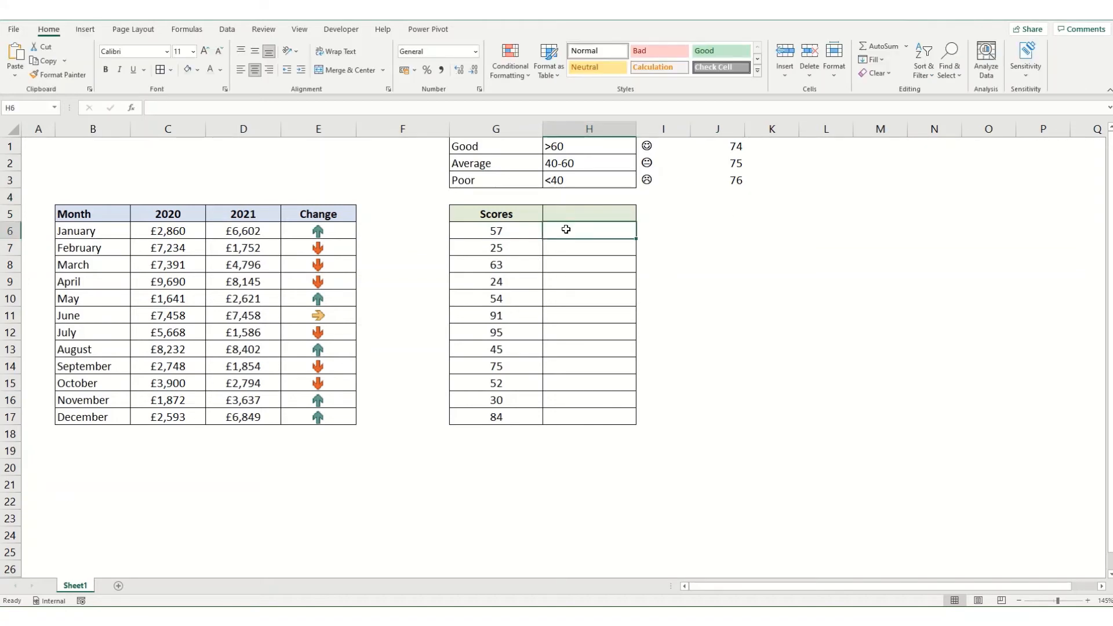
Step: Enter =CHAR(74) in H6 and set its font to Wingdings
{"action": "type", "text": "=char"}
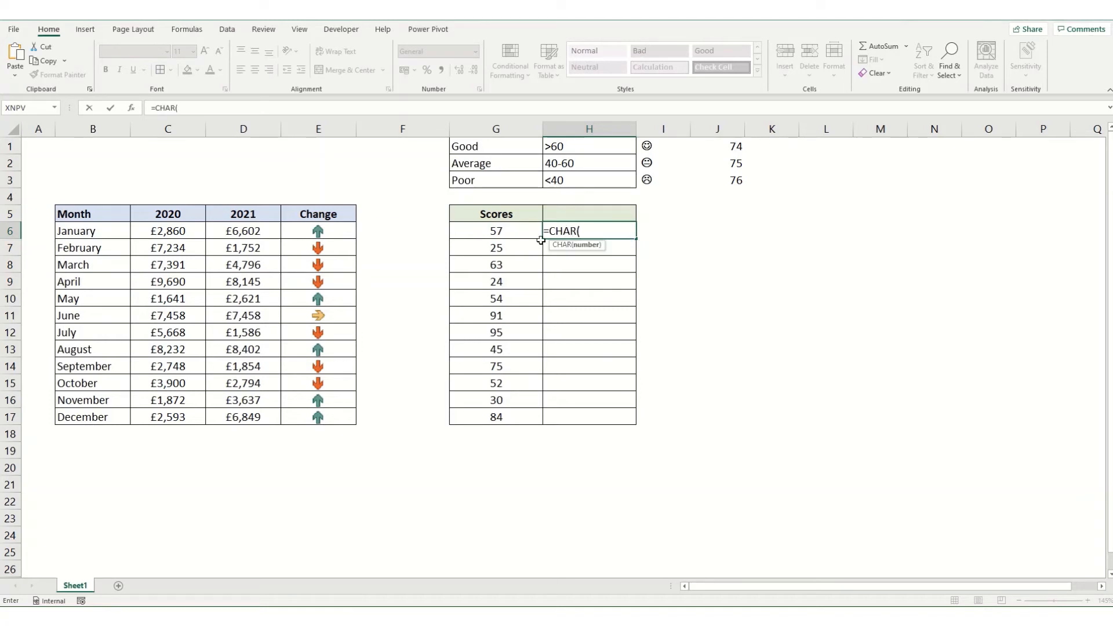
{"action": "key", "text": "Enter"}
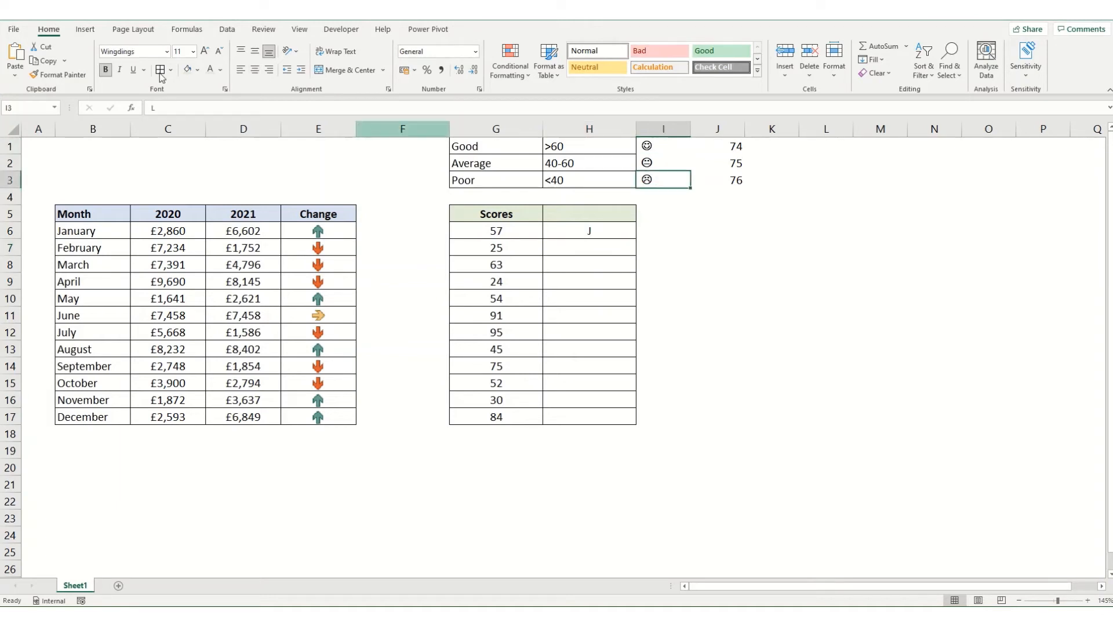
{"action": "left_click", "coordinate": [589, 229]}
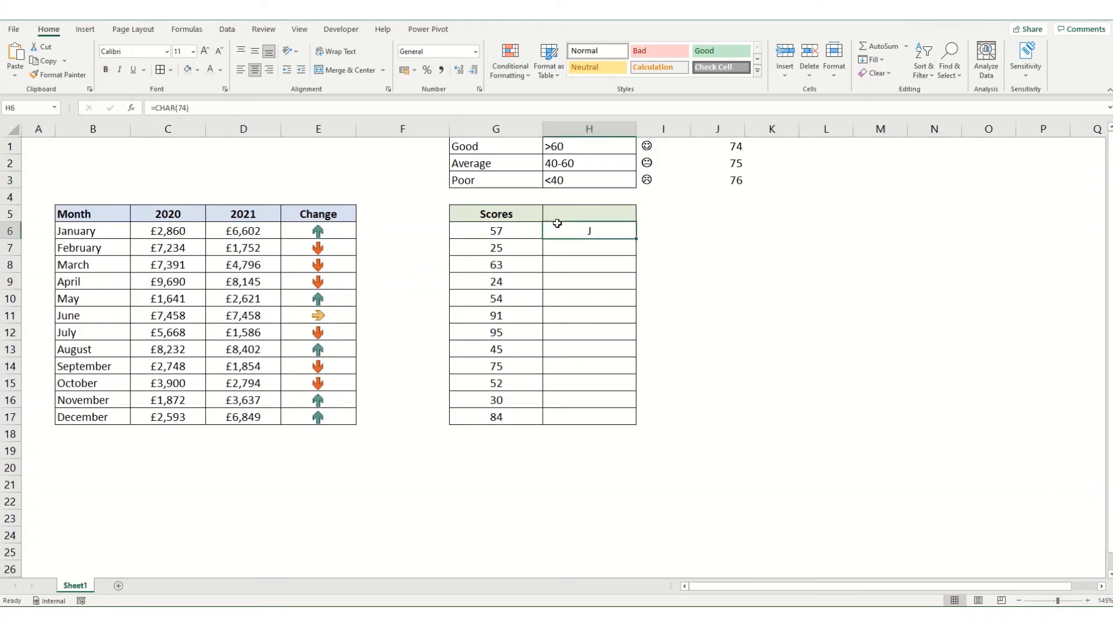
{"action": "left_click", "coordinate": [131, 50]}
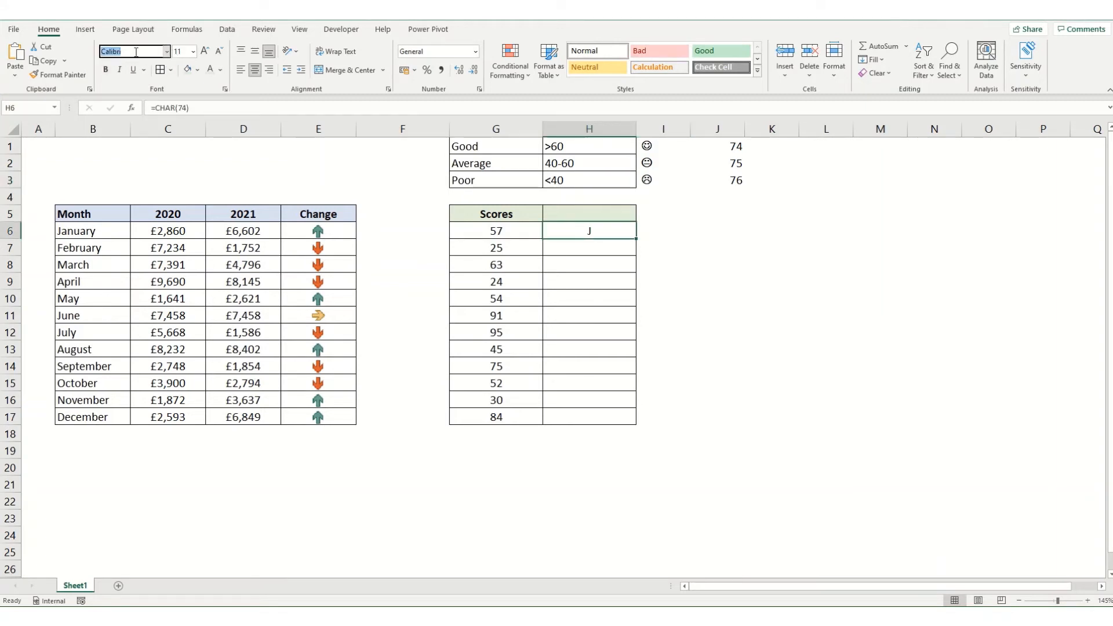
{"action": "type", "text": "Wingdings"}
{"action": "left_click", "coordinate": [627, 108]}
{"action": "type", "text": "IF"}
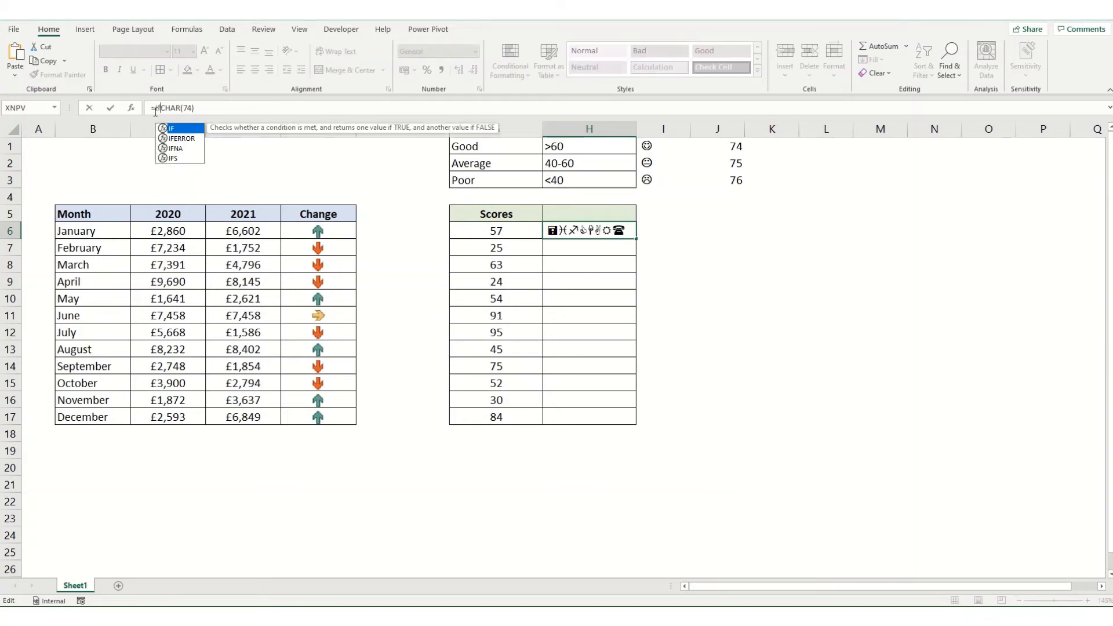
Step: Rewrite H6 as =IF(G6>60,CHAR(74),IF(G6<40,CHAR(76),CHAR(75)))
{"action": "left_click", "coordinate": [495, 230]}
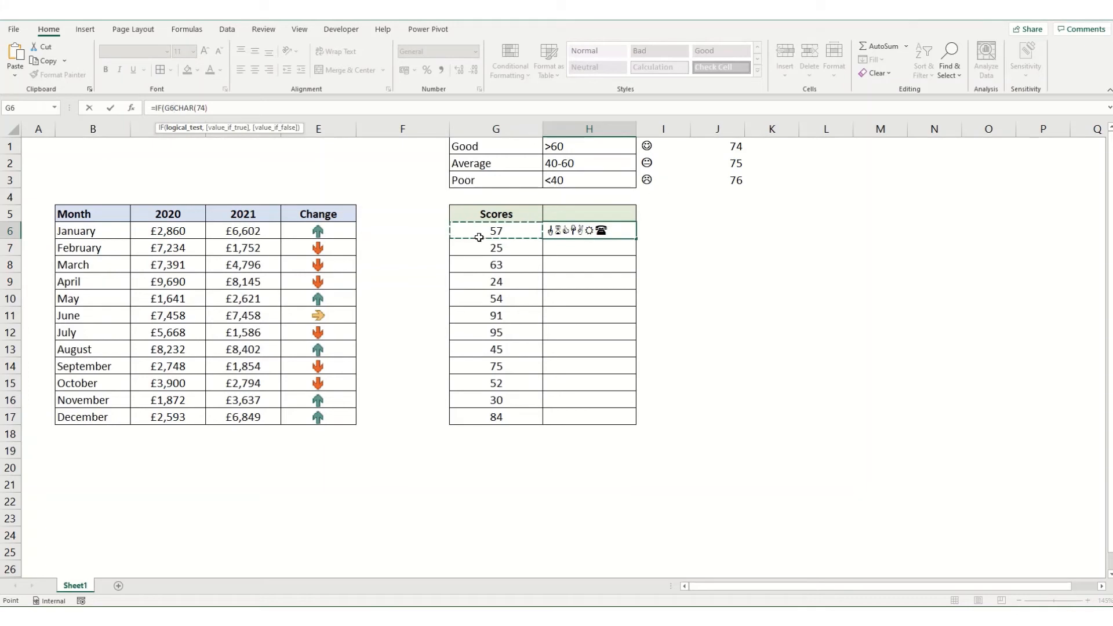
{"action": "type", "text": ">60,"}
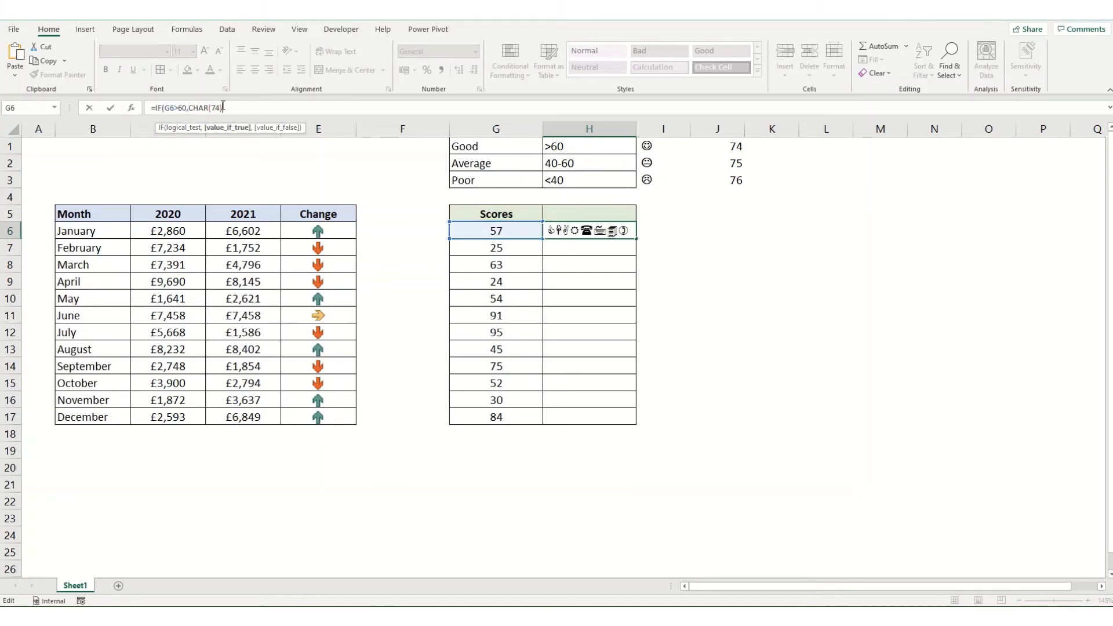
{"action": "type", "text": "if"}
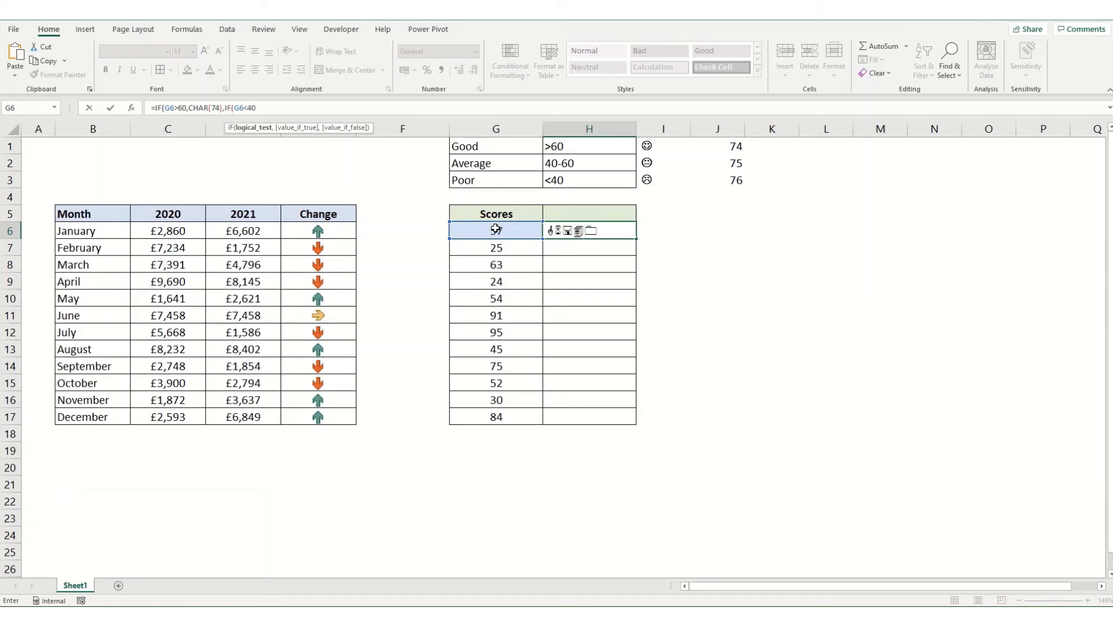
{"action": "type", "text": ",char"}
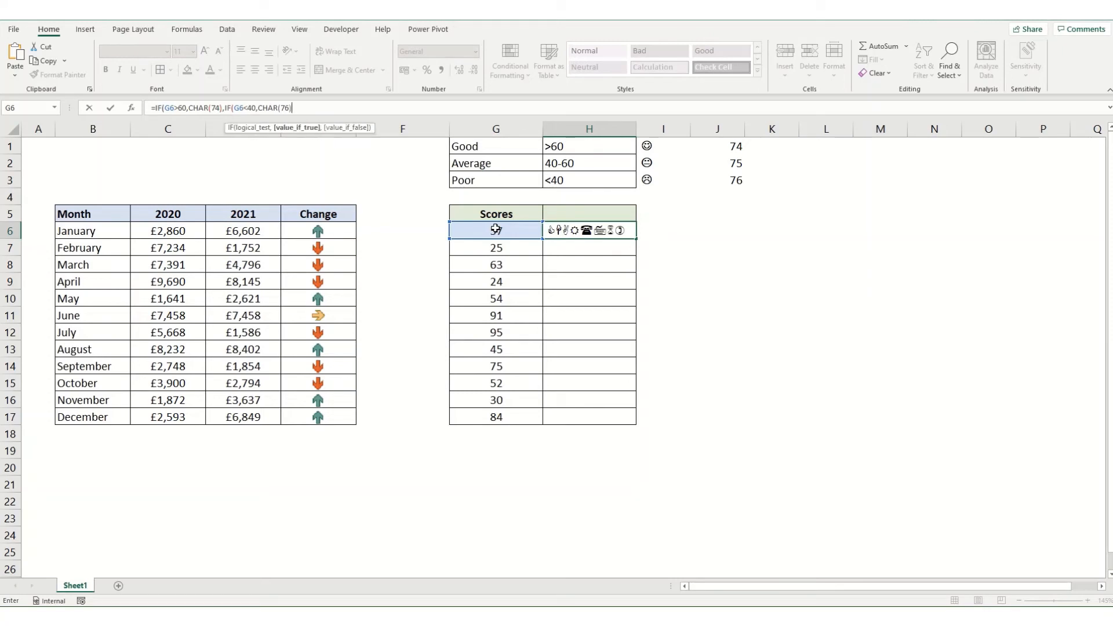
{"action": "type", "text": "char"}
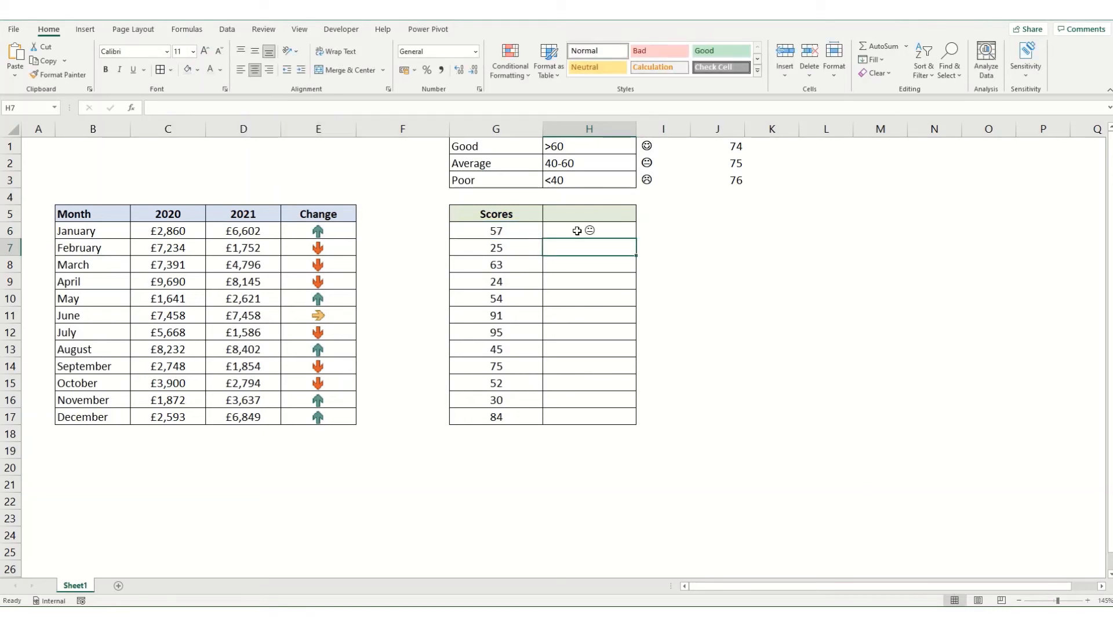
Step: Fill the nested IF face formula from H6 down through H17
{"action": "left_click", "coordinate": [495, 230]}
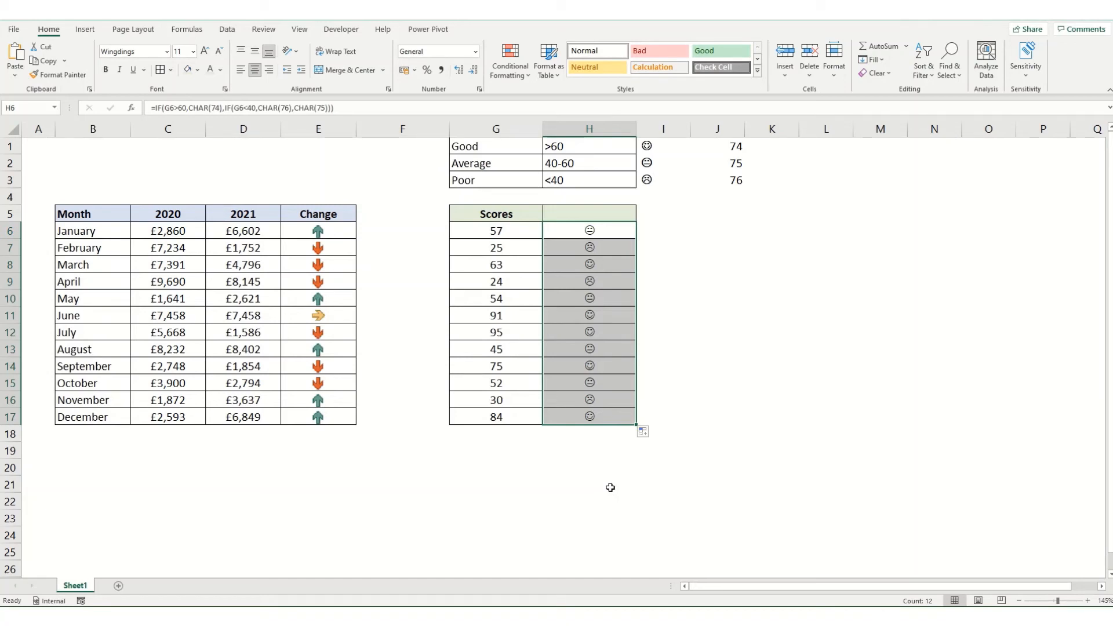
{"action": "mouse_move", "coordinate": [584, 229]}
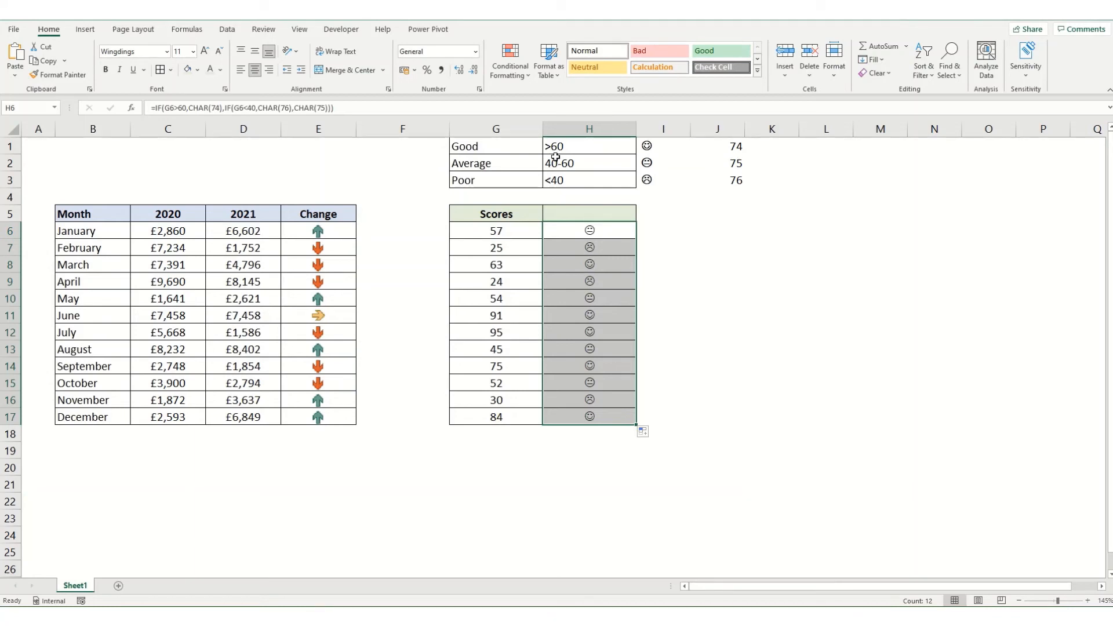
{"action": "mouse_move", "coordinate": [545, 180]}
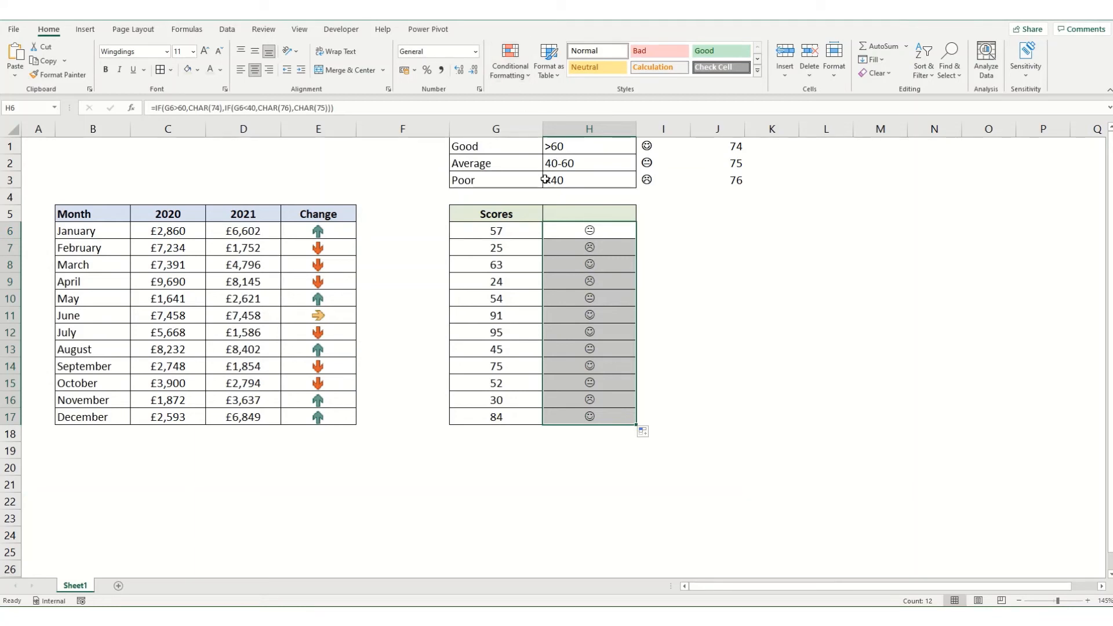
Step: Add a conditional rule: cell value equal to =char(74) shows bold green font
{"action": "left_click", "coordinate": [509, 60]}
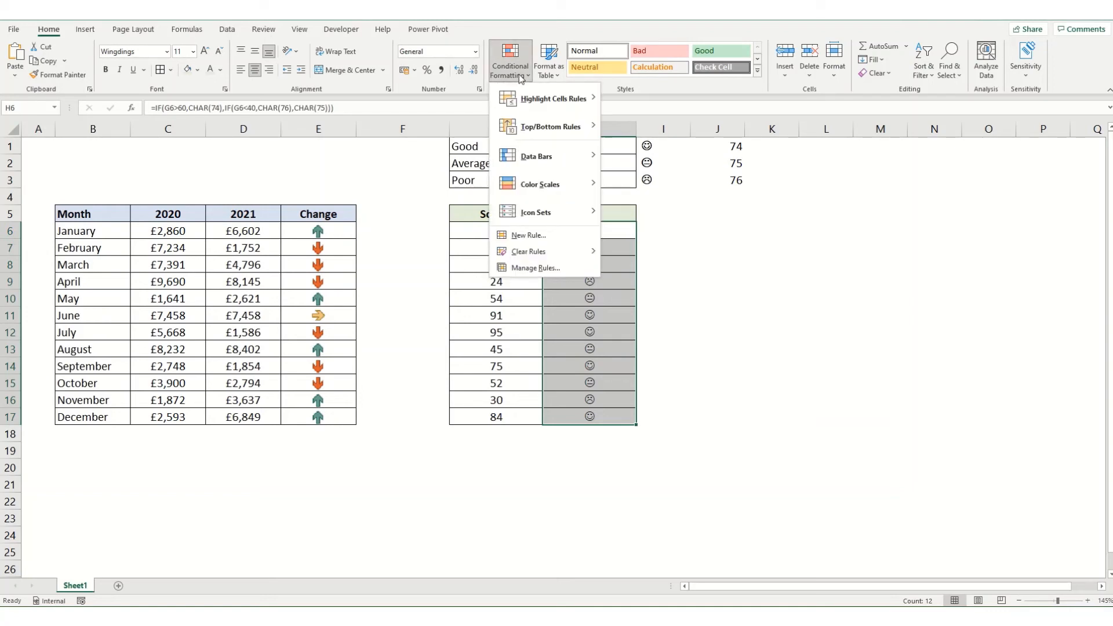
{"action": "left_click", "coordinate": [529, 235]}
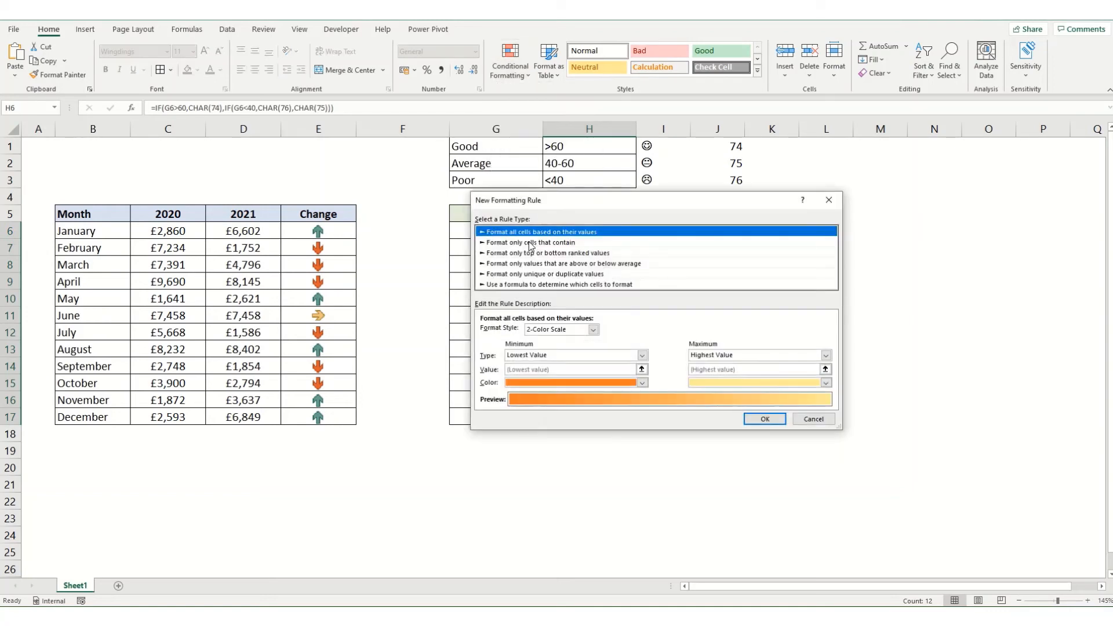
{"action": "left_click", "coordinate": [529, 242]}
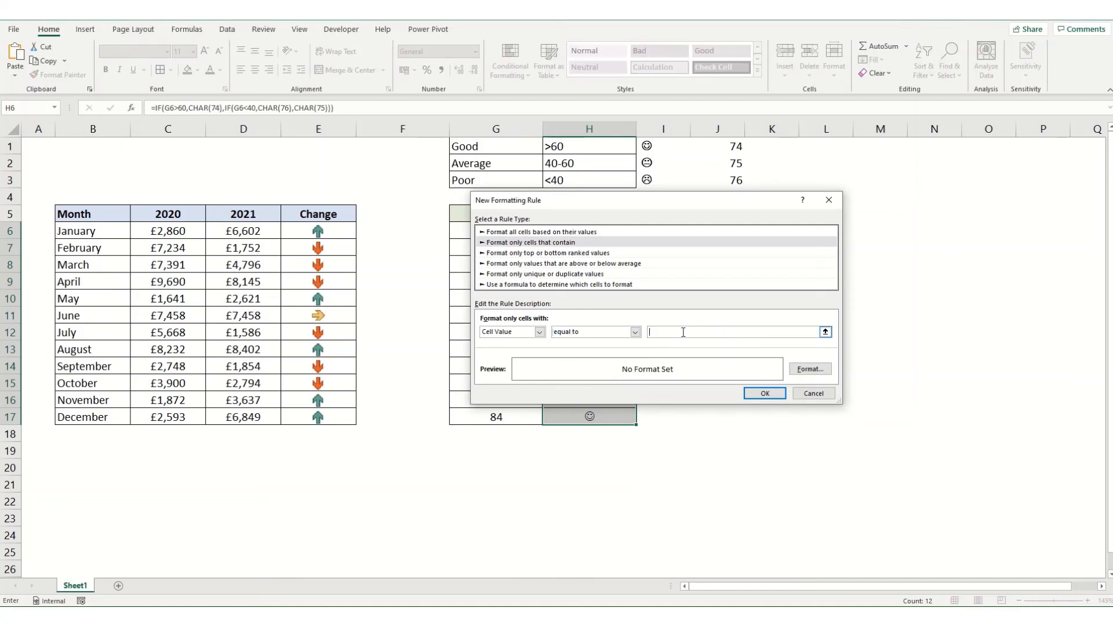
{"action": "type", "text": "=char"}
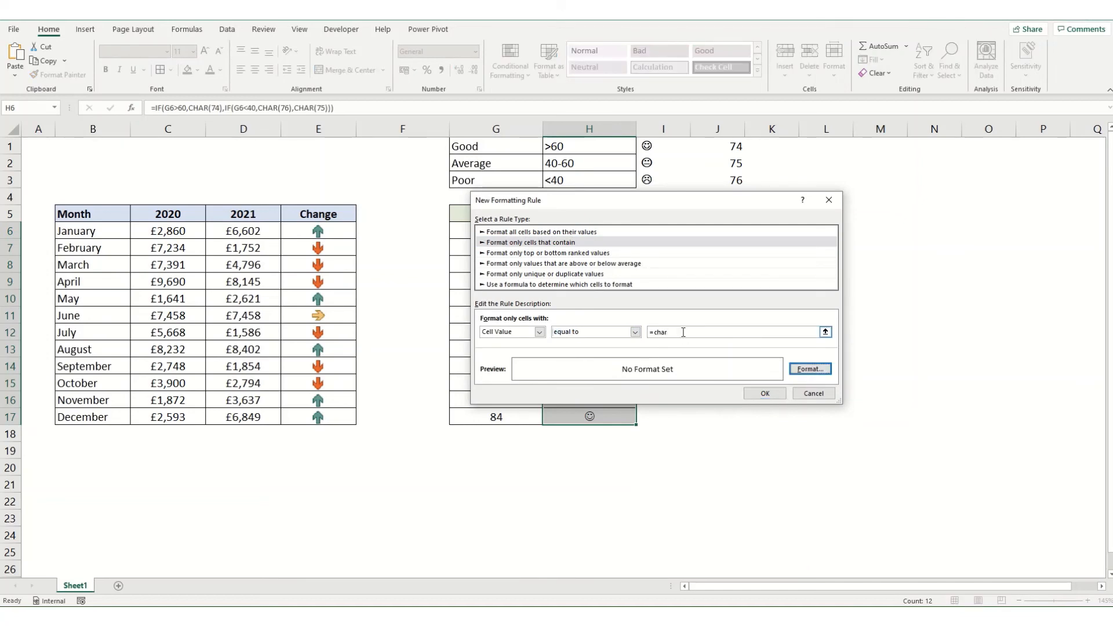
{"action": "type", "text": "(74"}
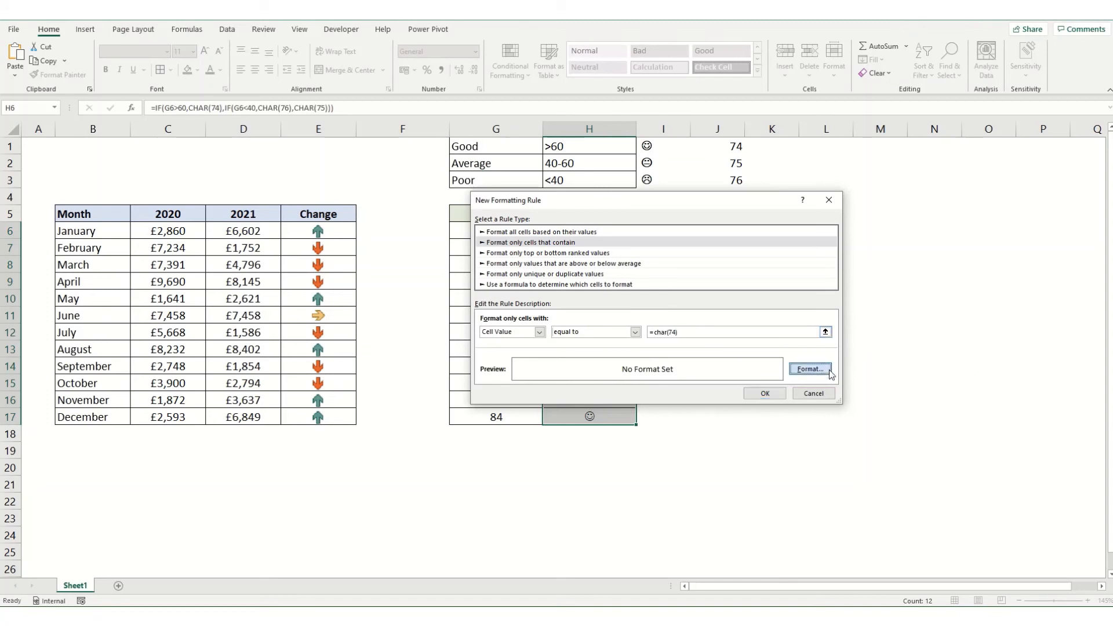
{"action": "left_click", "coordinate": [809, 368]}
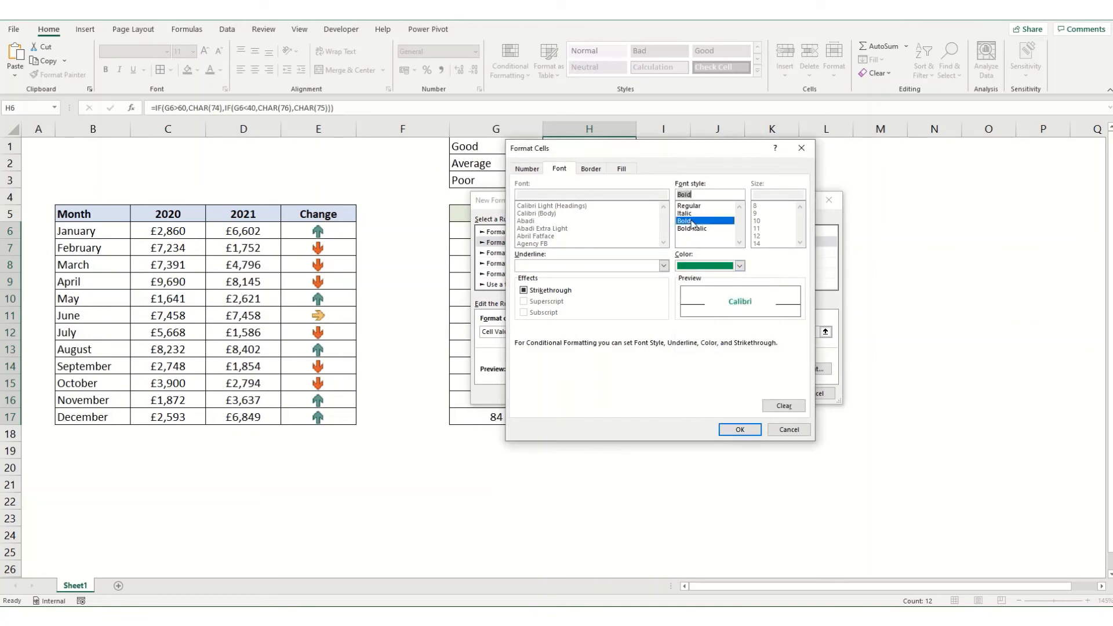
{"action": "left_click", "coordinate": [739, 429]}
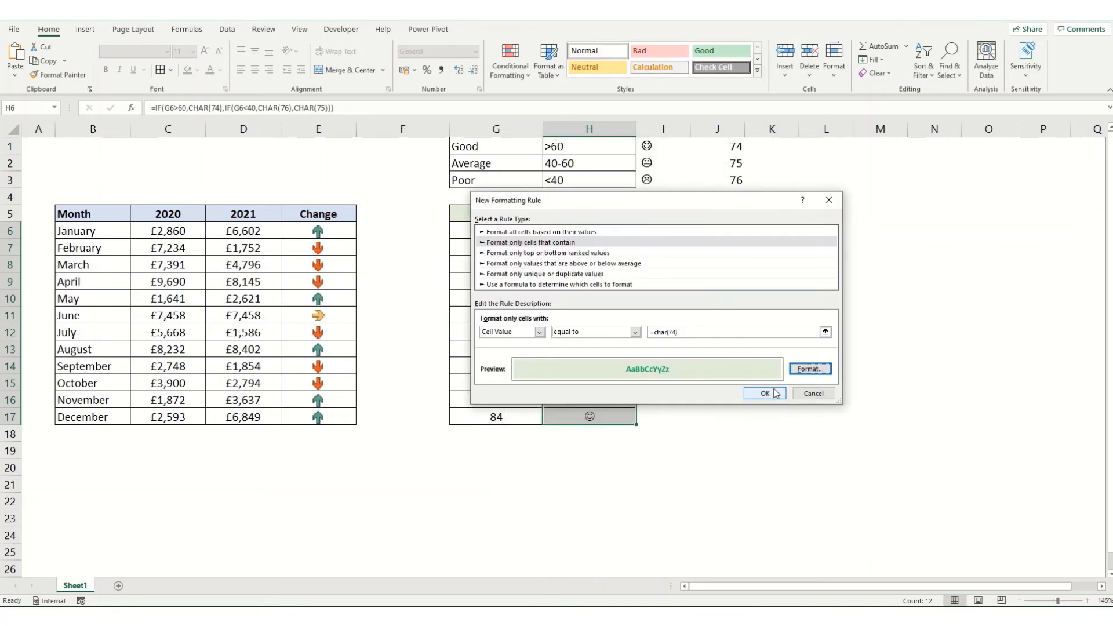
{"action": "left_click", "coordinate": [764, 393]}
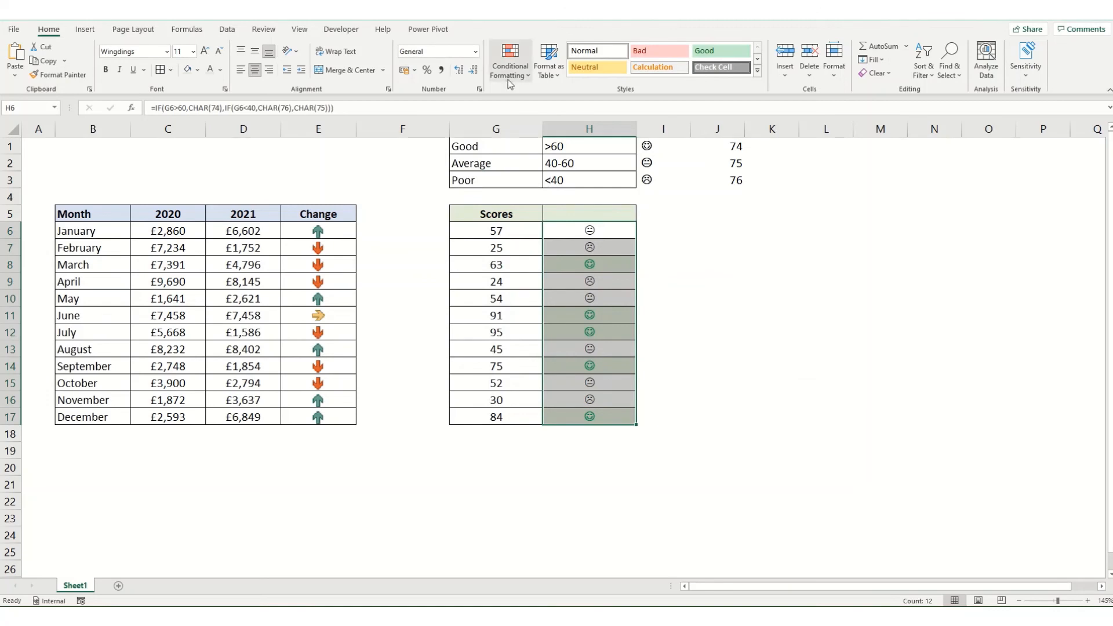
Step: Create a rule matching cell value equal to =char(75) for neutral faces
{"action": "left_click", "coordinate": [509, 61]}
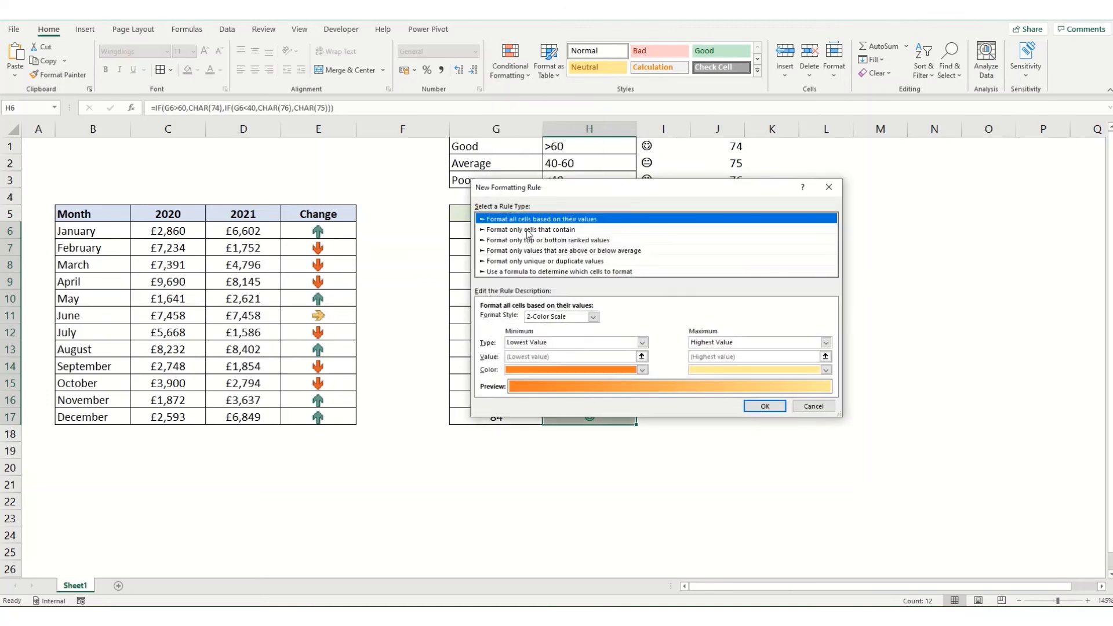
{"action": "left_click", "coordinate": [529, 229]}
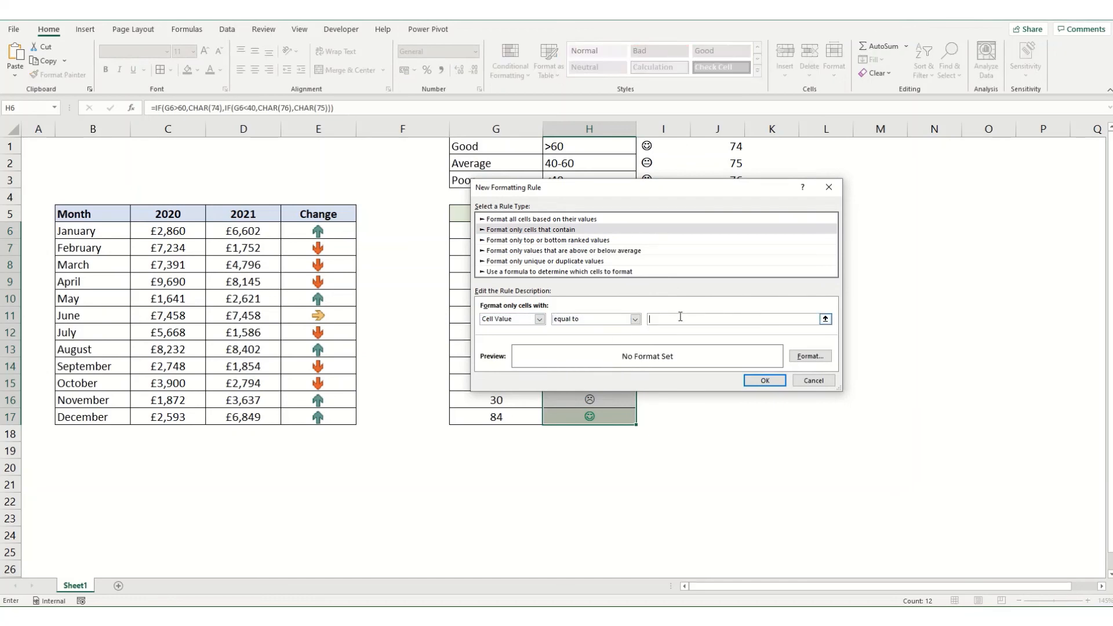
{"action": "type", "text": "=char"}
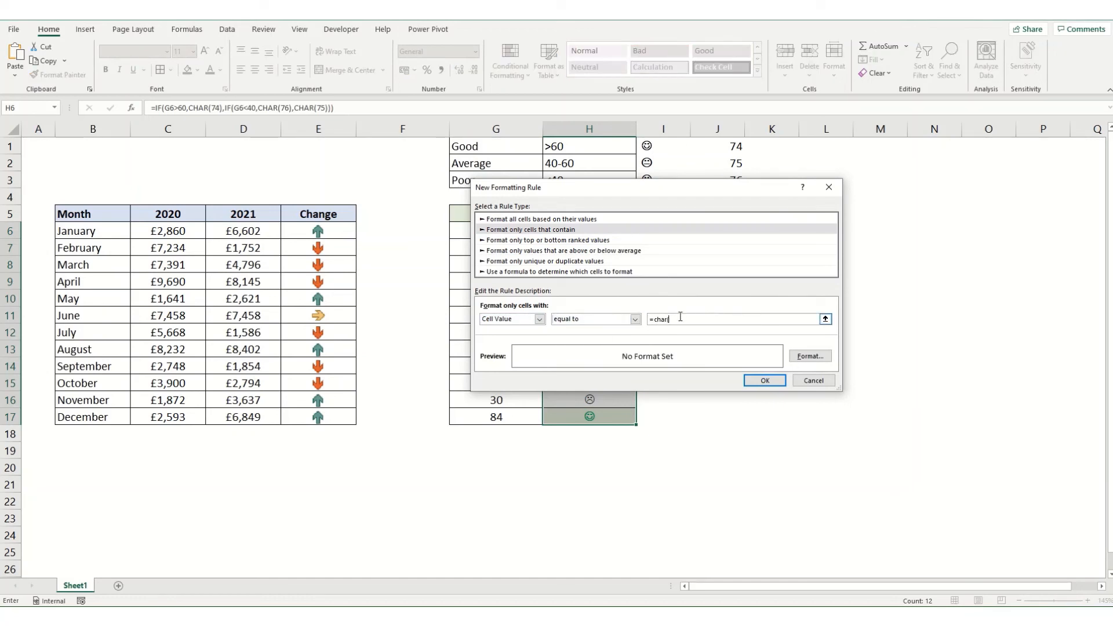
{"action": "type", "text": "75)"}
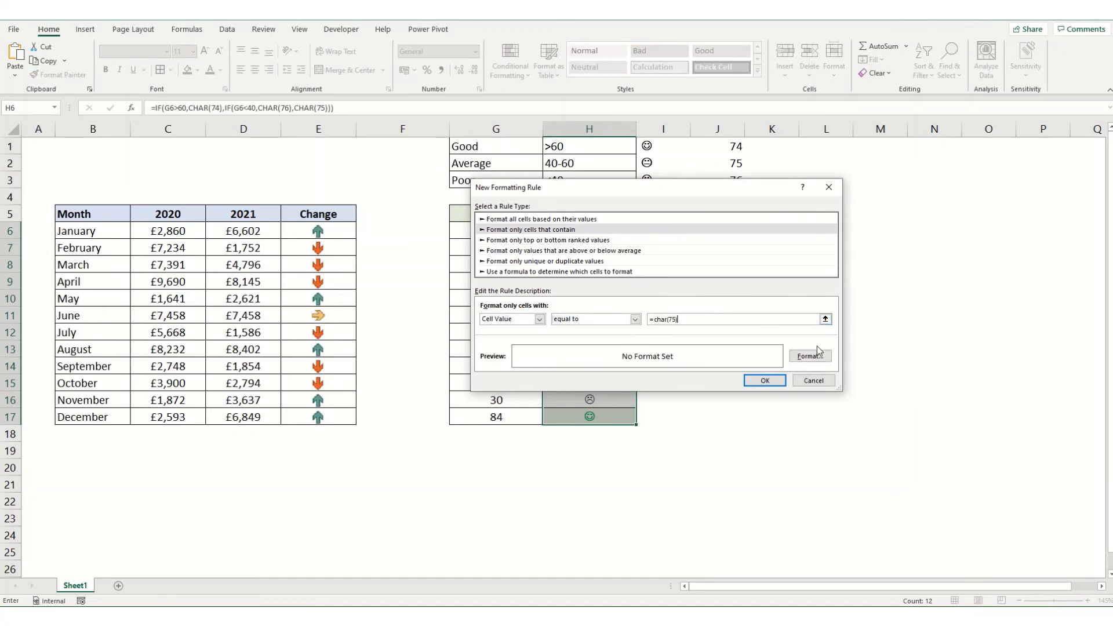
{"action": "left_click", "coordinate": [809, 356]}
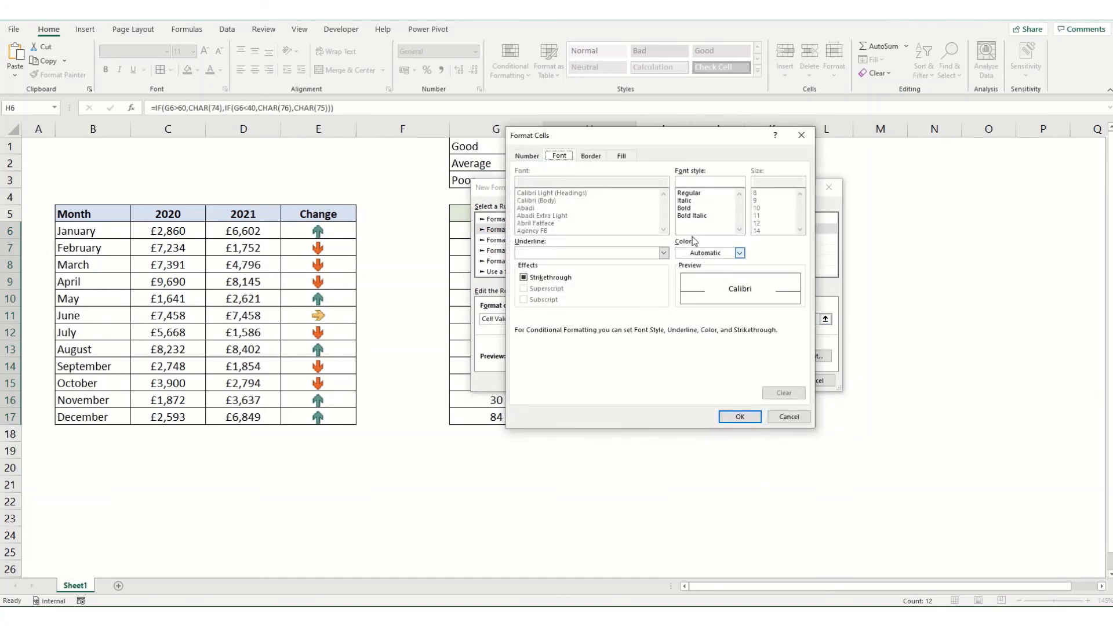
Step: Format that rule with bold orange font and a pale orange fill
{"action": "left_click", "coordinate": [739, 253]}
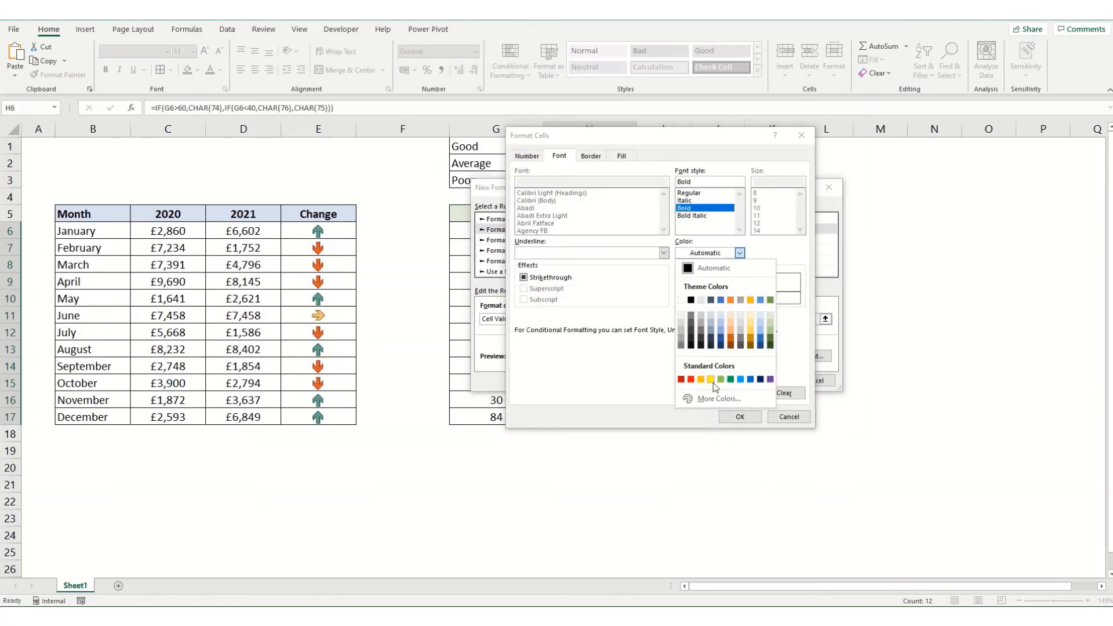
{"action": "left_click", "coordinate": [709, 378]}
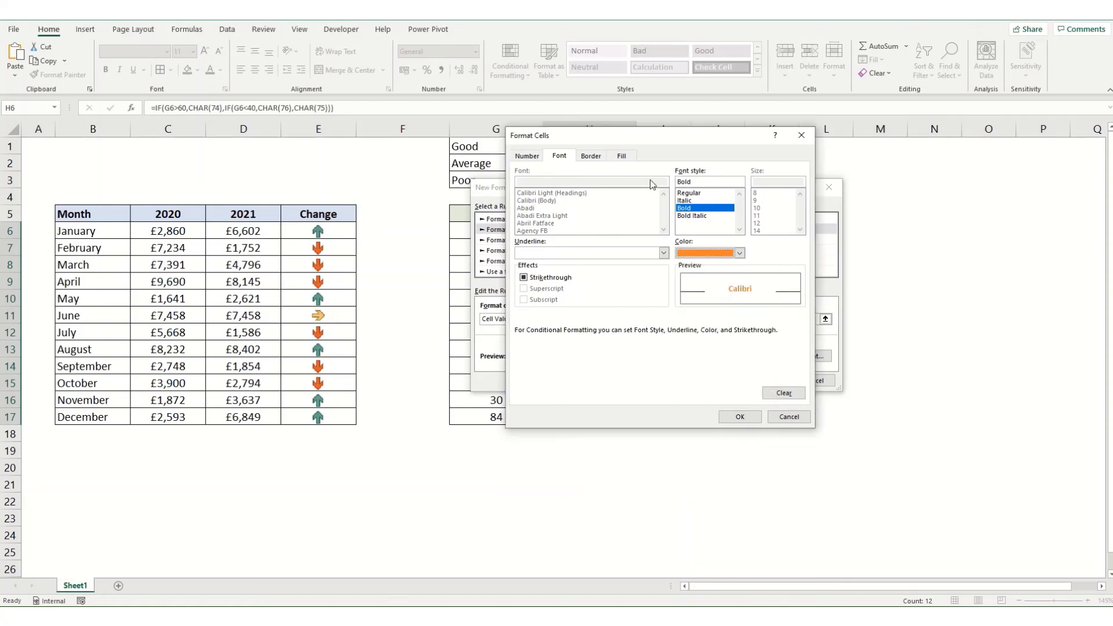
{"action": "left_click", "coordinate": [622, 155]}
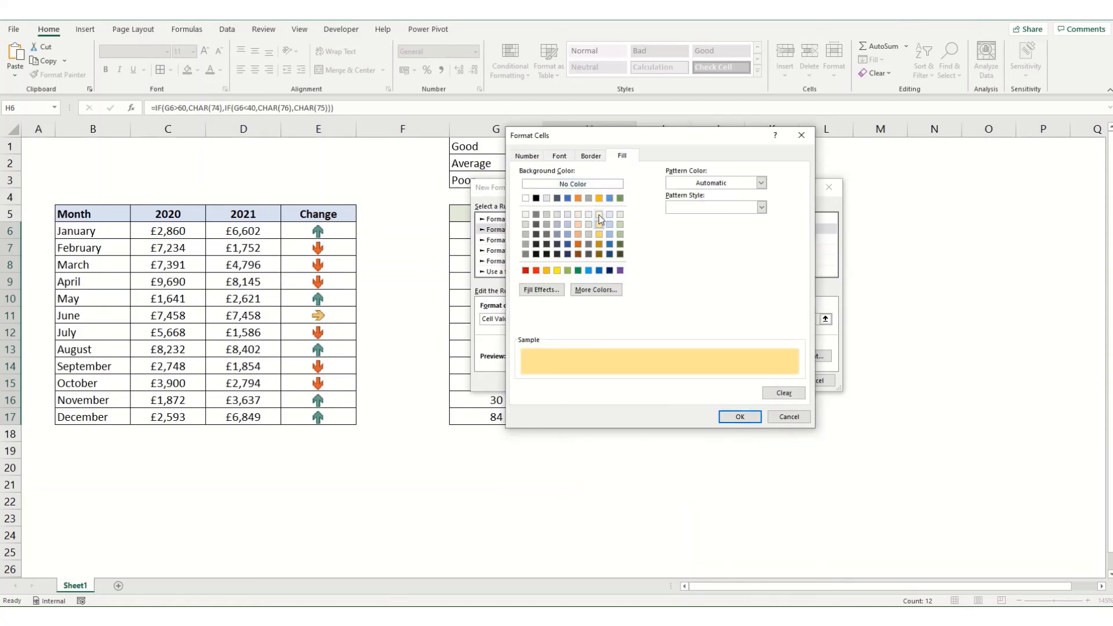
{"action": "left_click", "coordinate": [739, 416]}
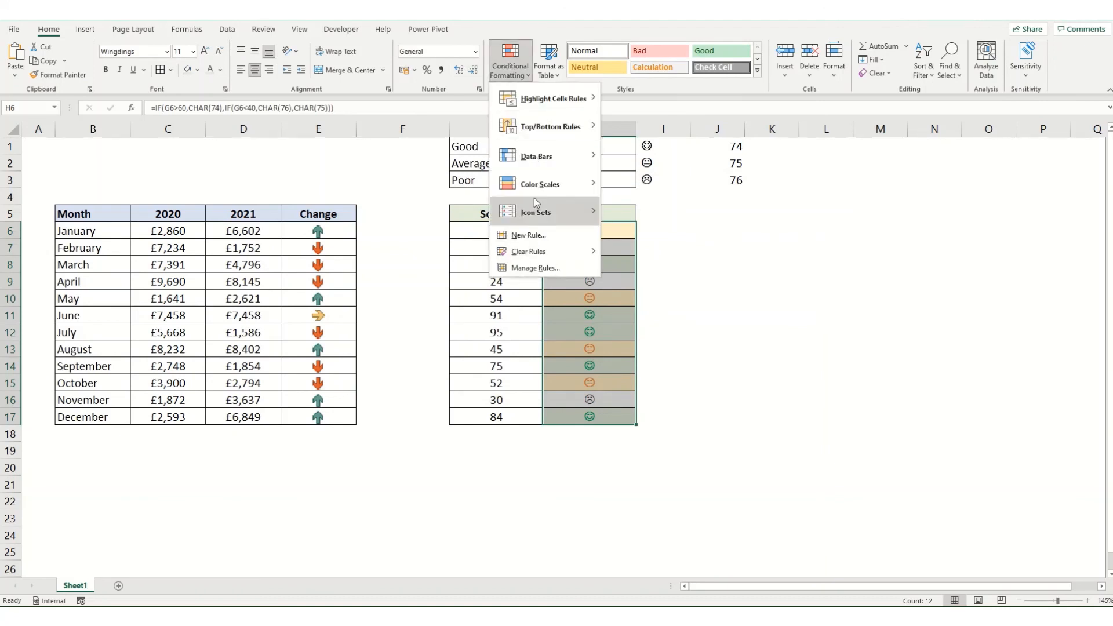
Step: Add a rule: cell value equal to =char(76) shows red font on pale red fill
{"action": "left_click", "coordinate": [529, 235]}
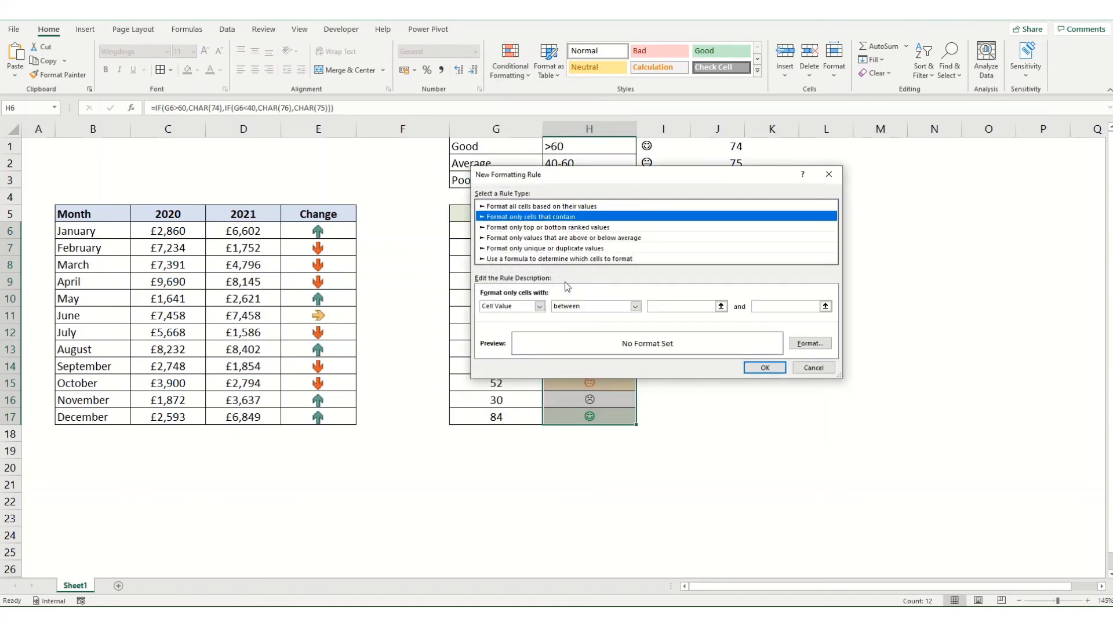
{"action": "left_click", "coordinate": [595, 306]}
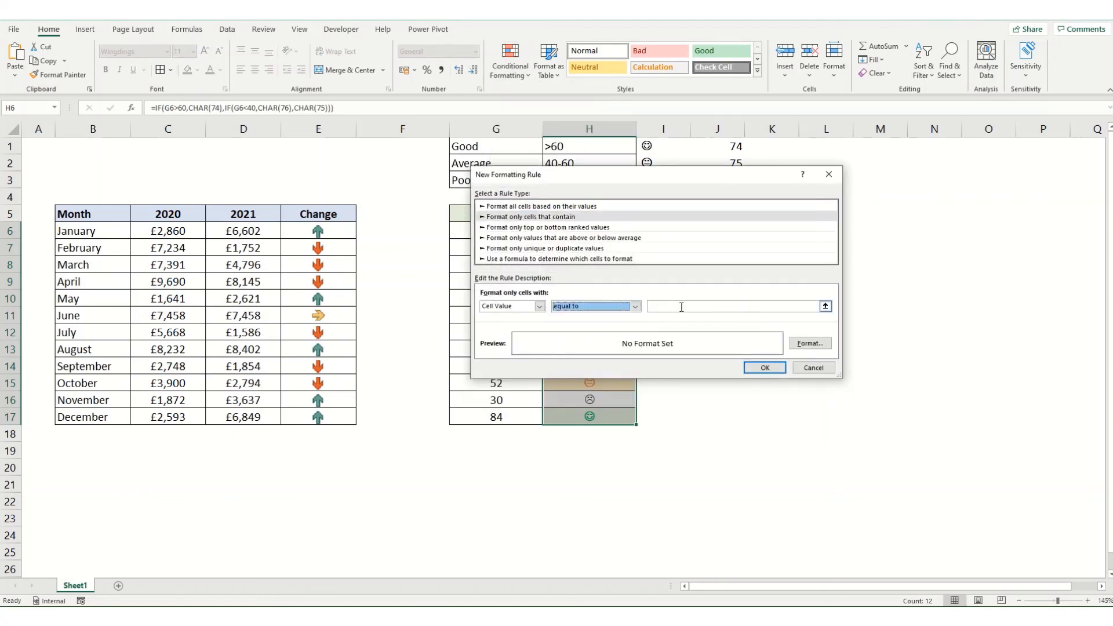
{"action": "type", "text": "=ch"}
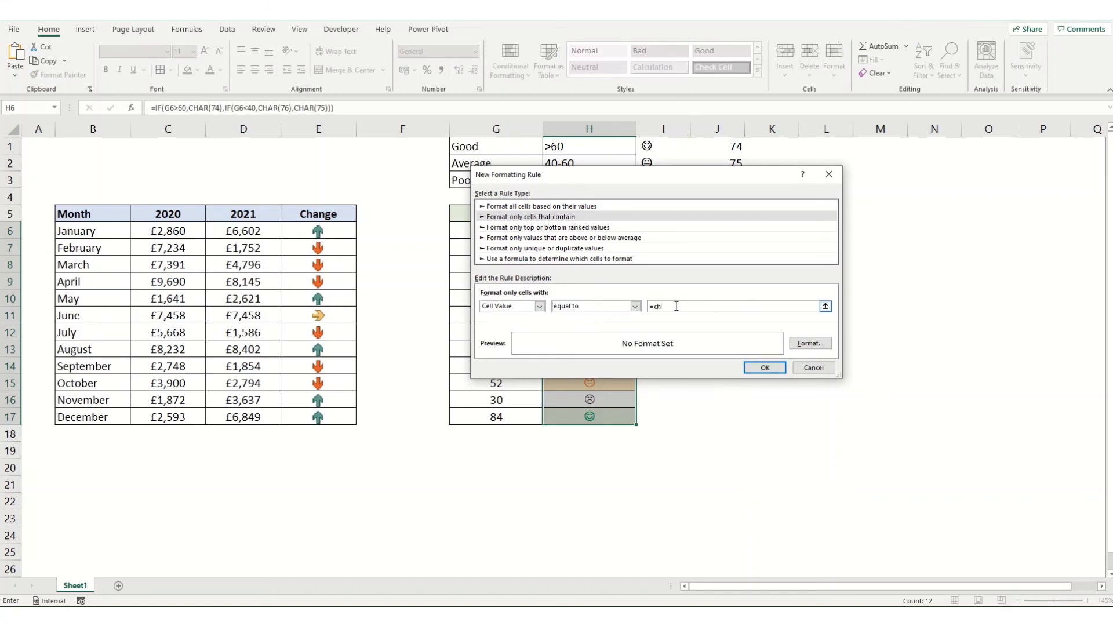
{"action": "type", "text": "ar(76"}
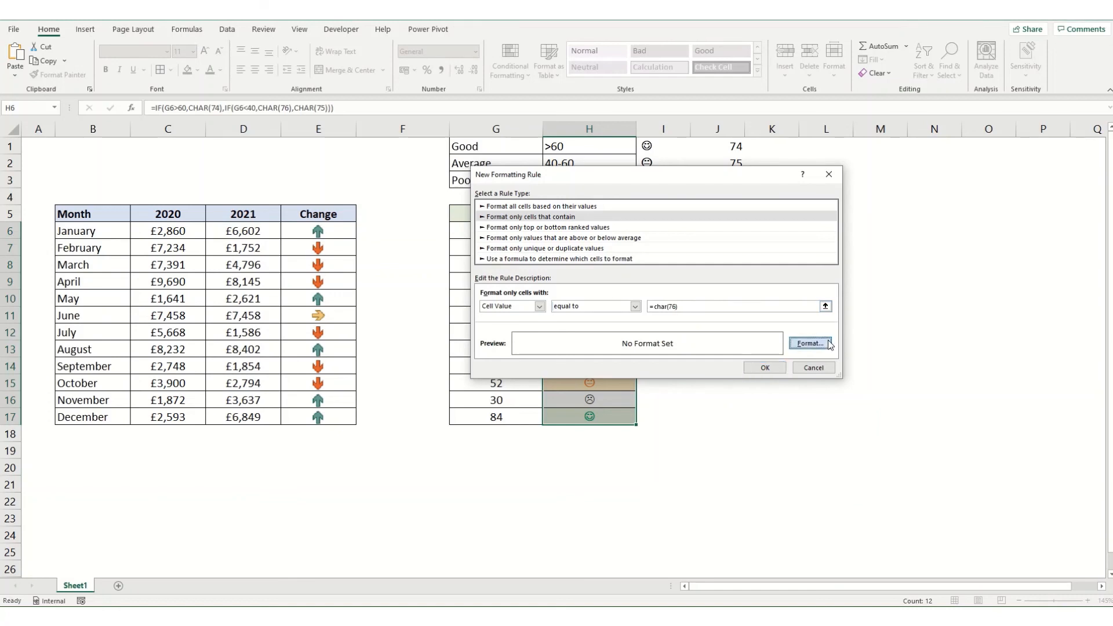
{"action": "left_click", "coordinate": [810, 344]}
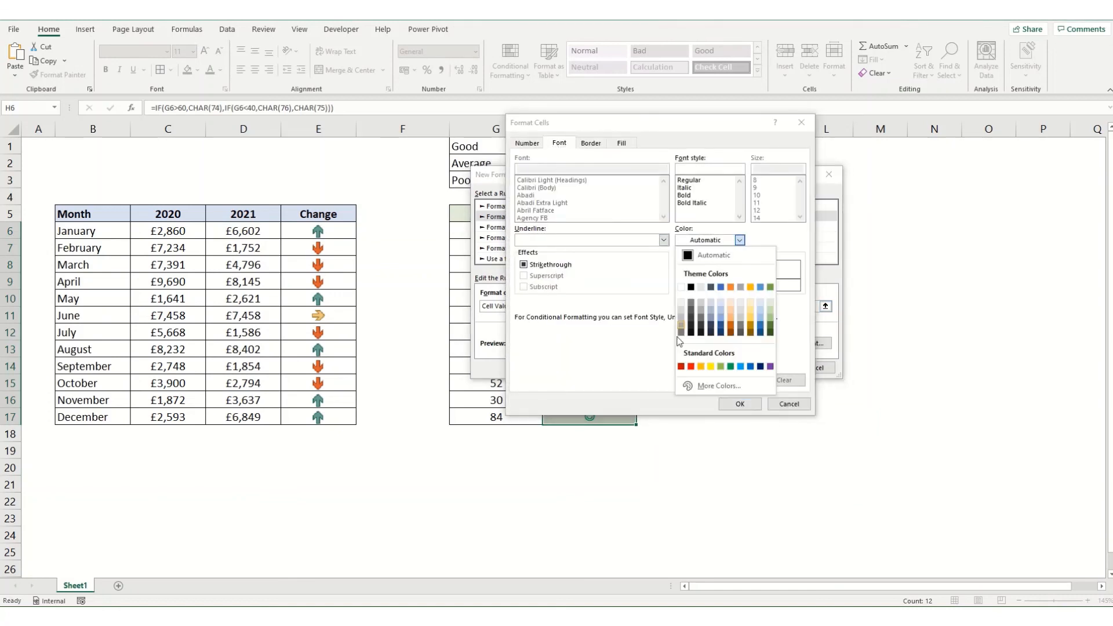
{"action": "left_click", "coordinate": [679, 366]}
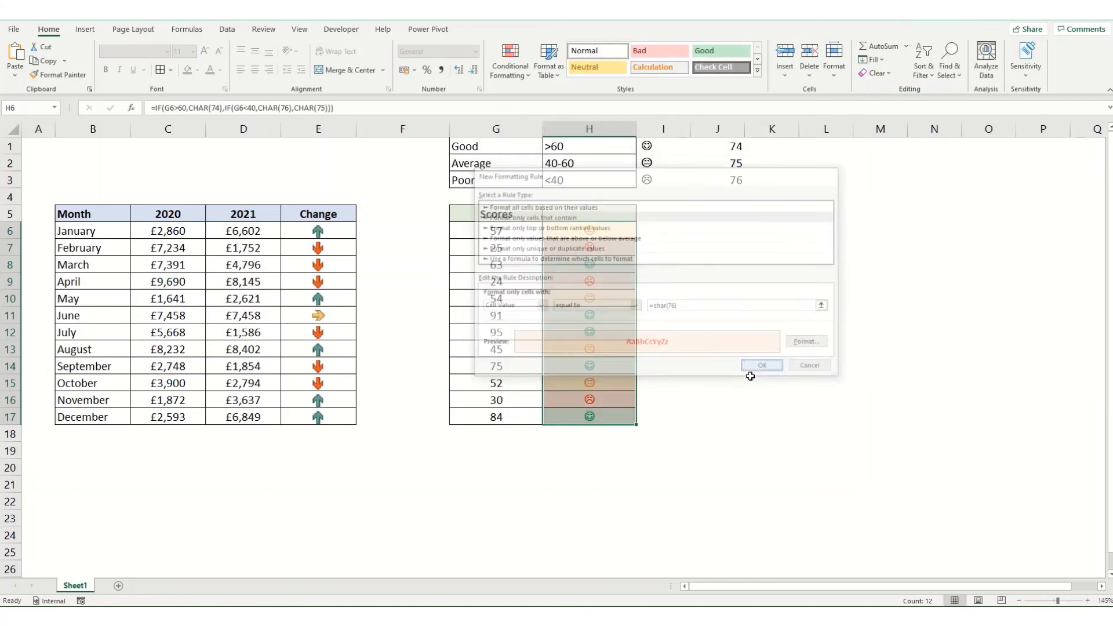
{"action": "left_click", "coordinate": [761, 365]}
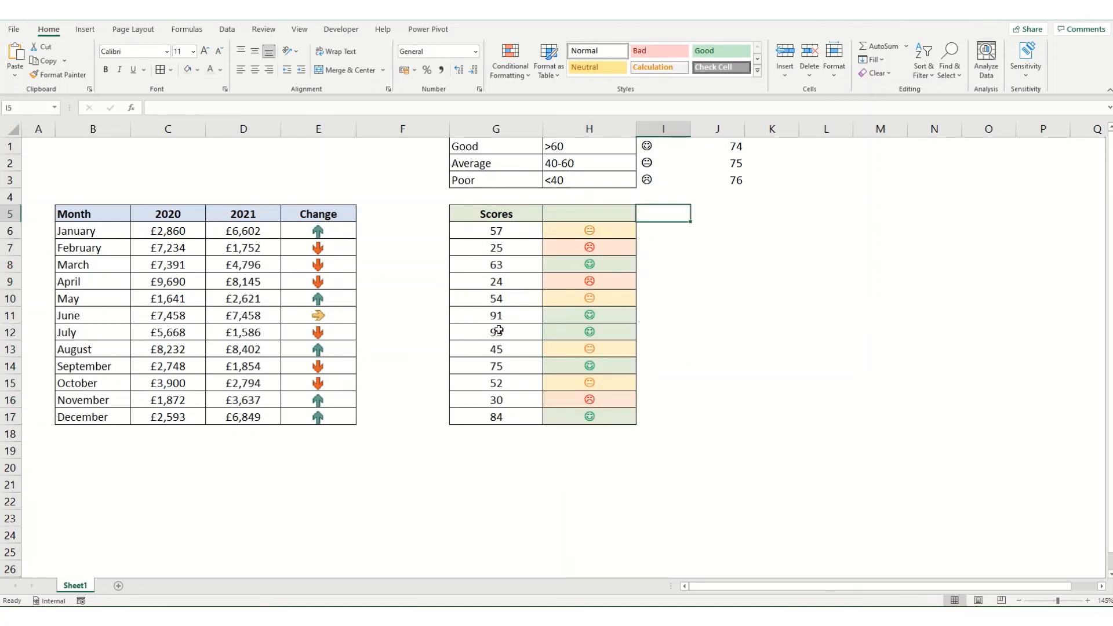
Step: Enter 75 then 15 in G13 to confirm the face and colour follow the score
{"action": "type", "text": "7"}
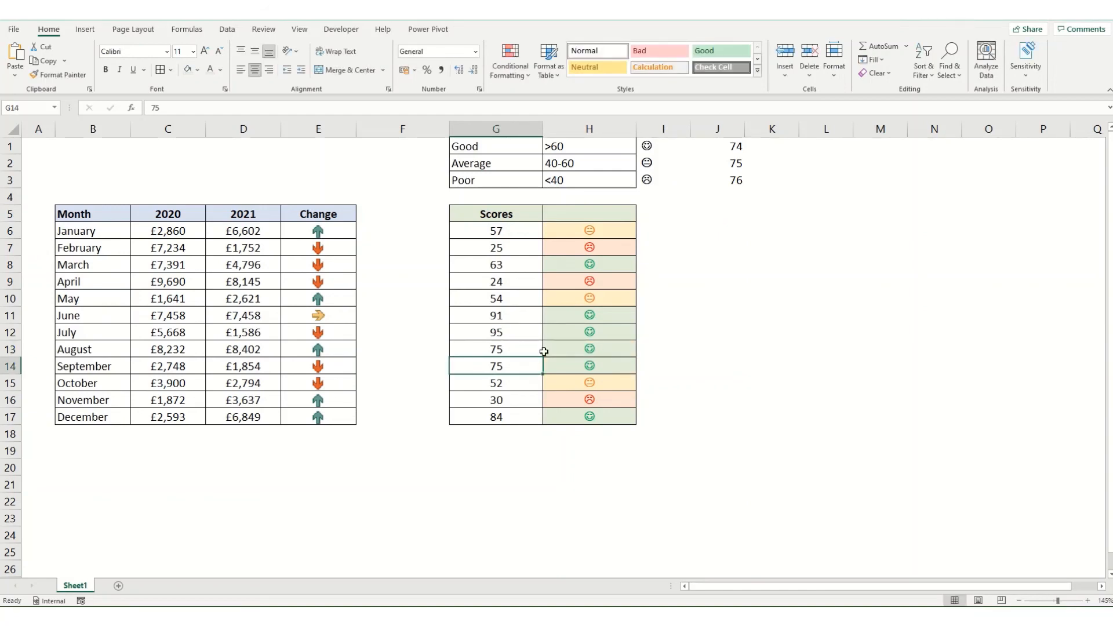
{"action": "type", "text": "15"}
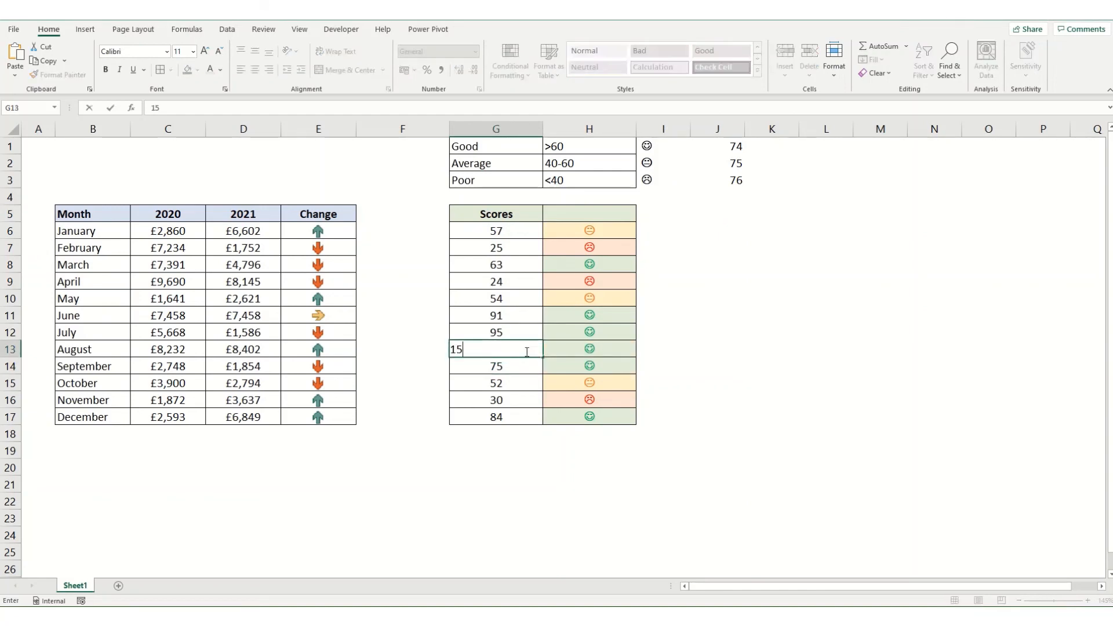